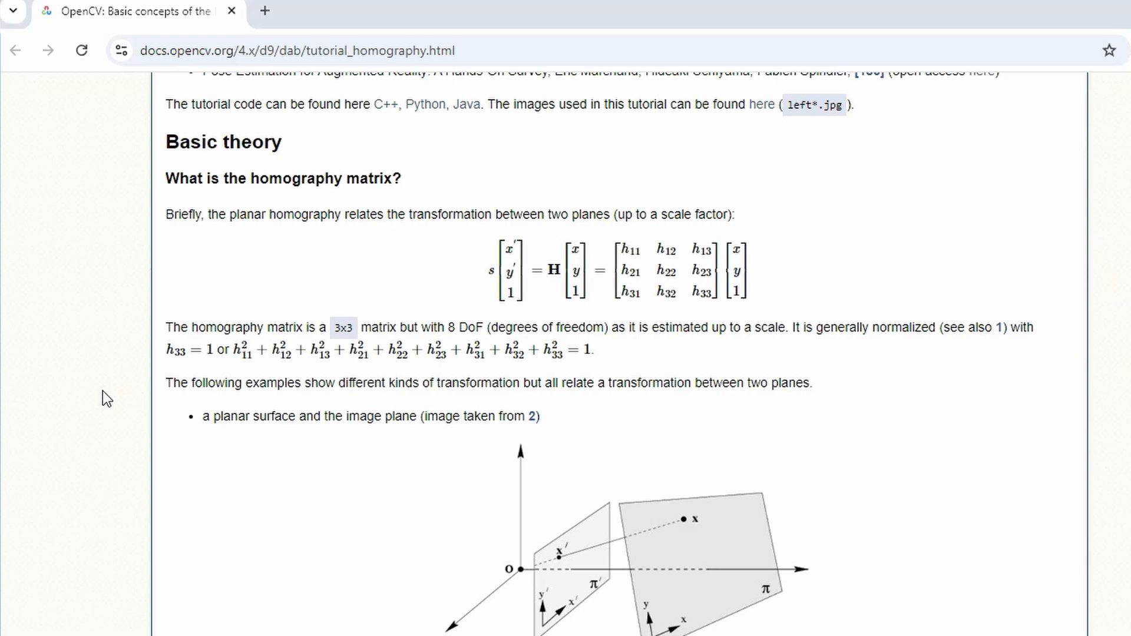
Step: Locate V1R3.py in the CV_Tutorial folder and open it in Geany for editing
{"action": "scroll", "scroll_direction": "down", "scroll_amount": 3}
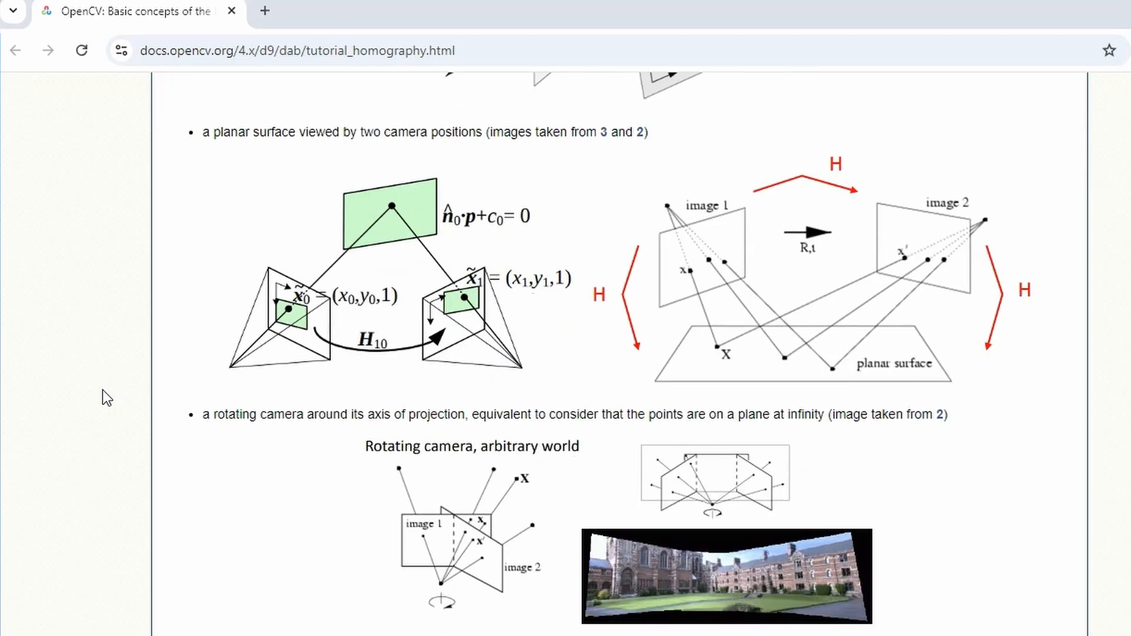
{"action": "scroll", "scroll_direction": "down", "scroll_amount": 3}
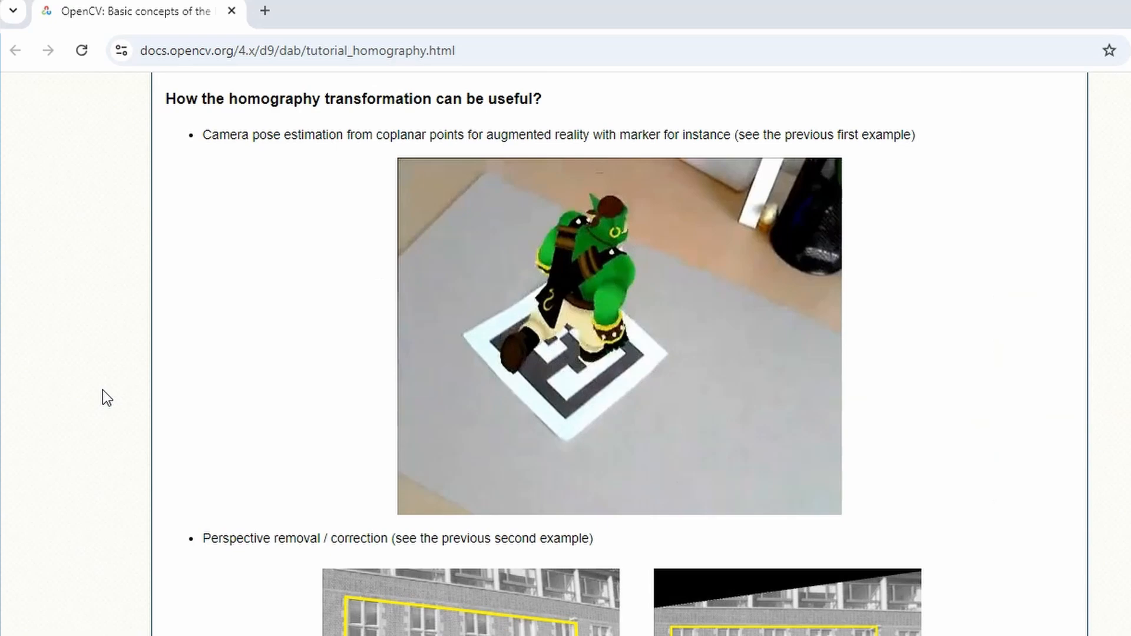
{"action": "scroll", "scroll_direction": "down", "scroll_amount": 3}
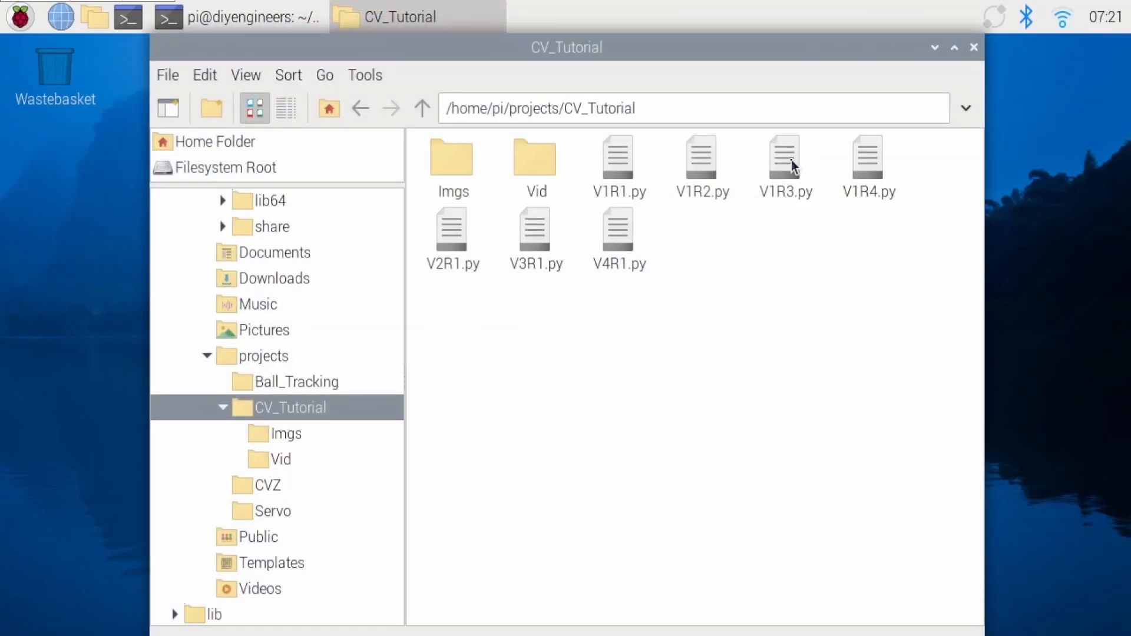
{"action": "double_click", "coordinate": [785, 154]}
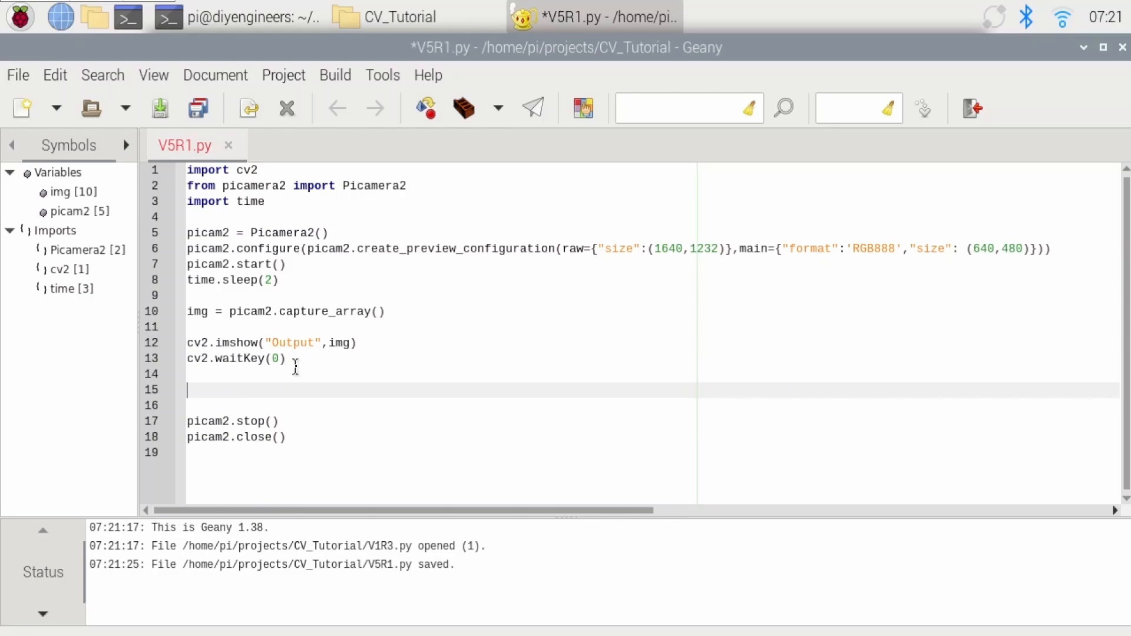
Step: Write cv2.imwrite("Imgs/Test_1.jpg",img) on line 15 to save the captured frame
{"action": "type", "text": "cv2."}
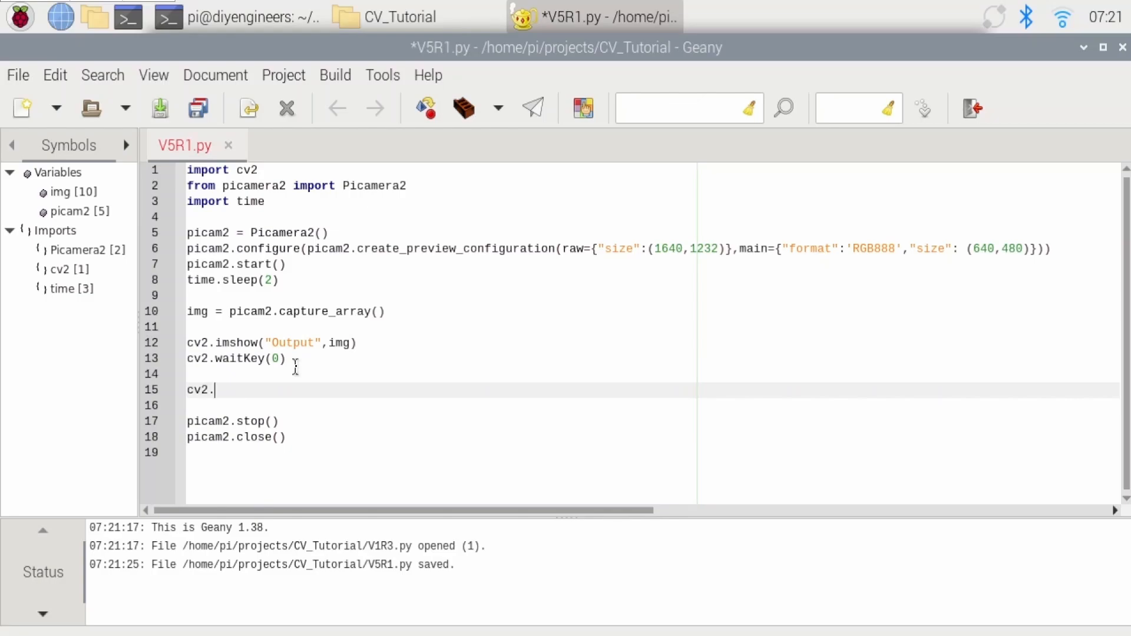
{"action": "type", "text": "imwrite("}
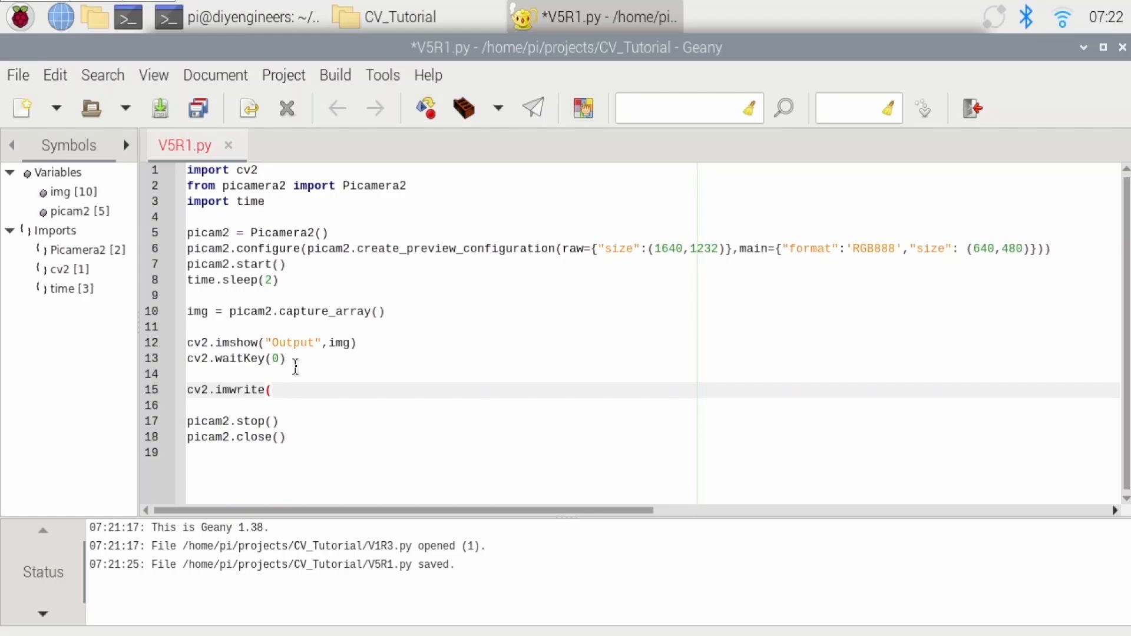
{"action": "type", "text": "\""}
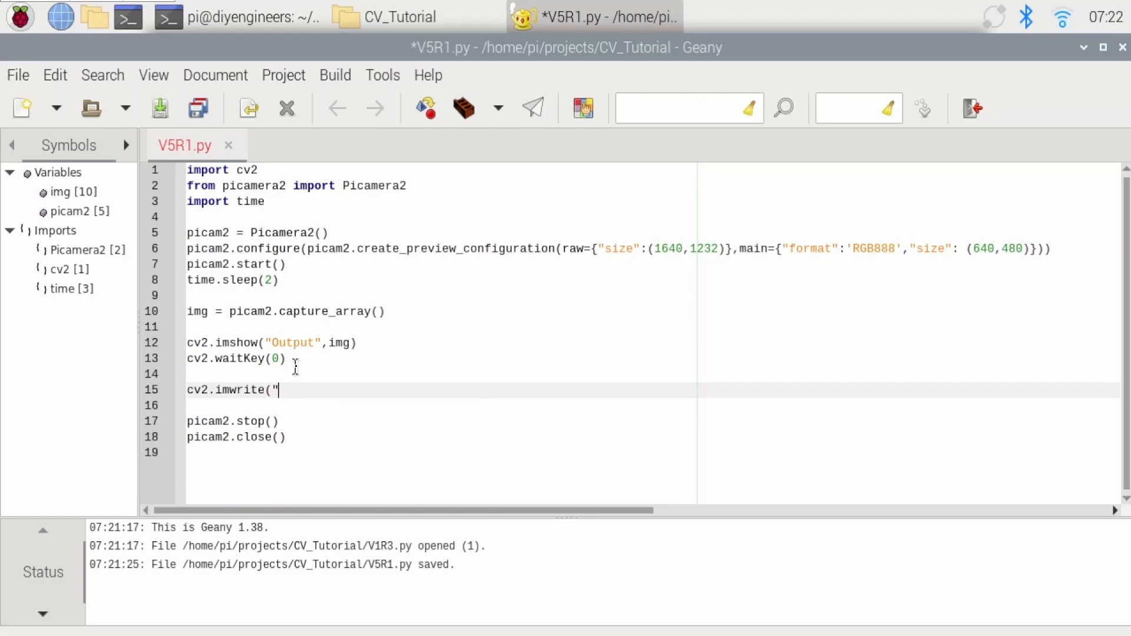
{"action": "type", "text": "I"}
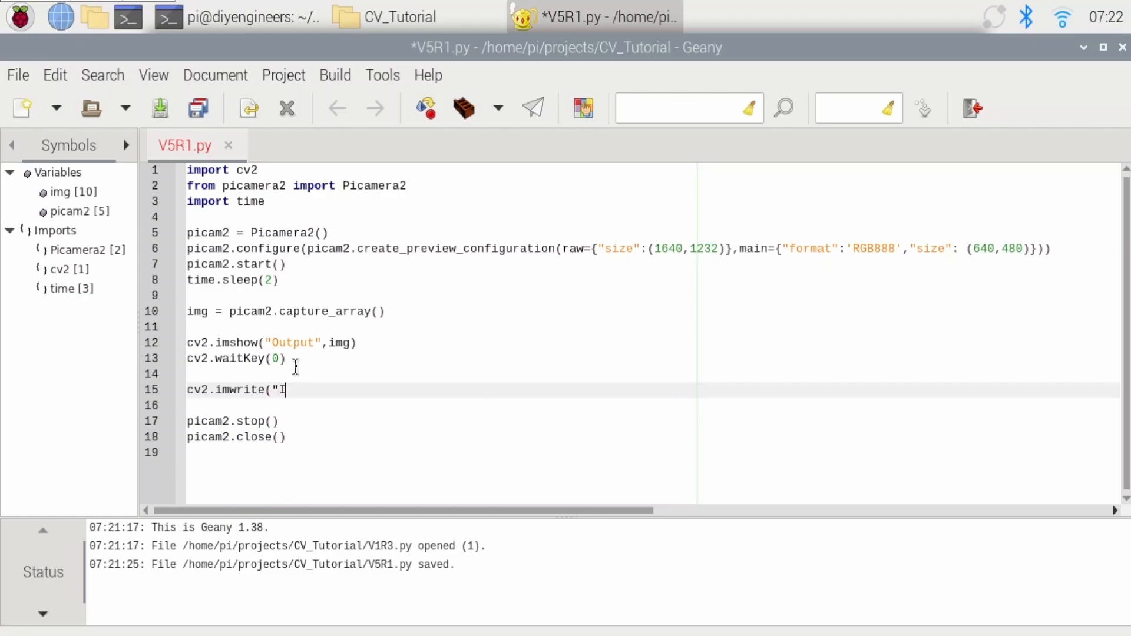
{"action": "type", "text": "mgs/Tes"}
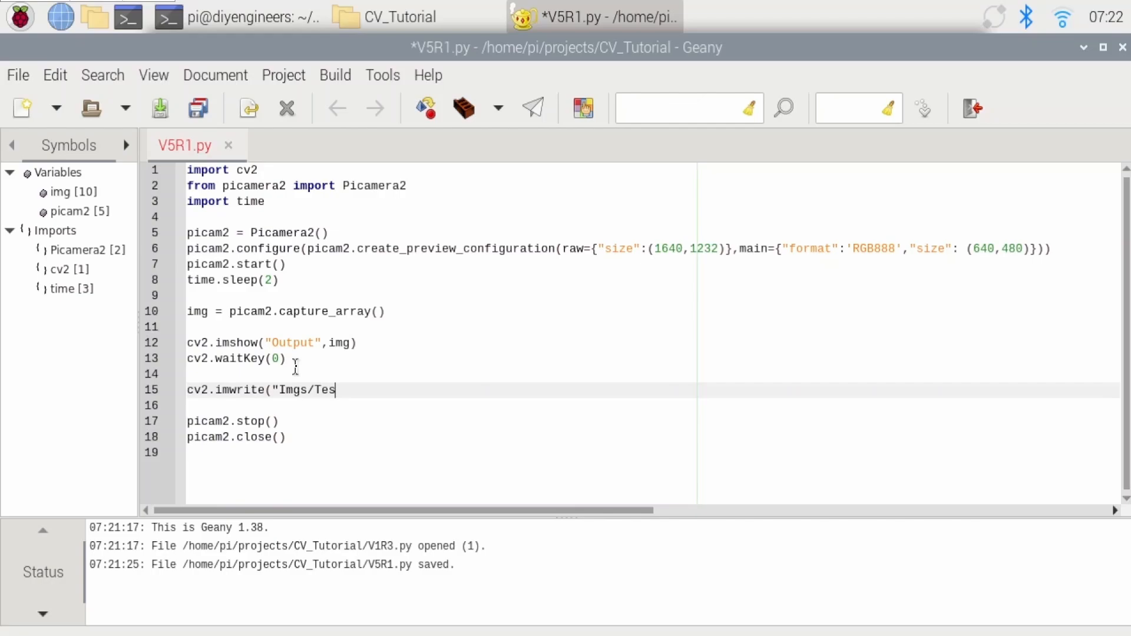
{"action": "type", "text": "t_1."}
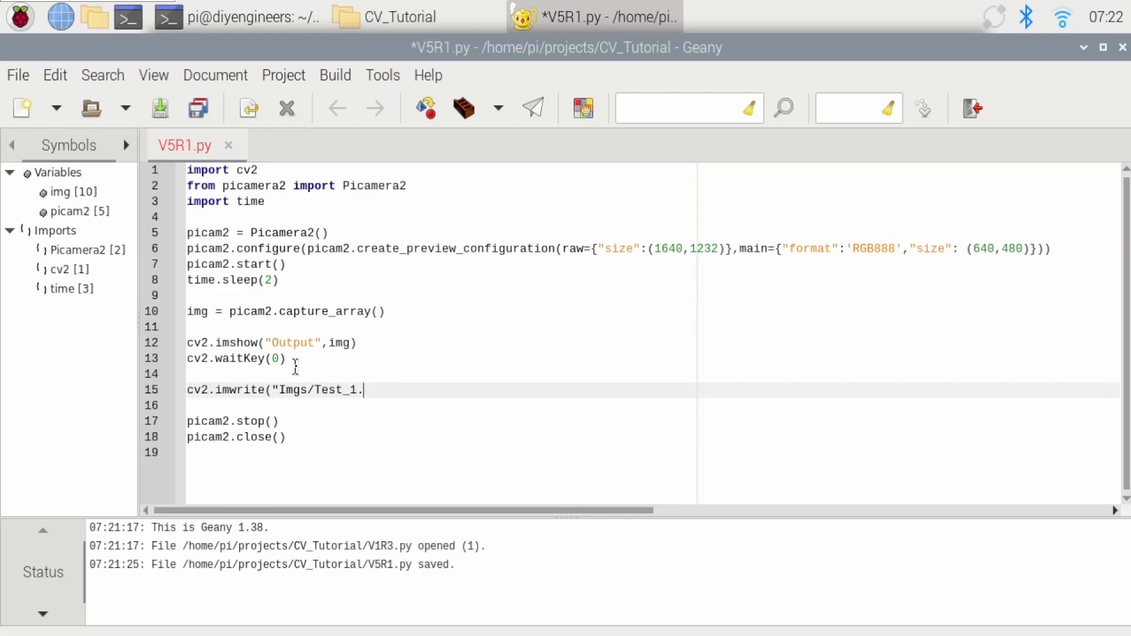
{"action": "type", "text": "jpg\","}
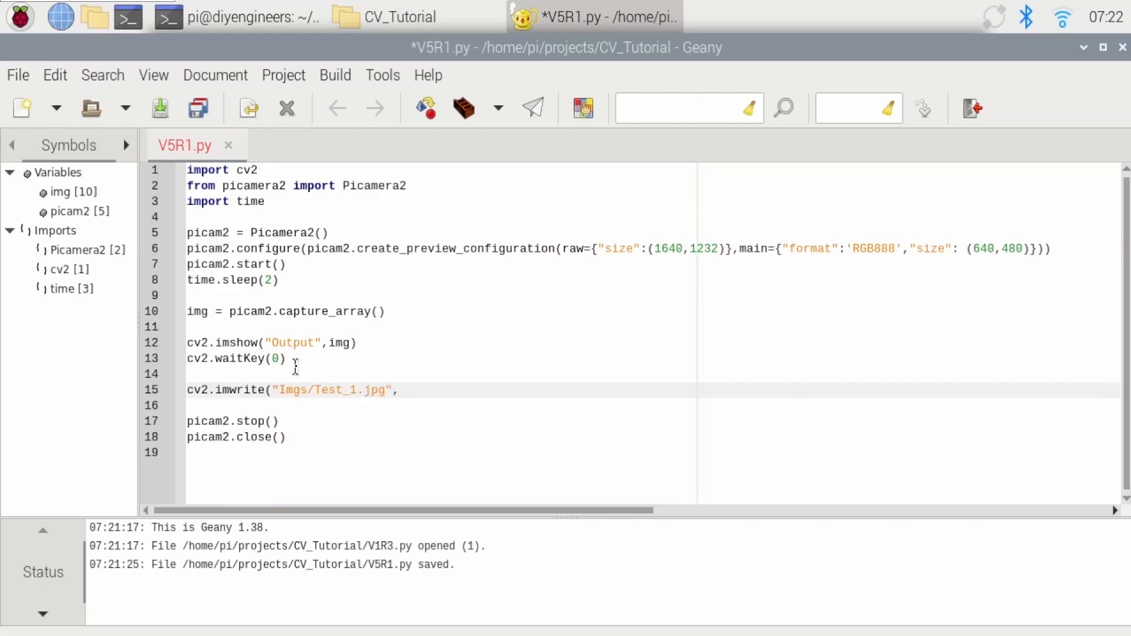
{"action": "type", "text": "img)"}
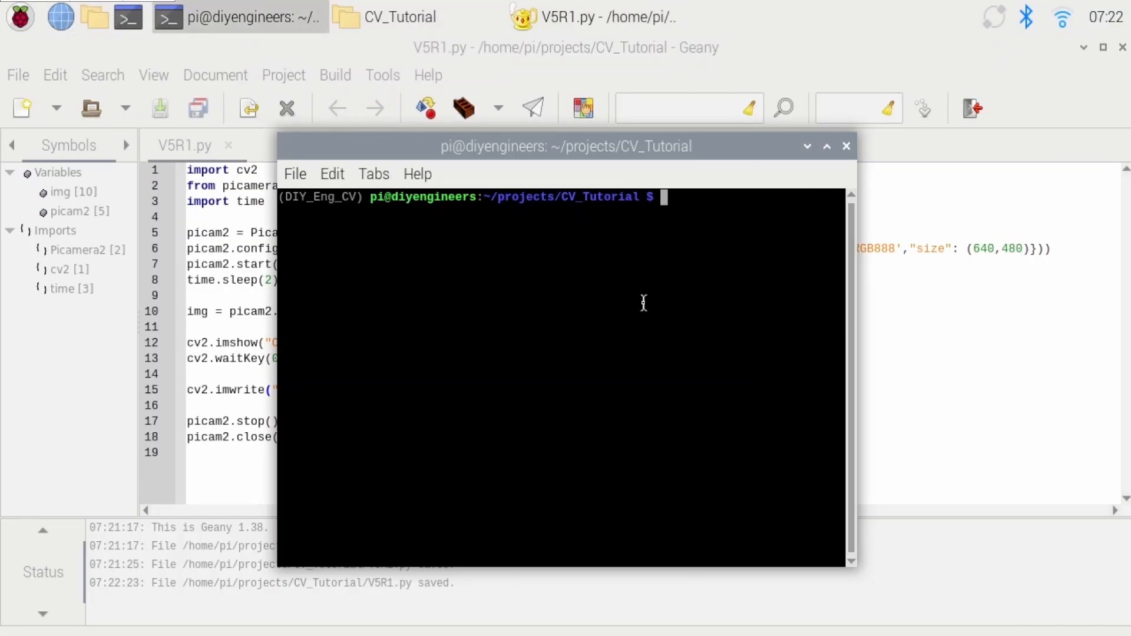
Step: Run python V5R1.py from the terminal to capture and display the DIY ENG card photo
{"action": "type", "text": "python V5"}
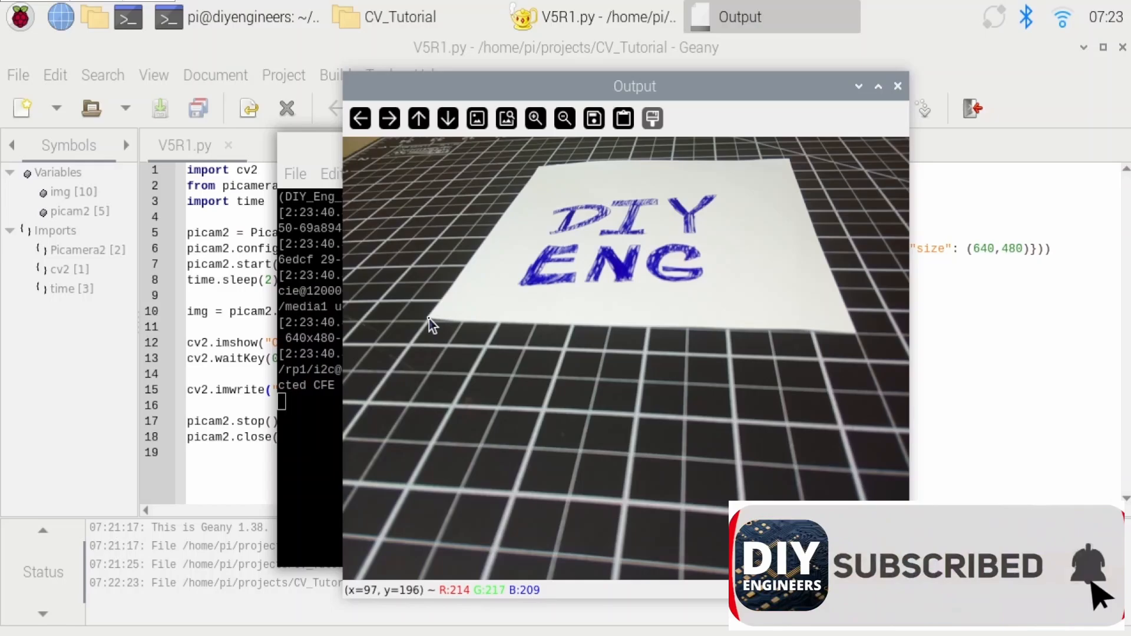
{"action": "mouse_move", "coordinate": [765, 319]}
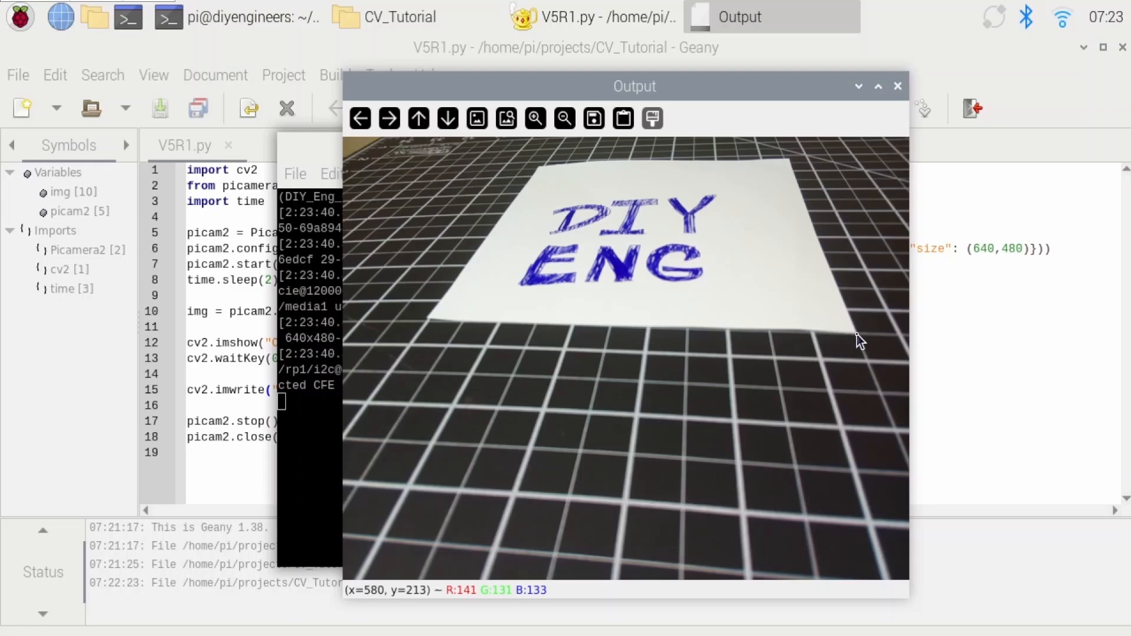
{"action": "mouse_move", "coordinate": [748, 334]}
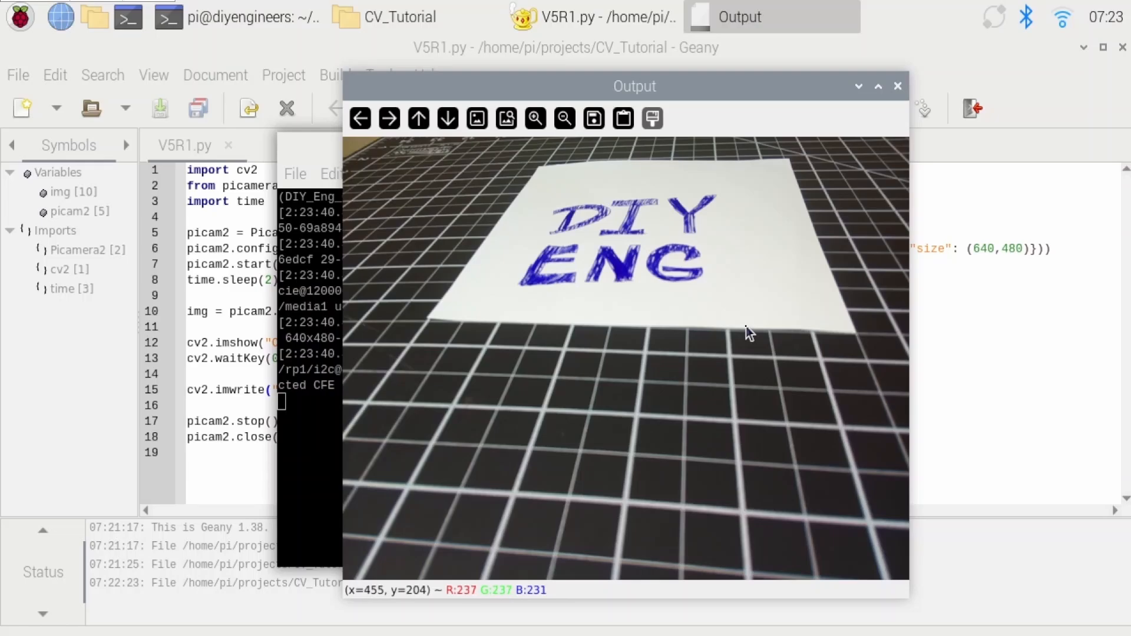
Step: Confirm Test_1.jpg exists in Imgs, then change the save filename to Test_2.jpg
{"action": "left_click", "coordinate": [377, 17]}
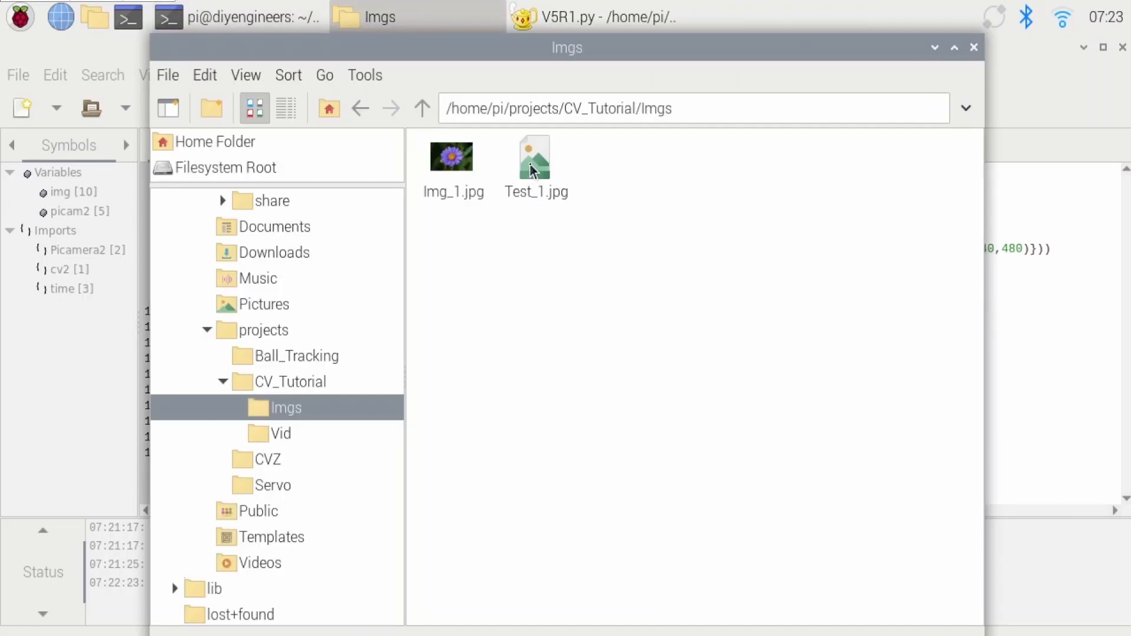
{"action": "left_click", "coordinate": [591, 17]}
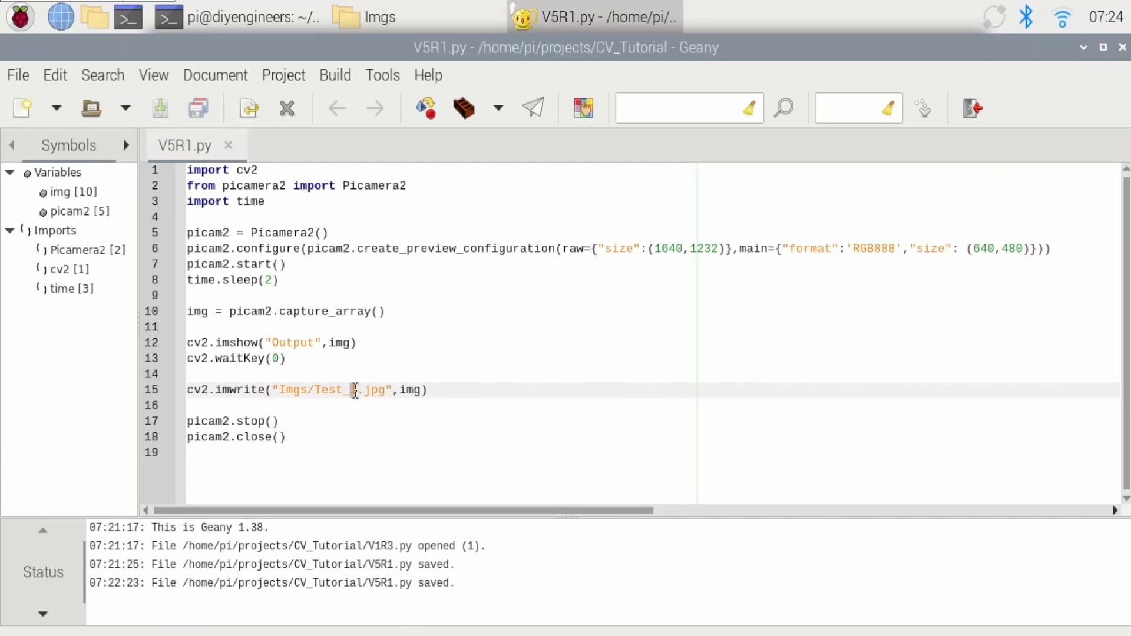
{"action": "type", "text": "2"}
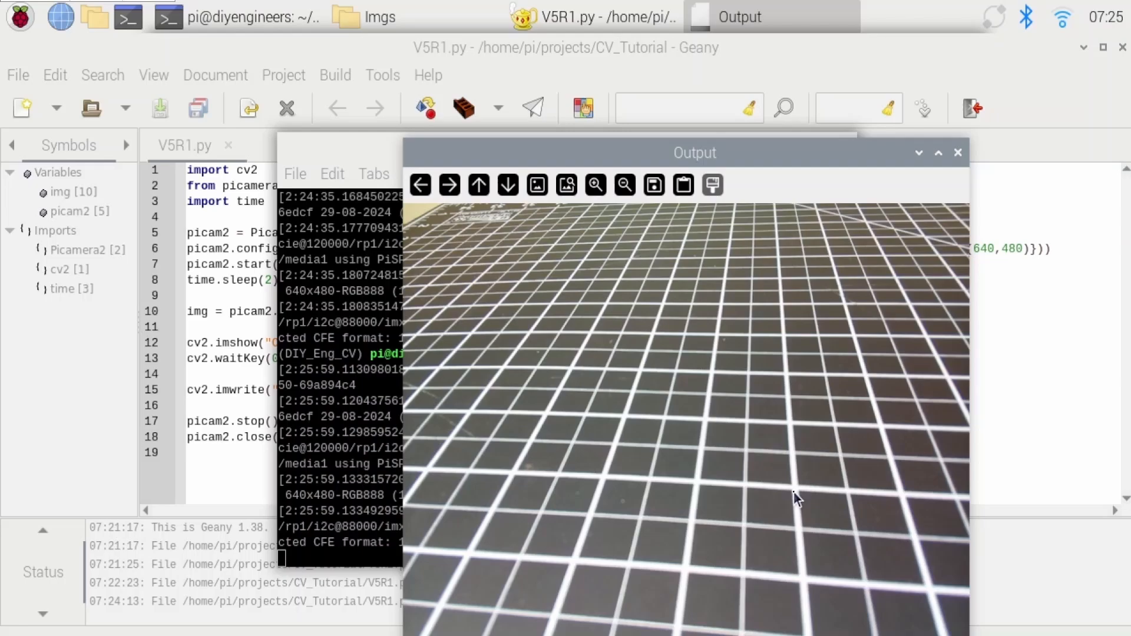
{"action": "mouse_move", "coordinate": [512, 476]}
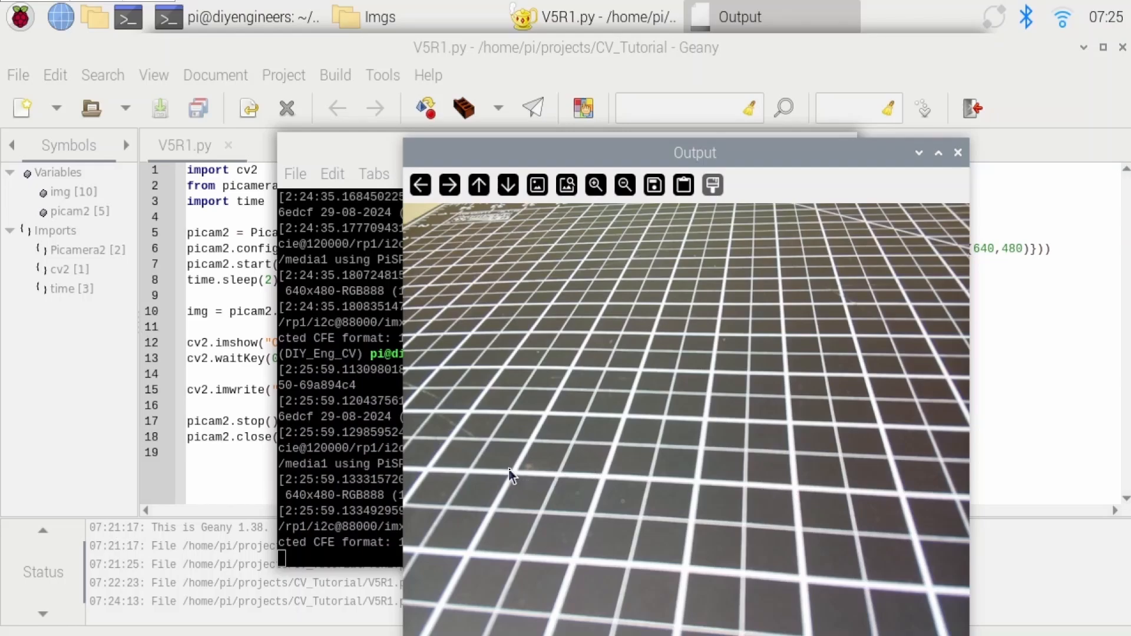
{"action": "mouse_move", "coordinate": [431, 478]}
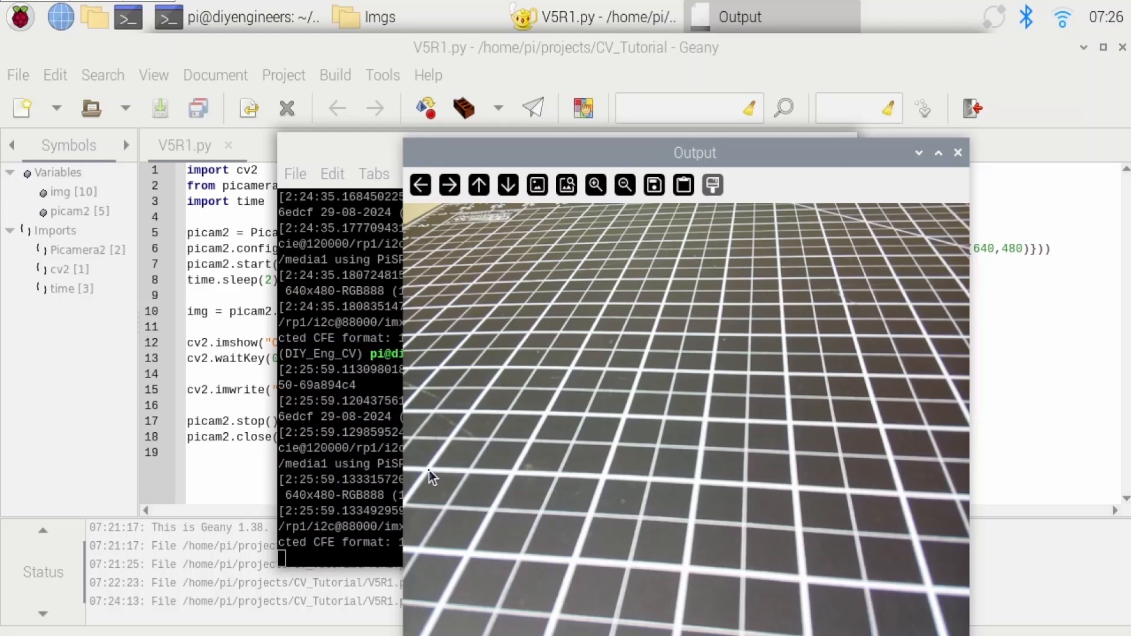
{"action": "mouse_move", "coordinate": [670, 488]}
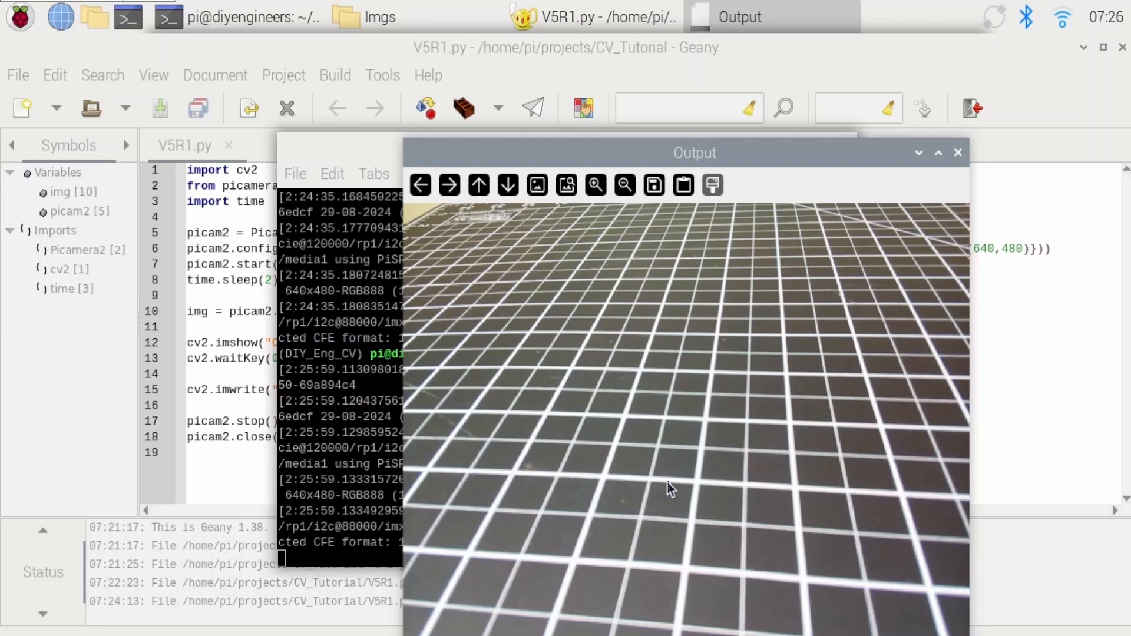
{"action": "mouse_move", "coordinate": [699, 490]}
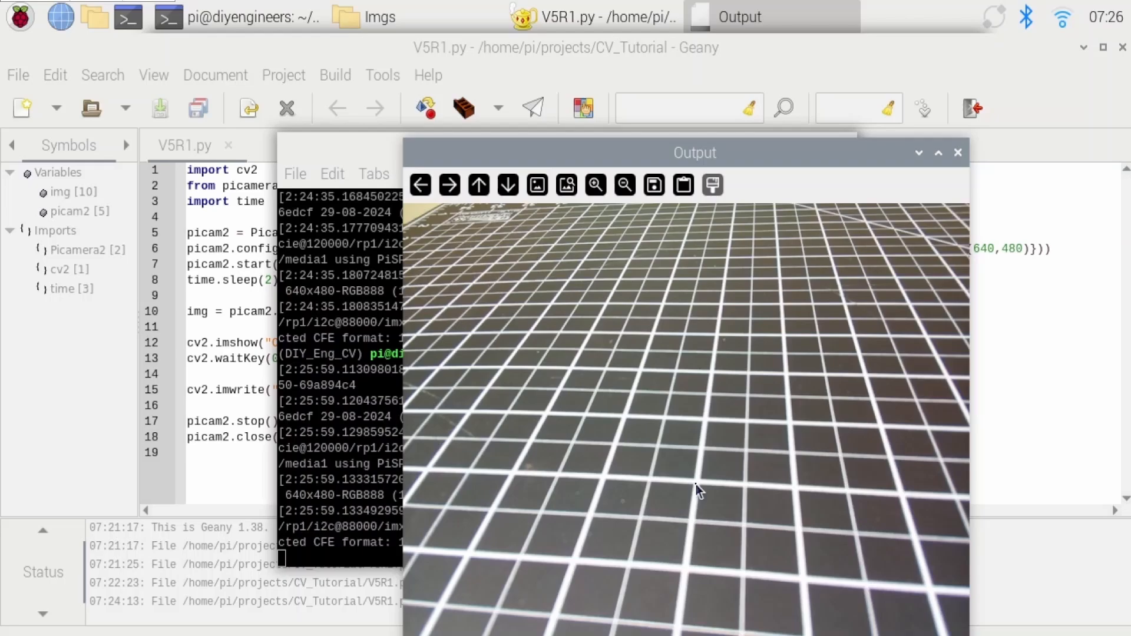
{"action": "mouse_move", "coordinate": [719, 343]}
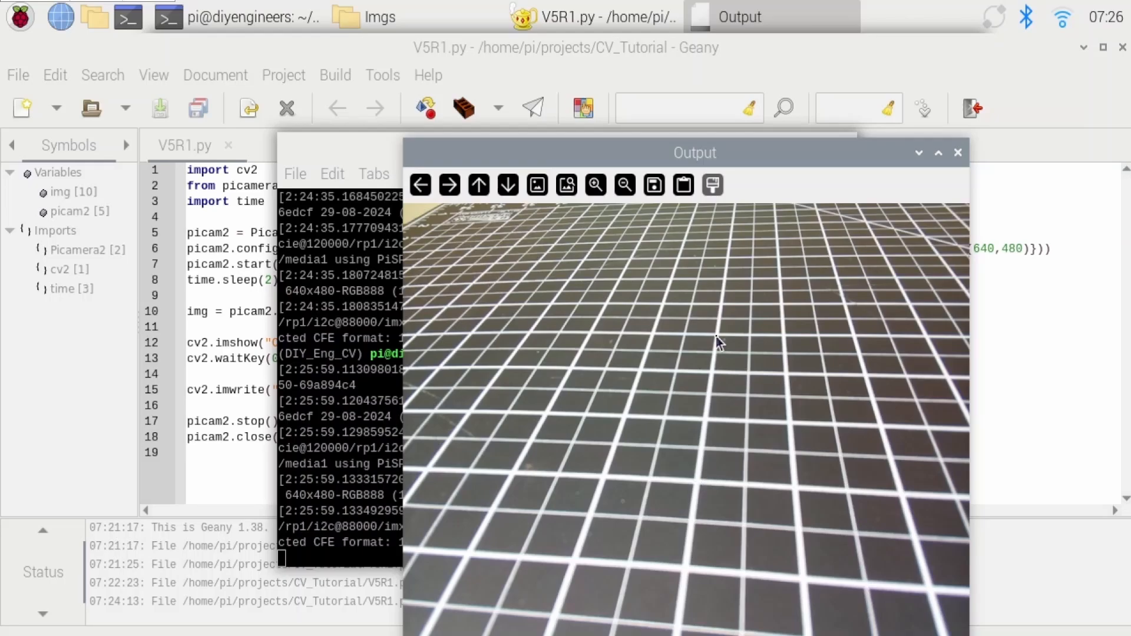
{"action": "mouse_move", "coordinate": [532, 339]}
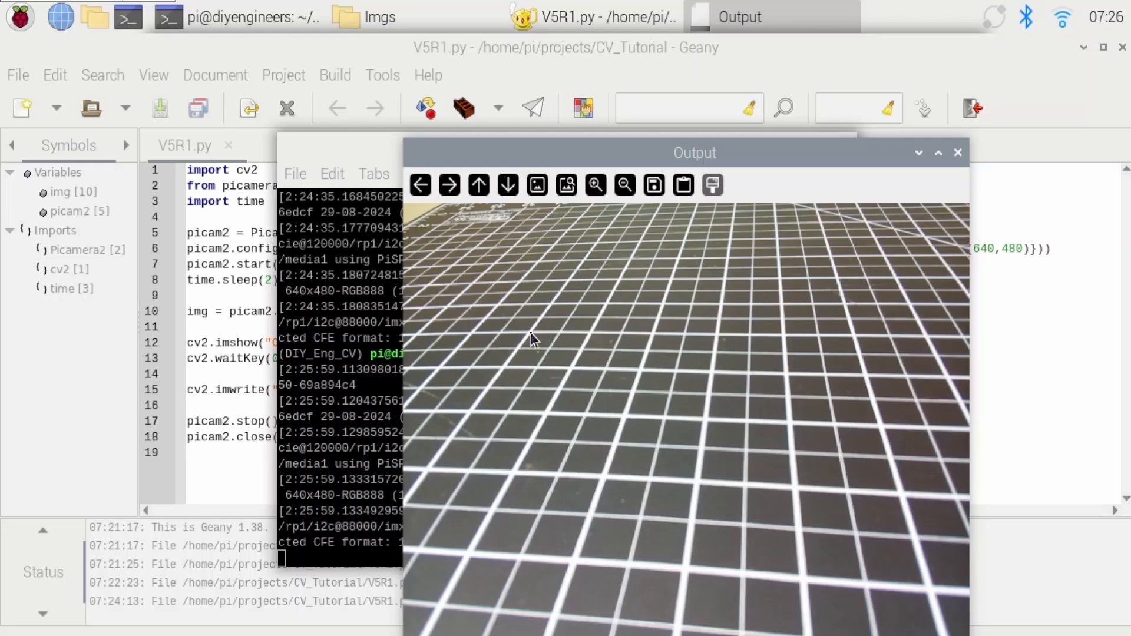
{"action": "mouse_move", "coordinate": [539, 338]}
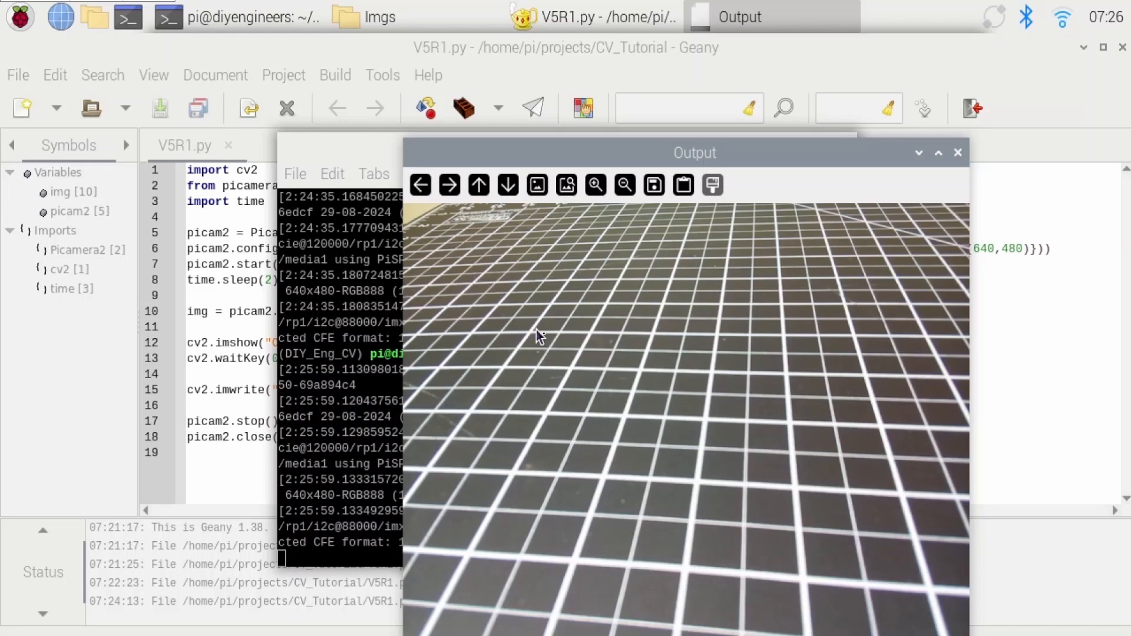
{"action": "mouse_move", "coordinate": [581, 373]}
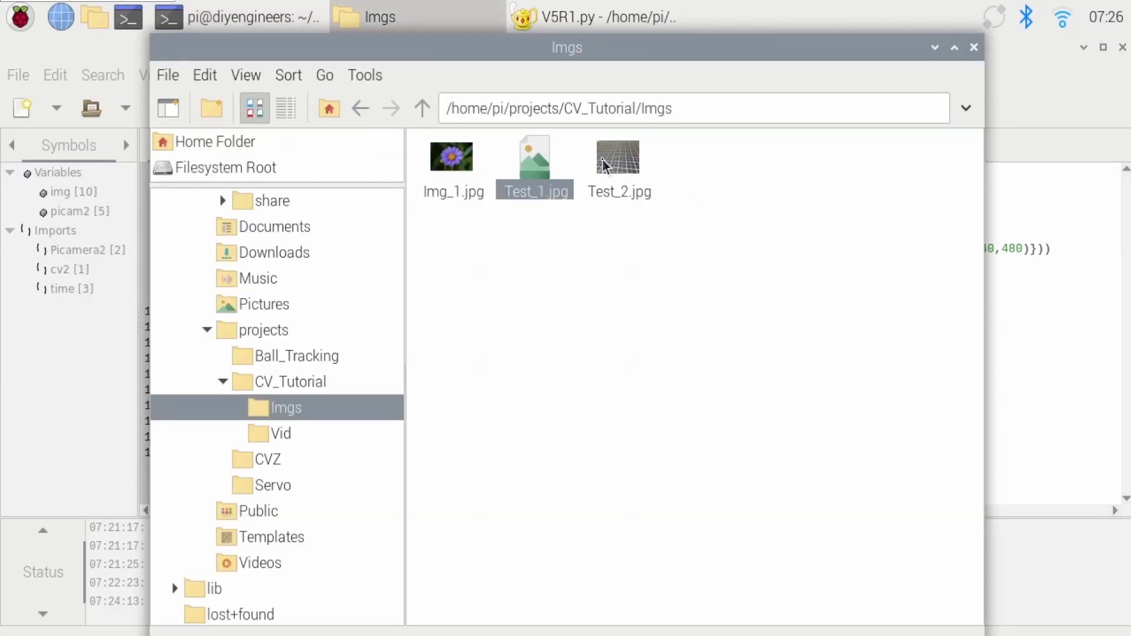
Step: View Test_1.jpg and Test_2.jpg in Image Viewer, then close it to return to the code
{"action": "double_click", "coordinate": [616, 156]}
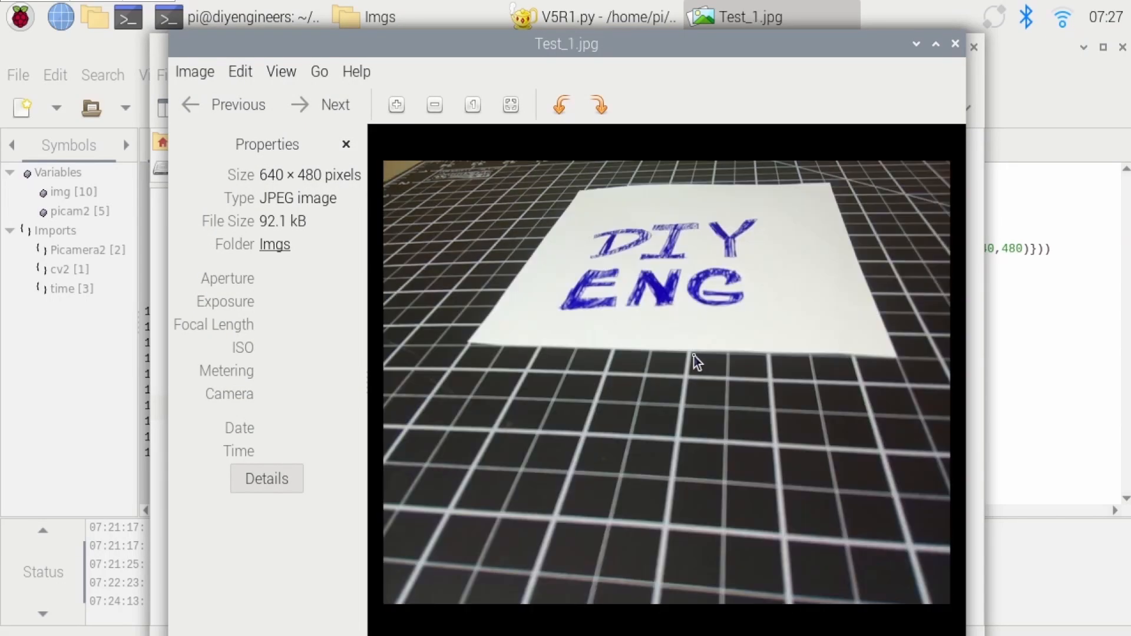
{"action": "left_click", "coordinate": [321, 105]}
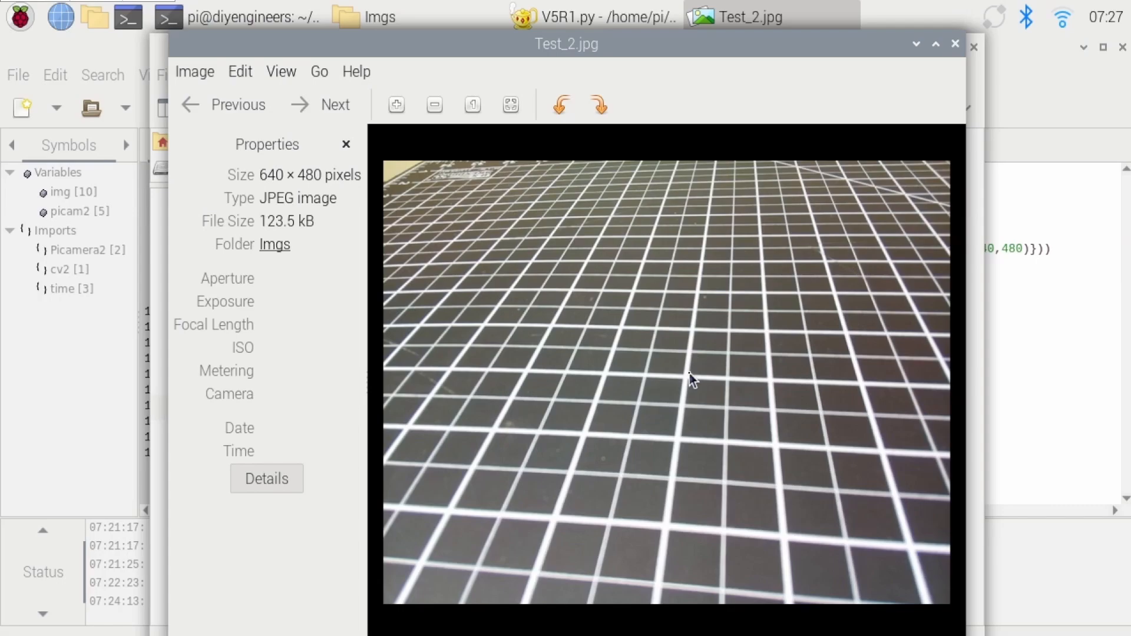
{"action": "left_click", "coordinate": [592, 16]}
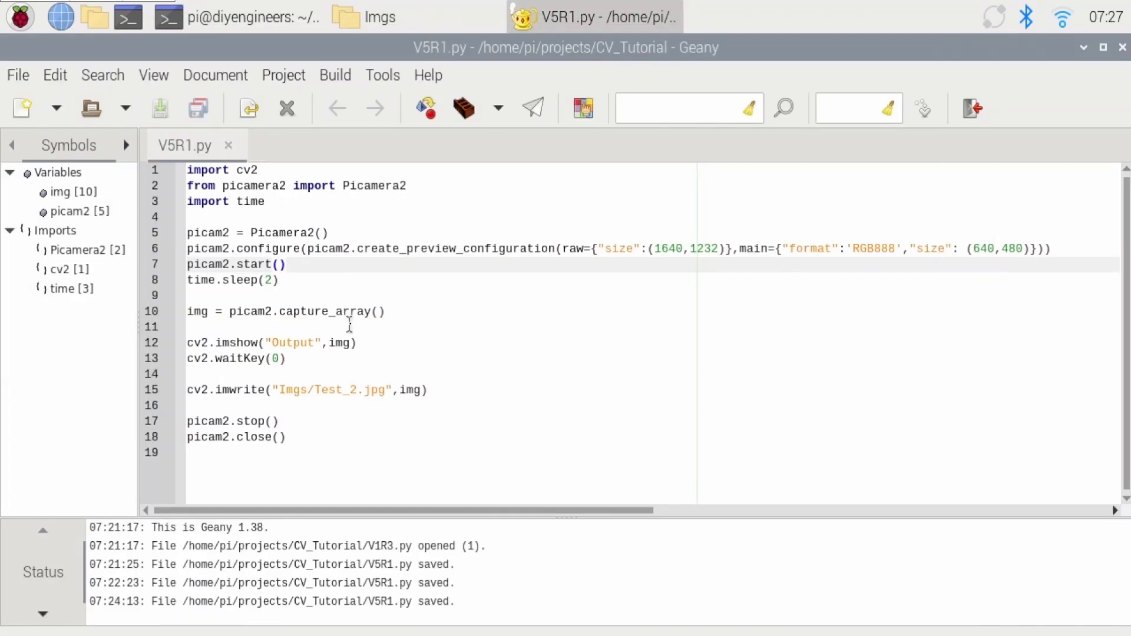
Step: Replace the Picamera2 setup in V5R2.py with an 'import numpy as np' line
{"action": "left_click", "coordinate": [54, 75]}
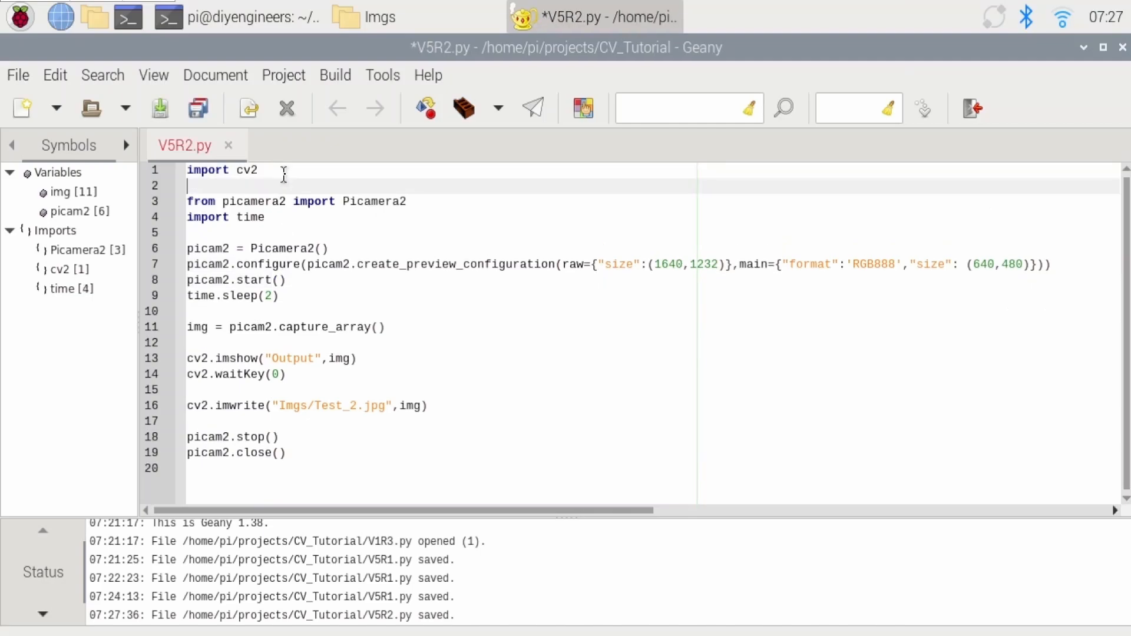
{"action": "type", "text": "import numpy as np"}
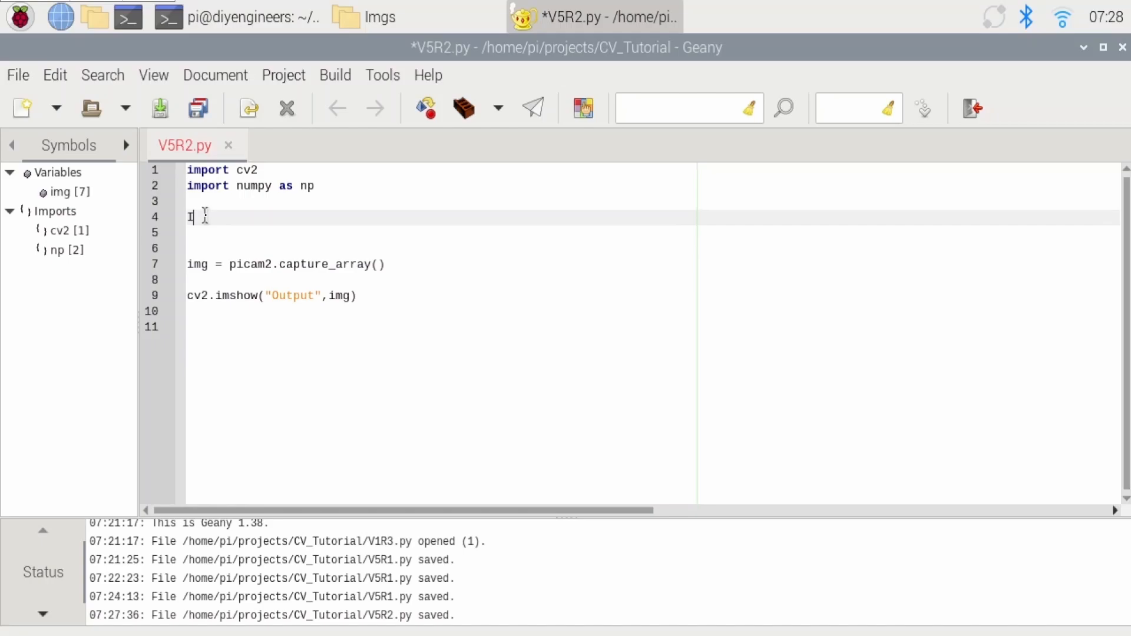
Step: Load Imgs/Test_1.jpg and Imgs/Test_2.jpg into Img_1 and Img_2 with cv2.imread
{"action": "type", "text": "mg_1"}
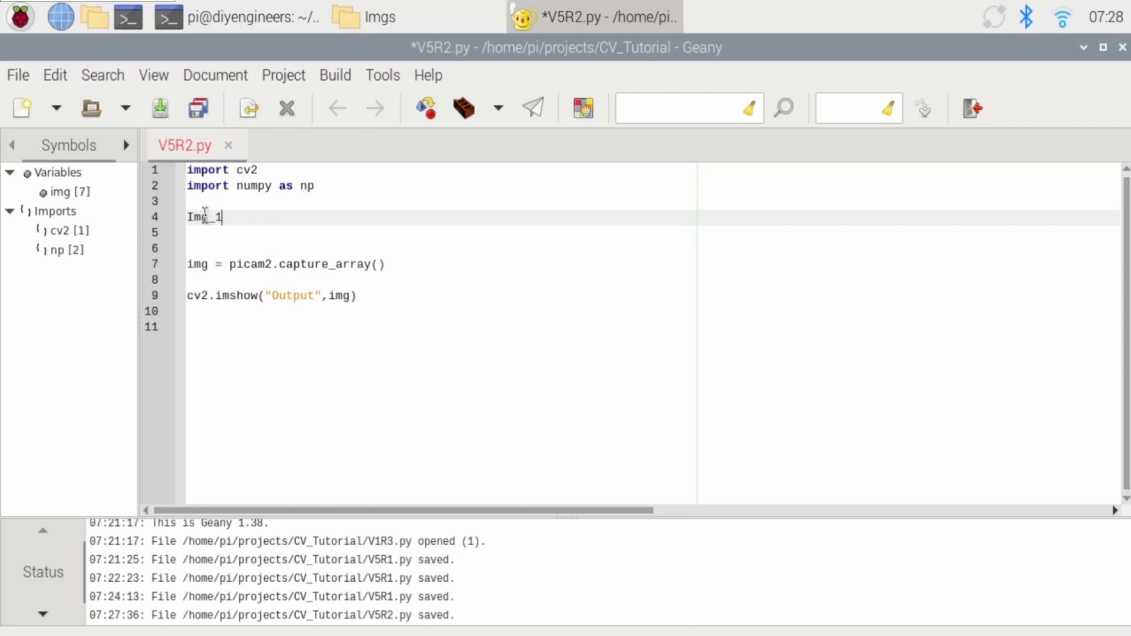
{"action": "type", "text": "= cv2."}
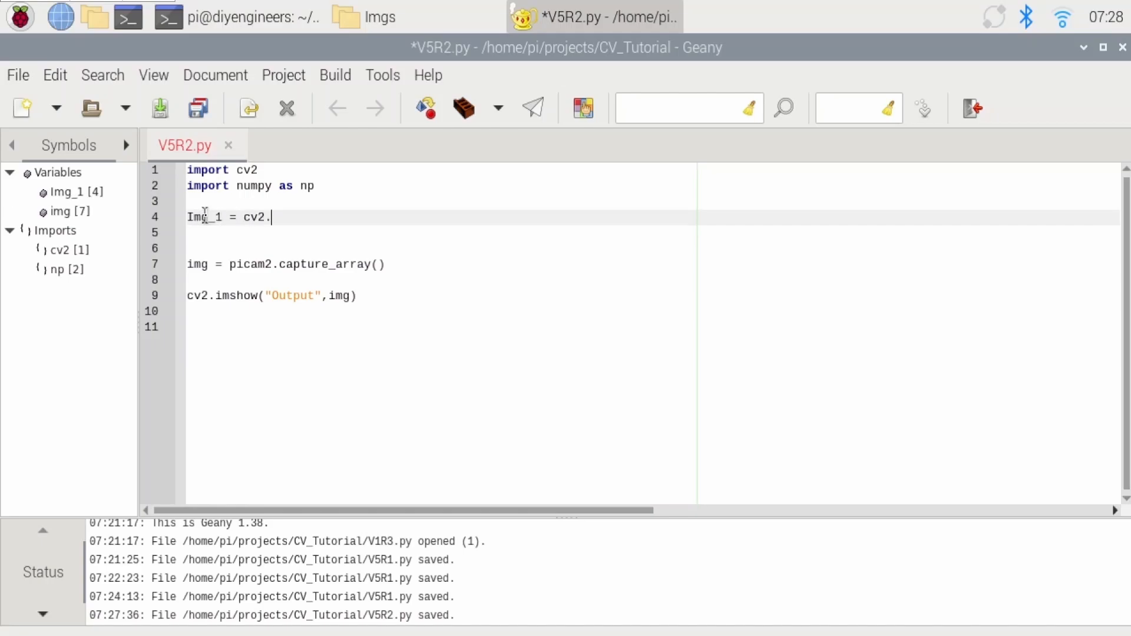
{"action": "type", "text": "imread"}
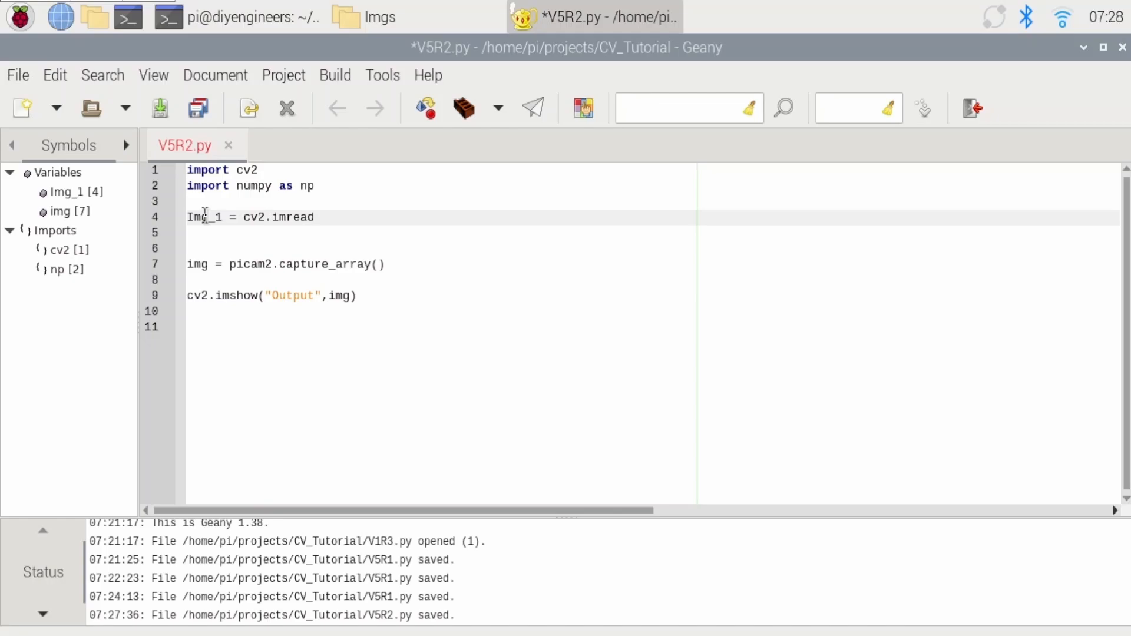
{"action": "type", "text": "(\"Im"}
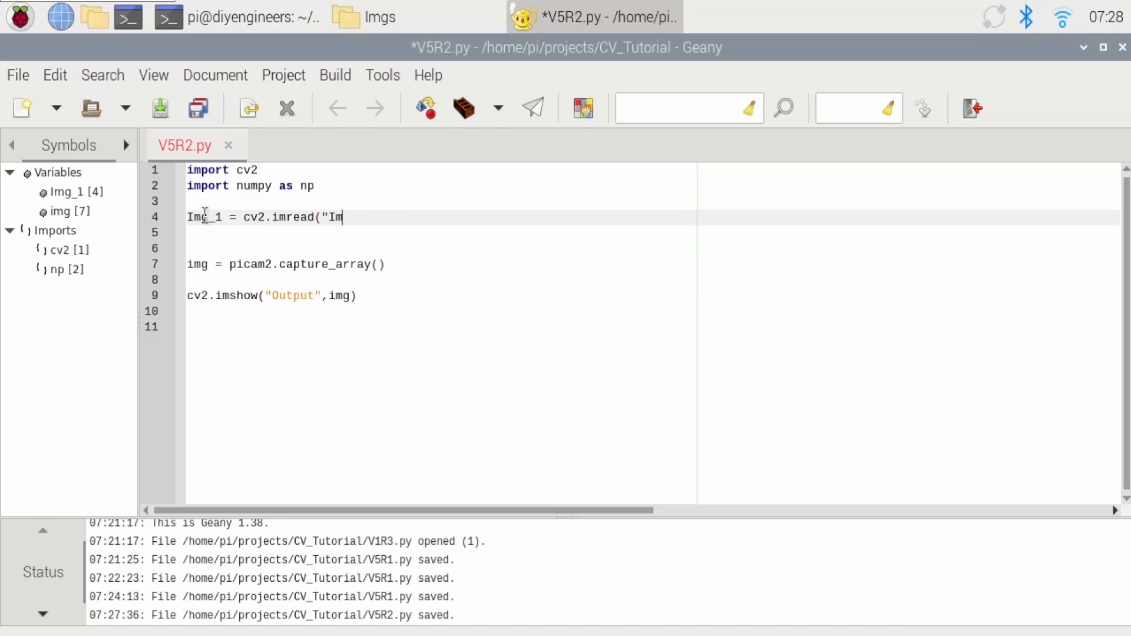
{"action": "type", "text": "gs"}
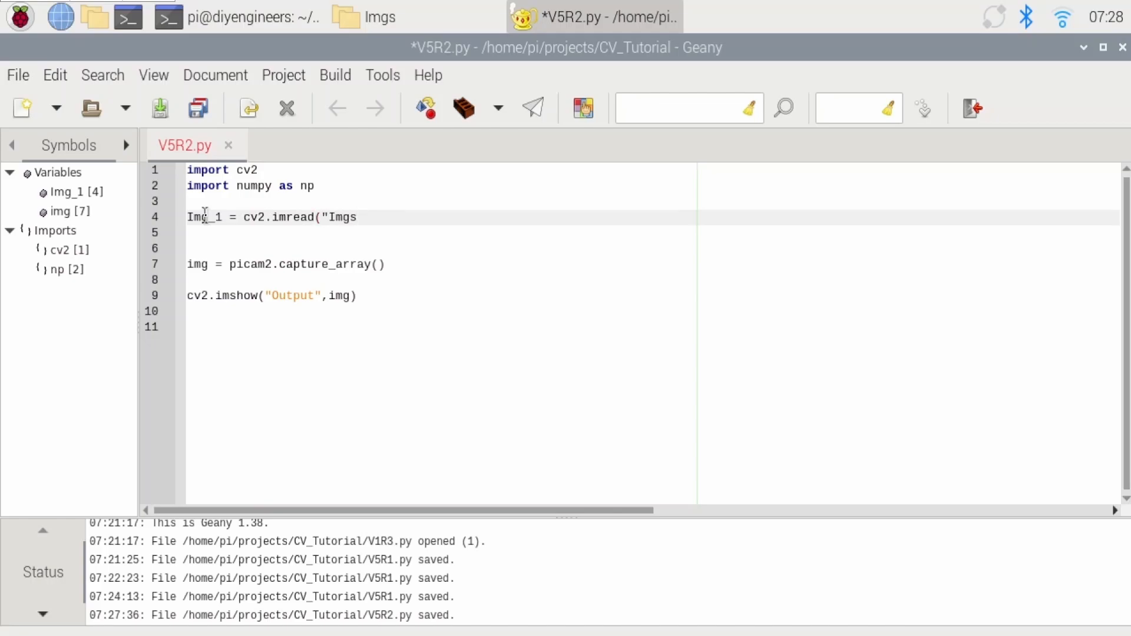
{"action": "type", "text": "/Test"}
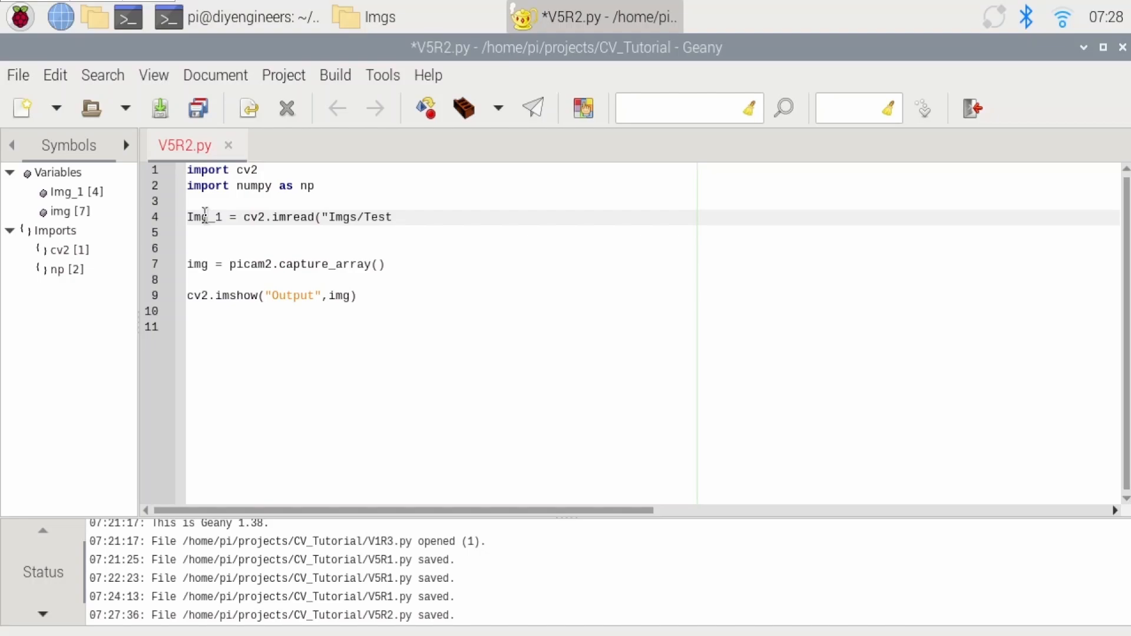
{"action": "type", "text": "_1."}
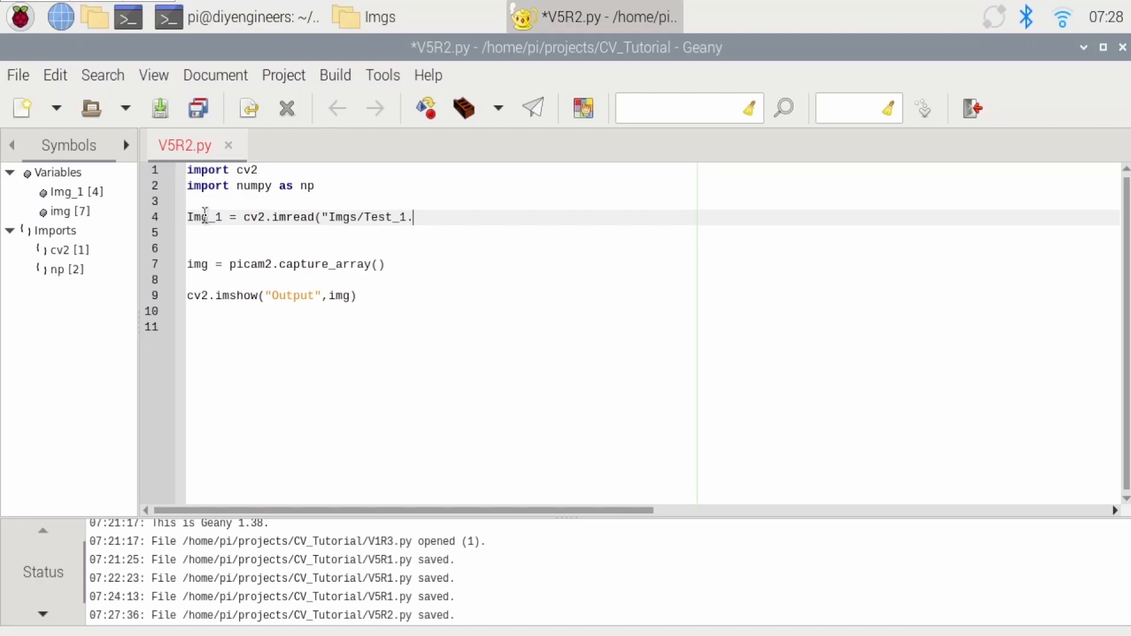
{"action": "type", "text": "jpg\")"}
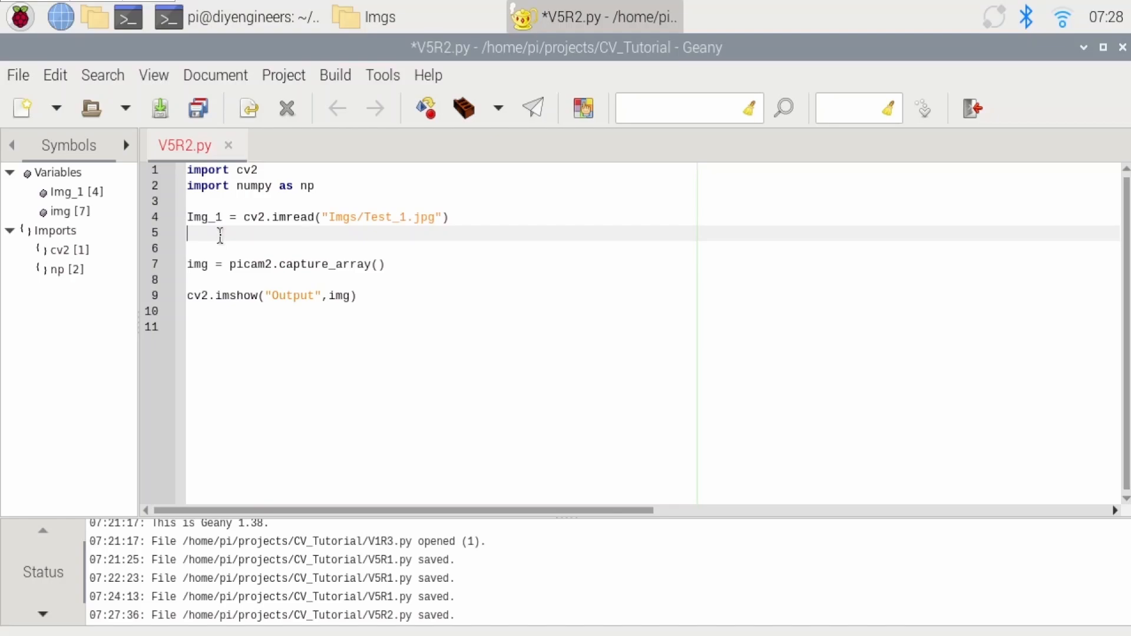
{"action": "type", "text": "Img_2 = cv2.imread(\"Imgs/Test_2.jpg\")"}
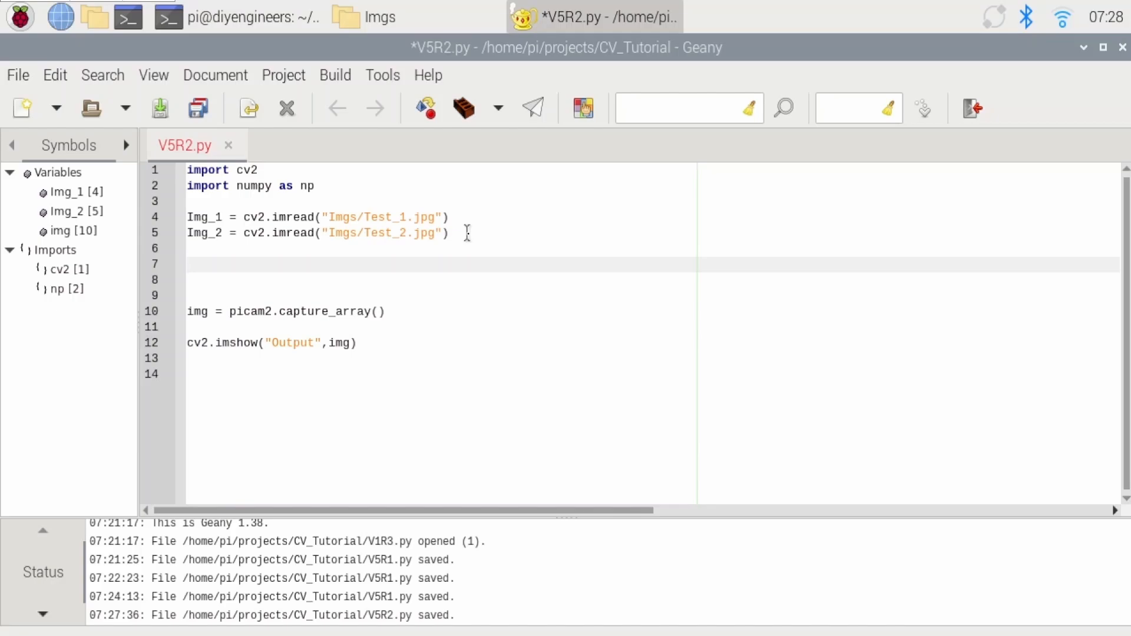
{"action": "left_click", "coordinate": [187, 265]}
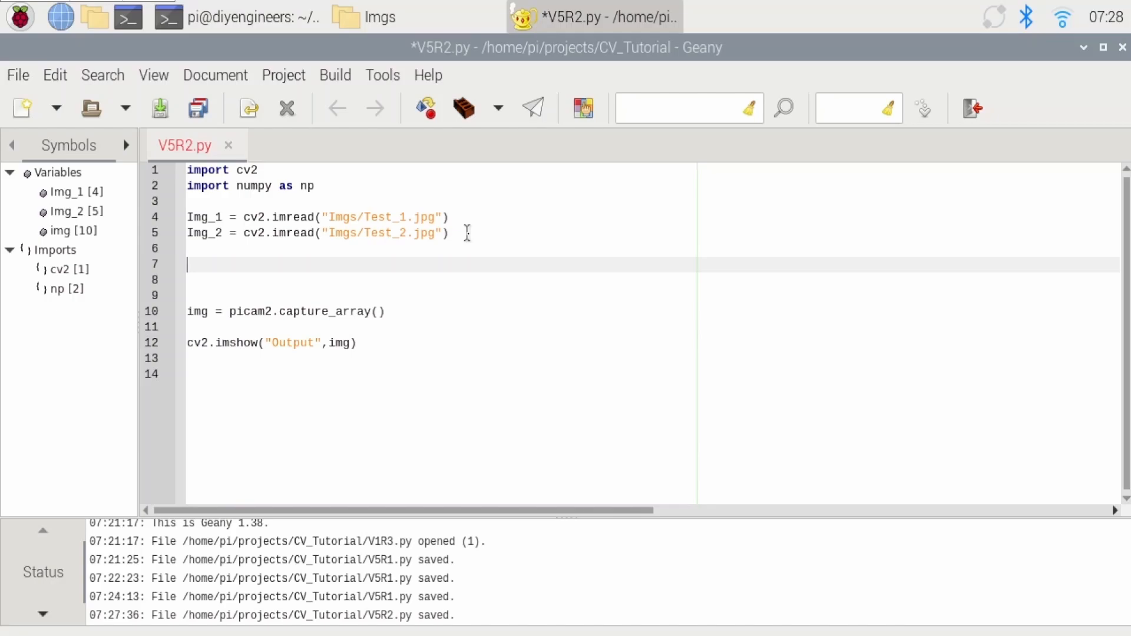
Step: Begin line 7 as Img1_pts1 = np.float32(([ for the source corner array
{"action": "type", "text": "Img"}
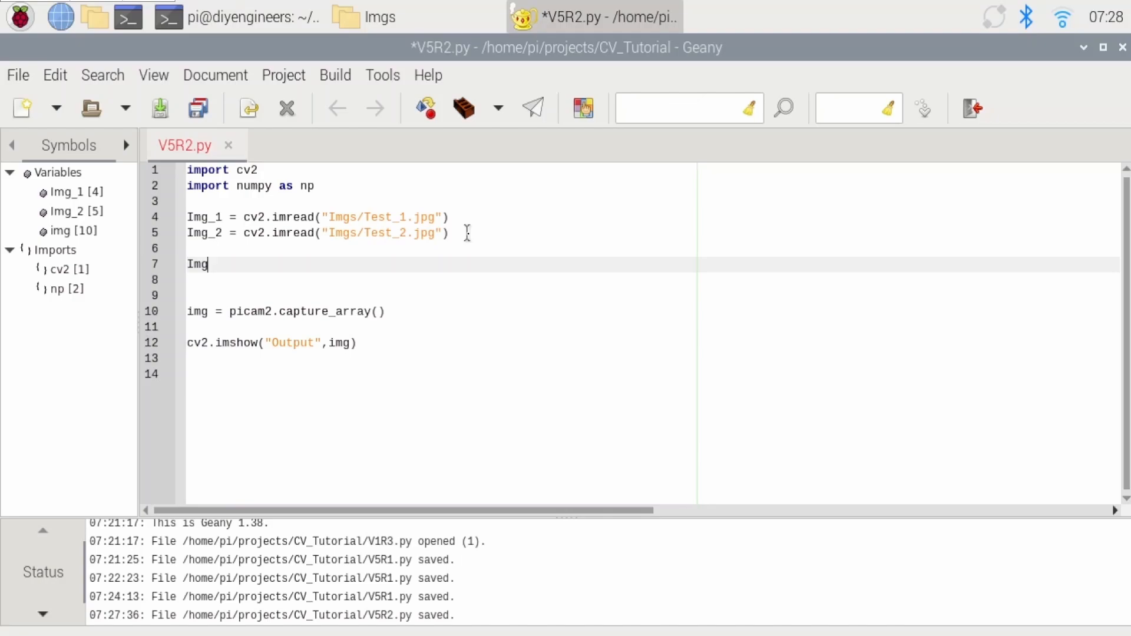
{"action": "type", "text": "1_pt"}
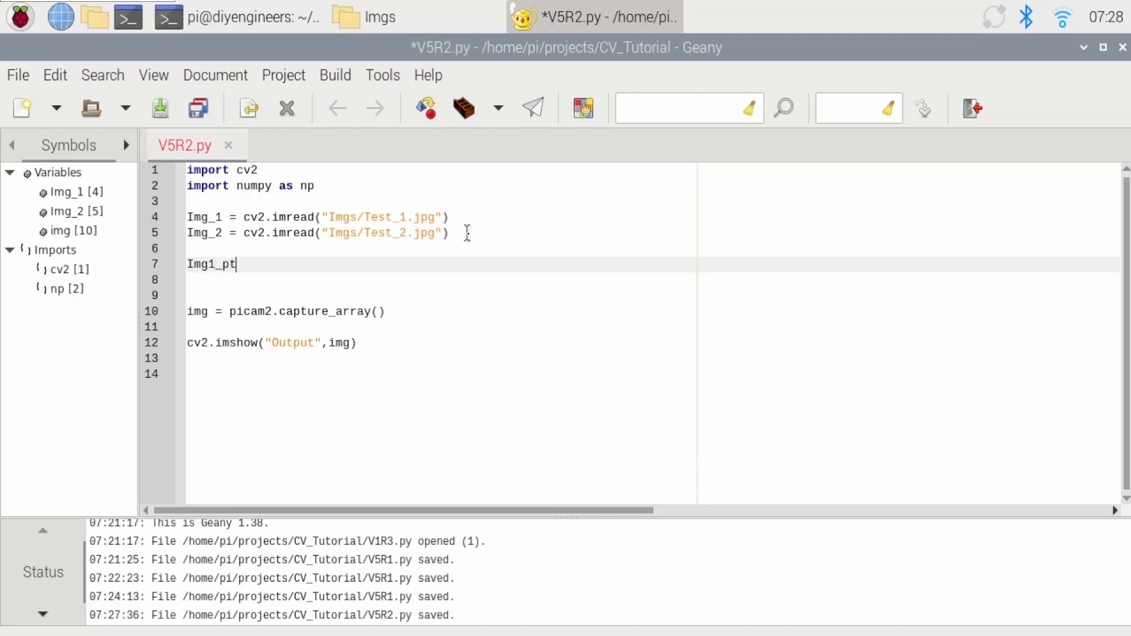
{"action": "type", "text": "s1 = np"}
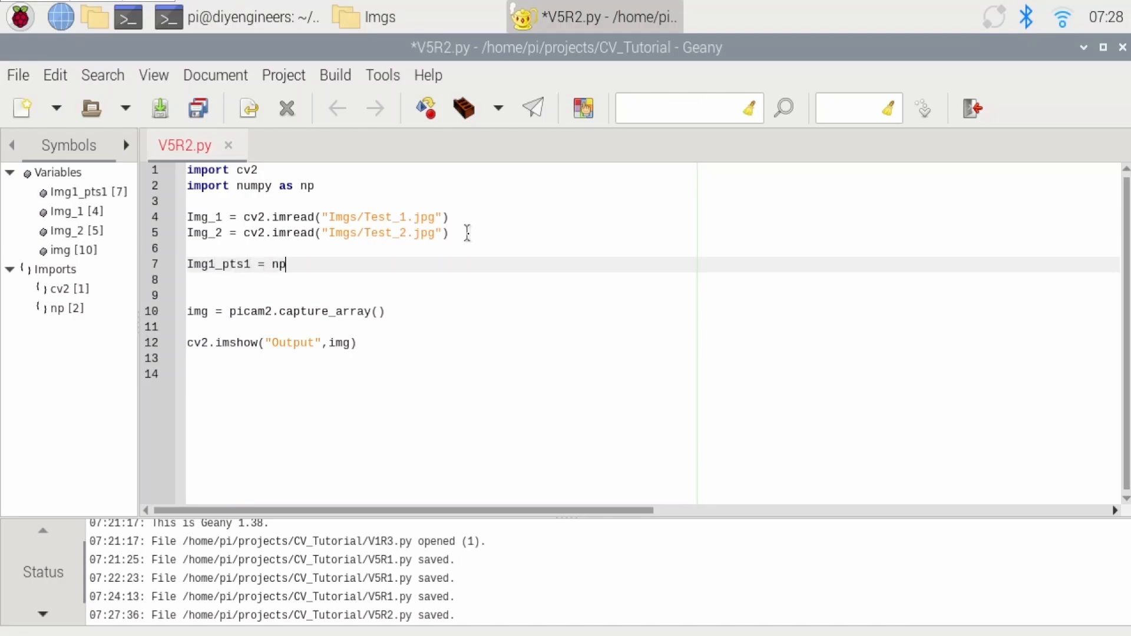
{"action": "type", "text": ".float"}
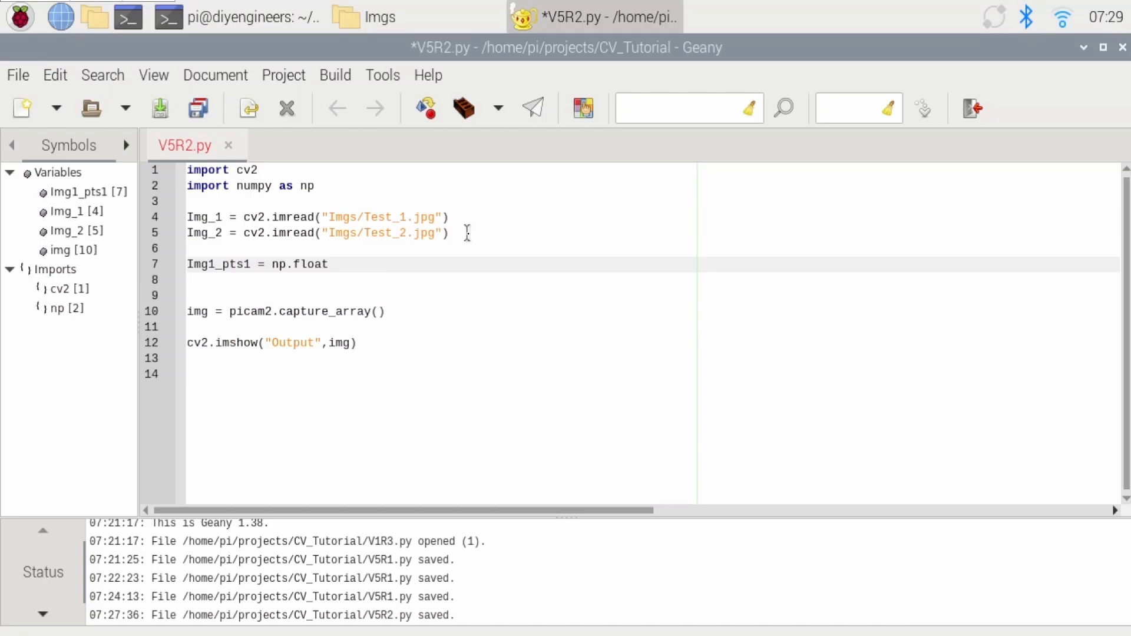
{"action": "type", "text": "32(("}
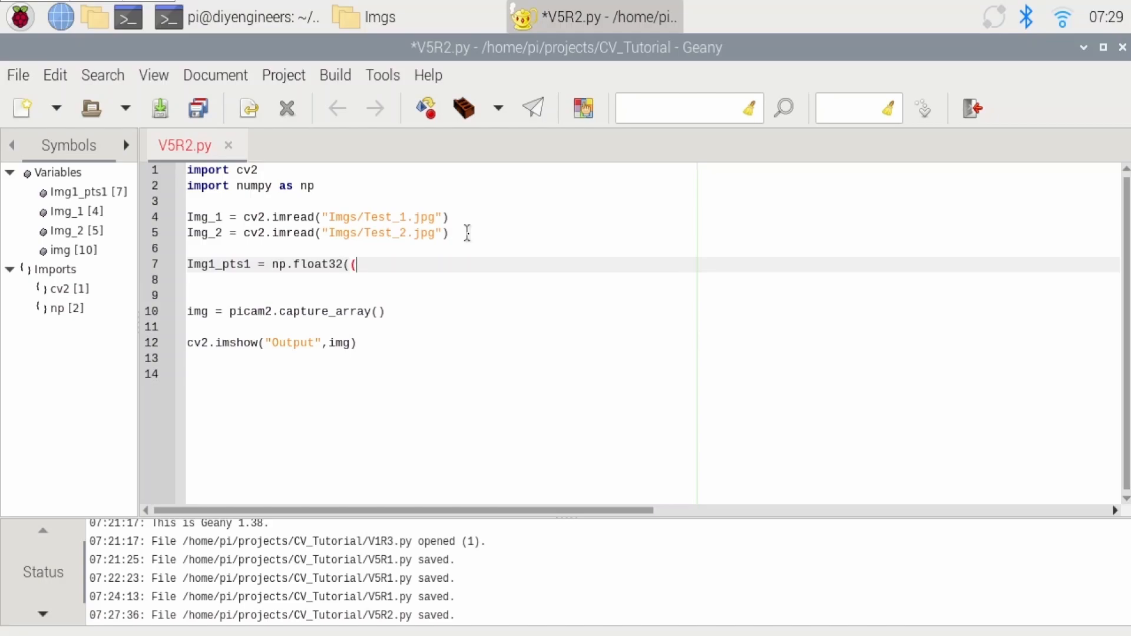
{"action": "type", "text": "["}
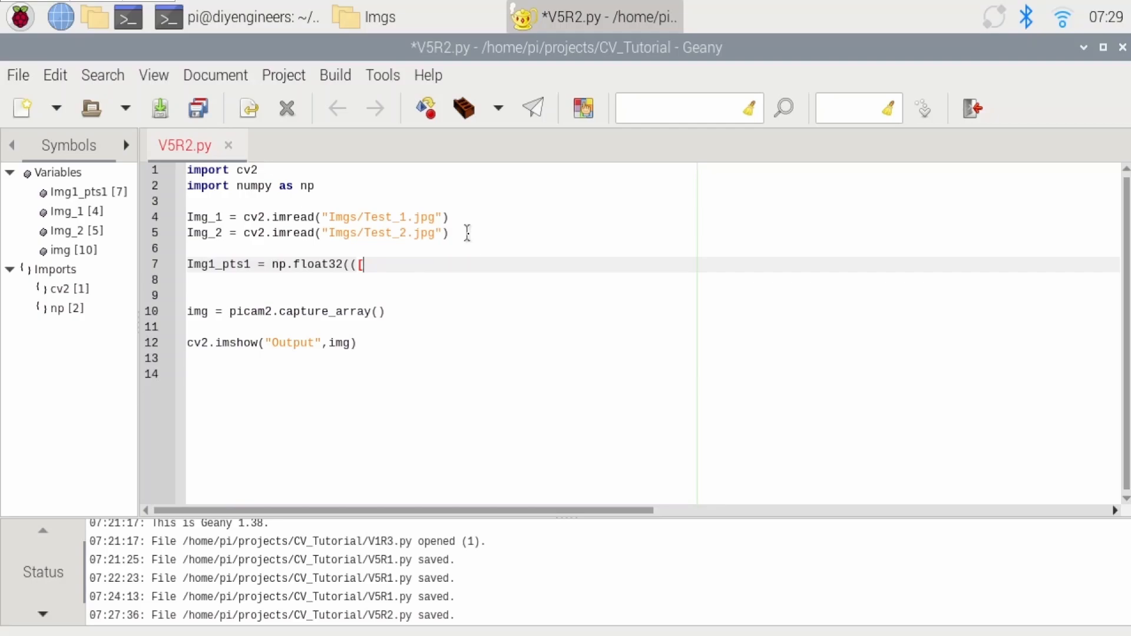
Step: Fill in the corners [220,35],[500,25],[100,190],[575,205] and close the array
{"action": "type", "text": "220,"}
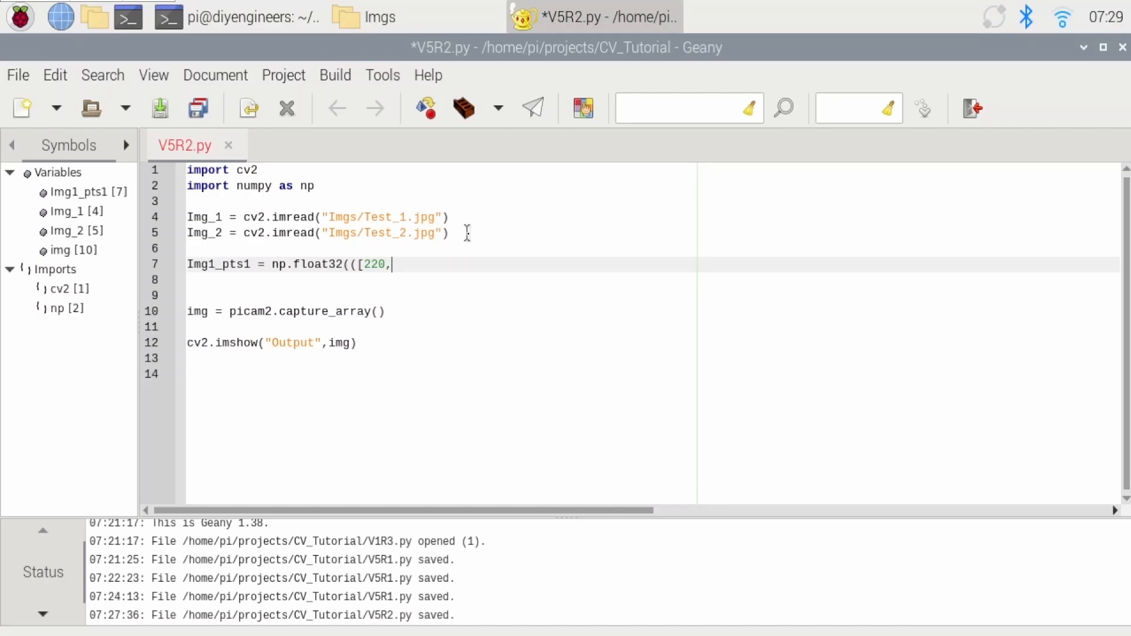
{"action": "type", "text": "35],[500"}
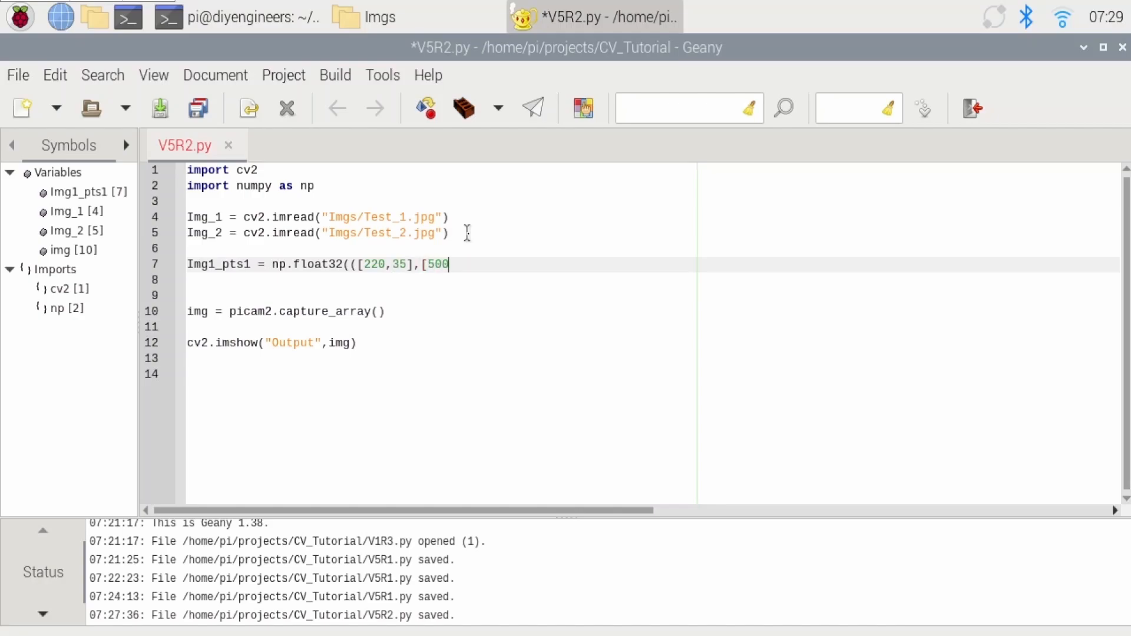
{"action": "type", "text": ",25],[100"}
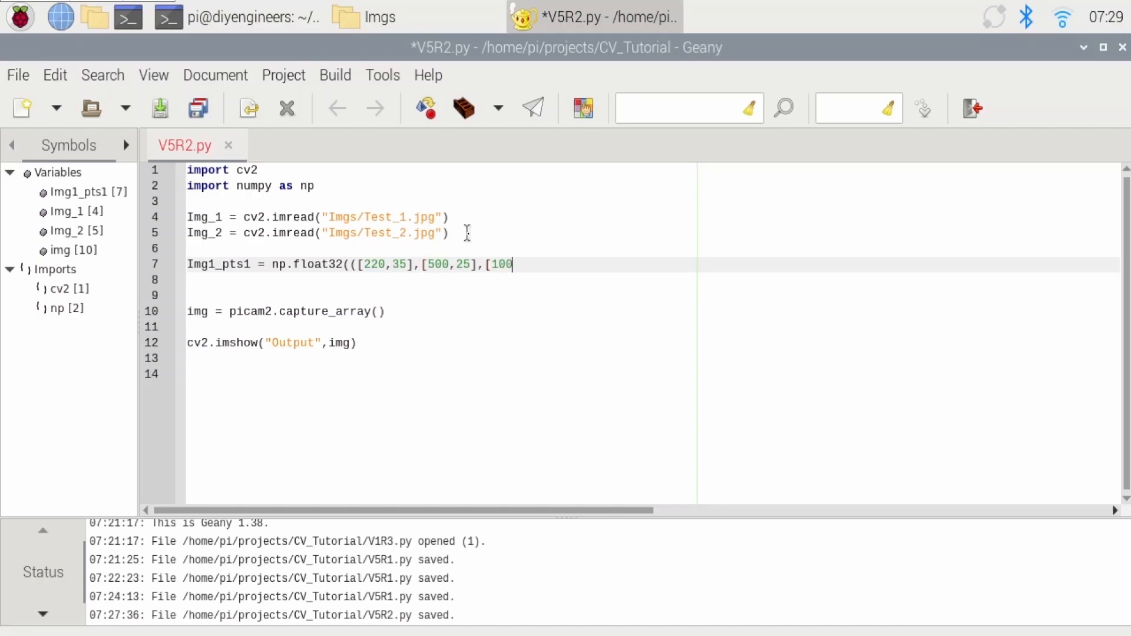
{"action": "type", "text": ",190],"}
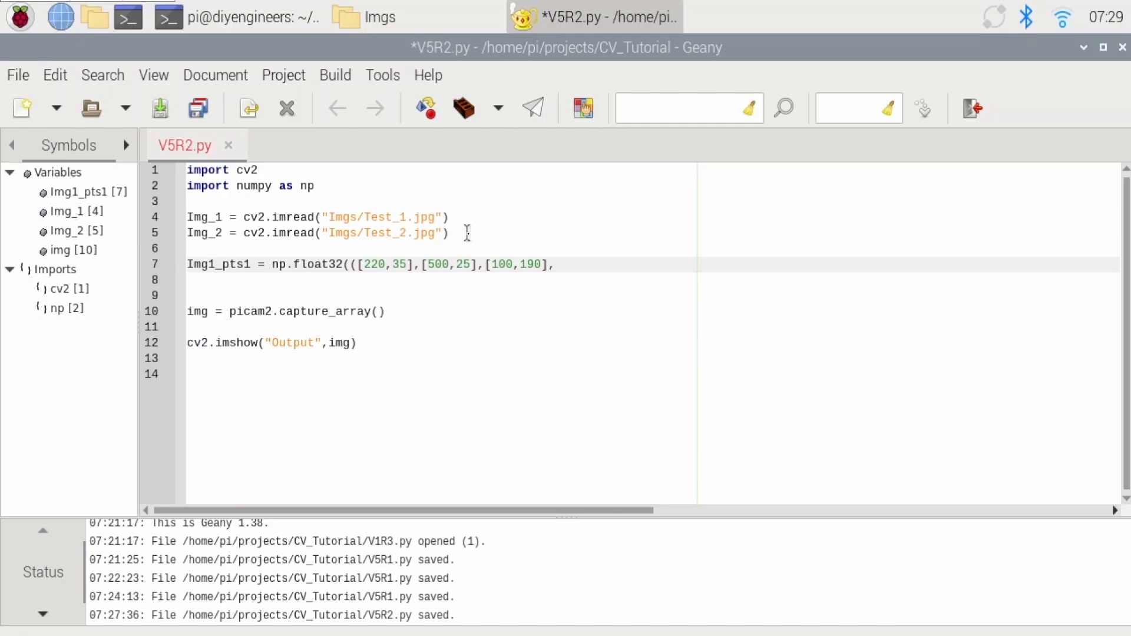
{"action": "type", "text": "[575,205"}
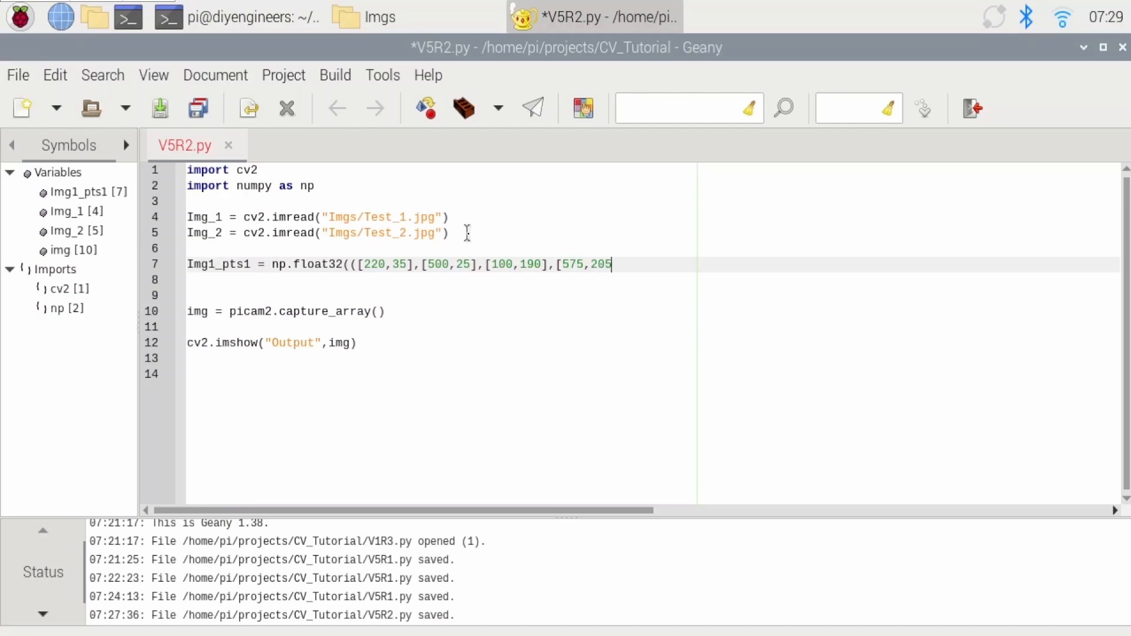
{"action": "type", "text": "]))"}
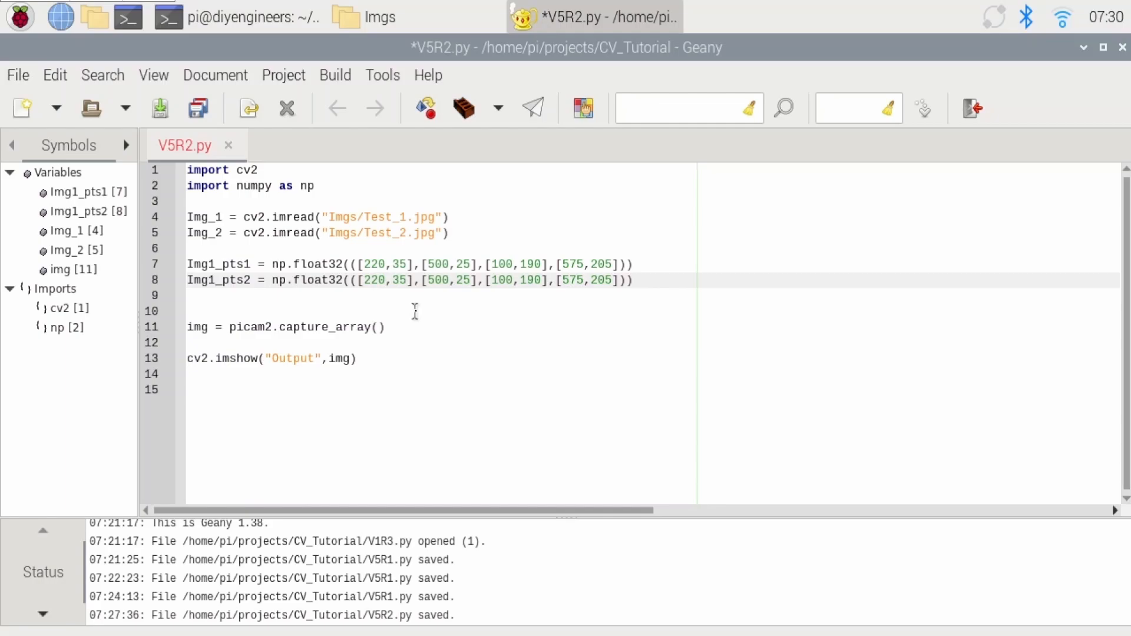
Step: Set Img1_pts2 to [0,0],[300,0],[0,300],[300,300] and duplicate the source array as Img2_pts1
{"action": "type", "text": "0"}
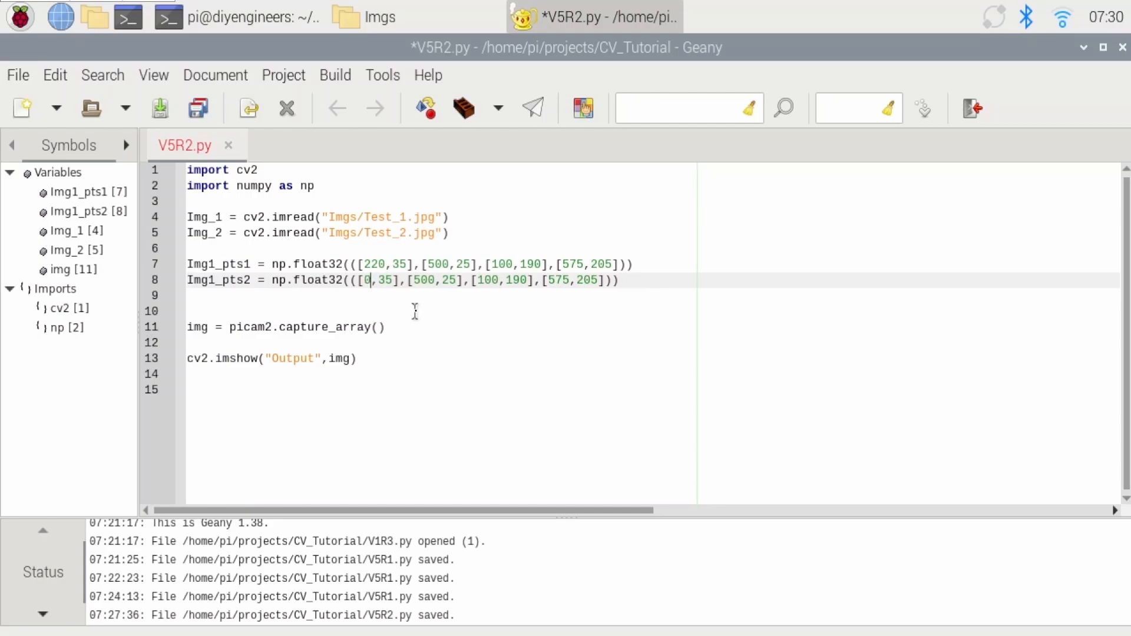
{"action": "type", "text": "00"}
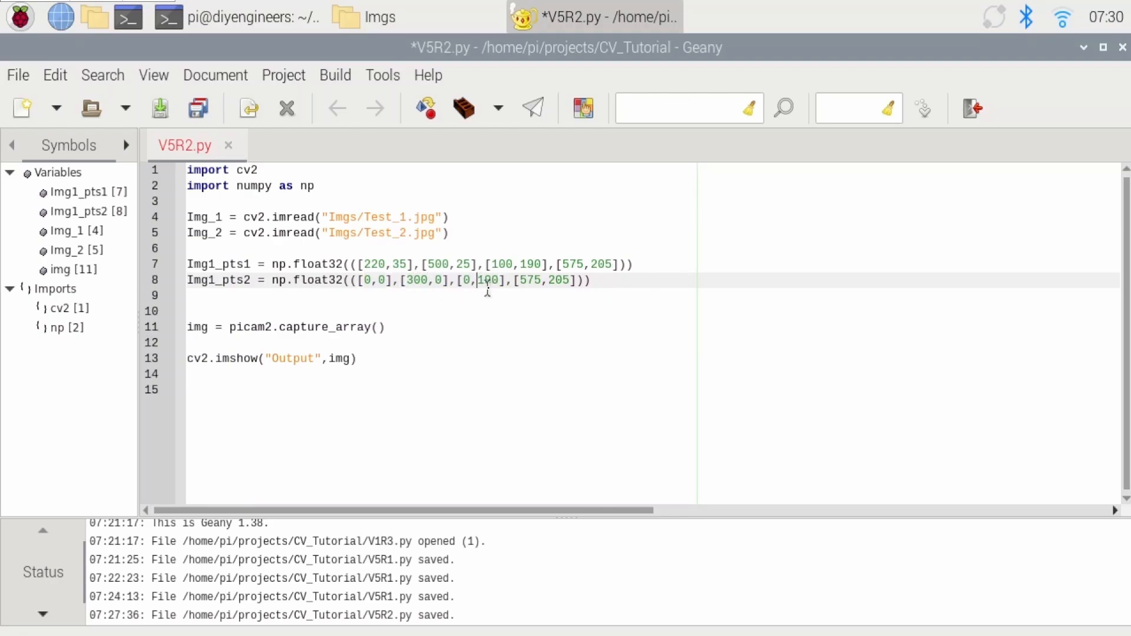
{"action": "type", "text": "300"}
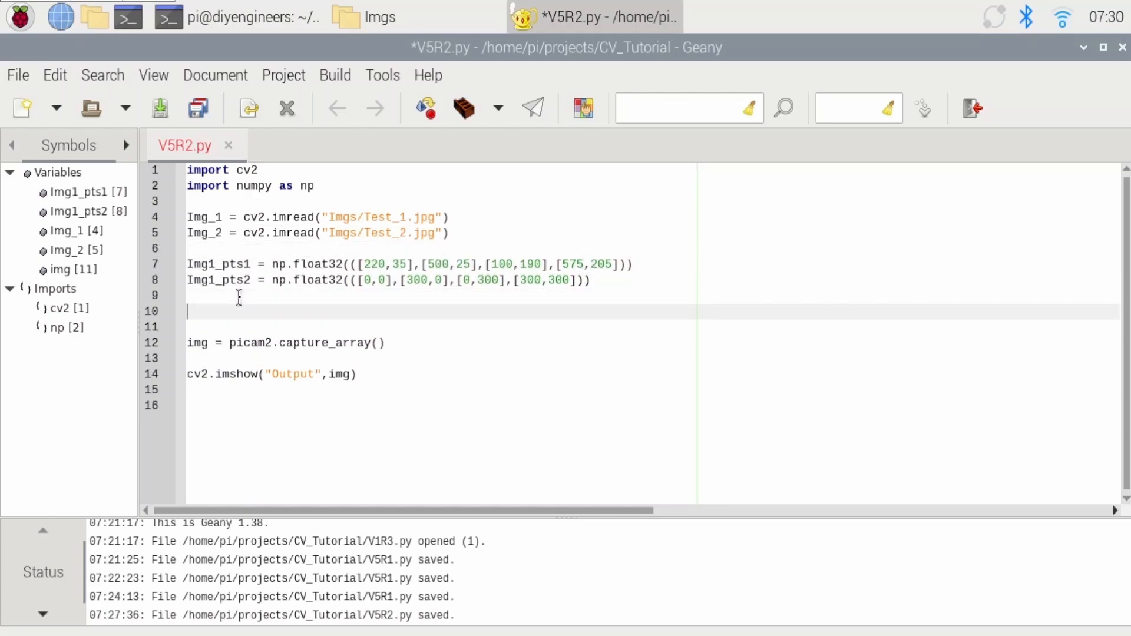
{"action": "type", "text": "Img2_pts1 = np.float32(([220,35],[500,25],[100,190],[575,205]))"}
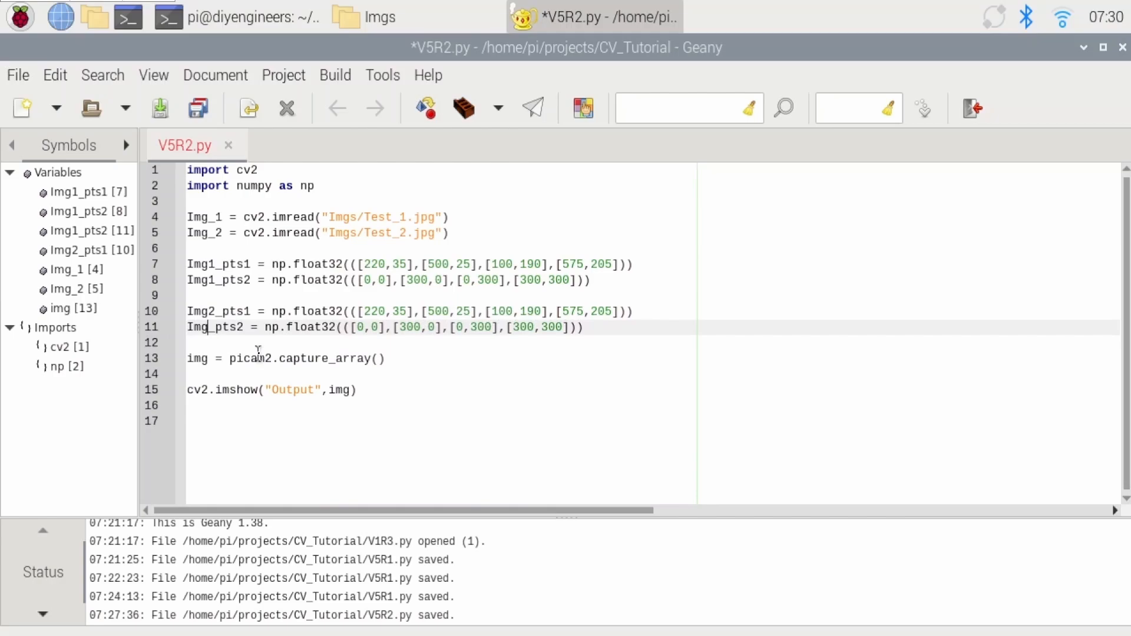
Step: Rename the copies to Img2_pts1/Img2_pts2, set Img2_pts1 to [149,140],[353,143],[29,288],[330,303], and drop the capture line
{"action": "type", "text": "2"}
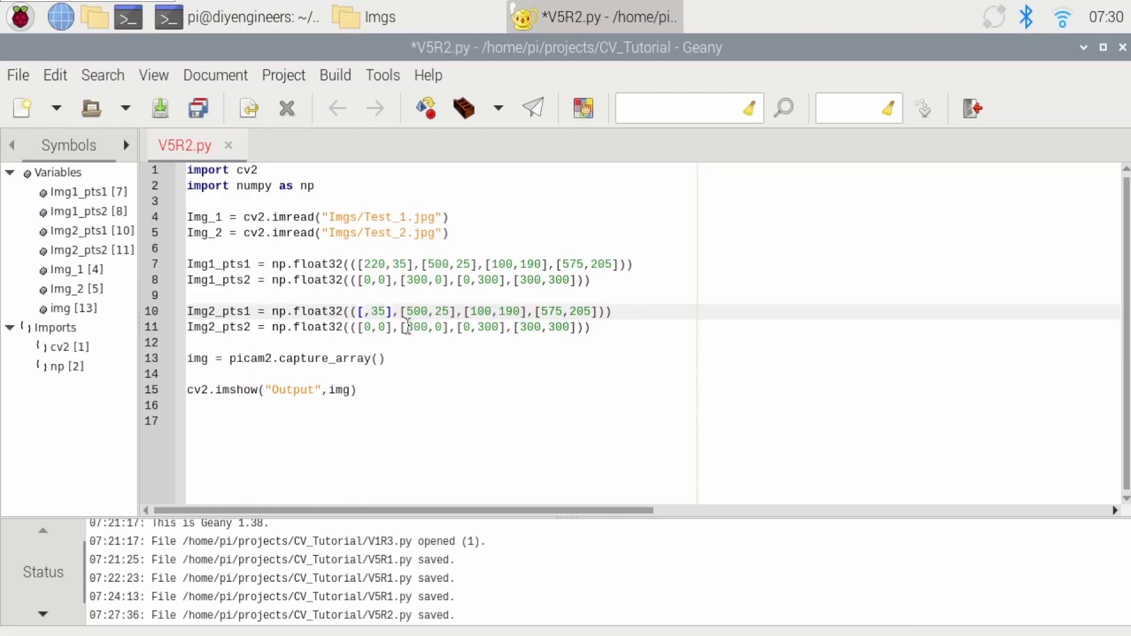
{"action": "type", "text": "149,140"}
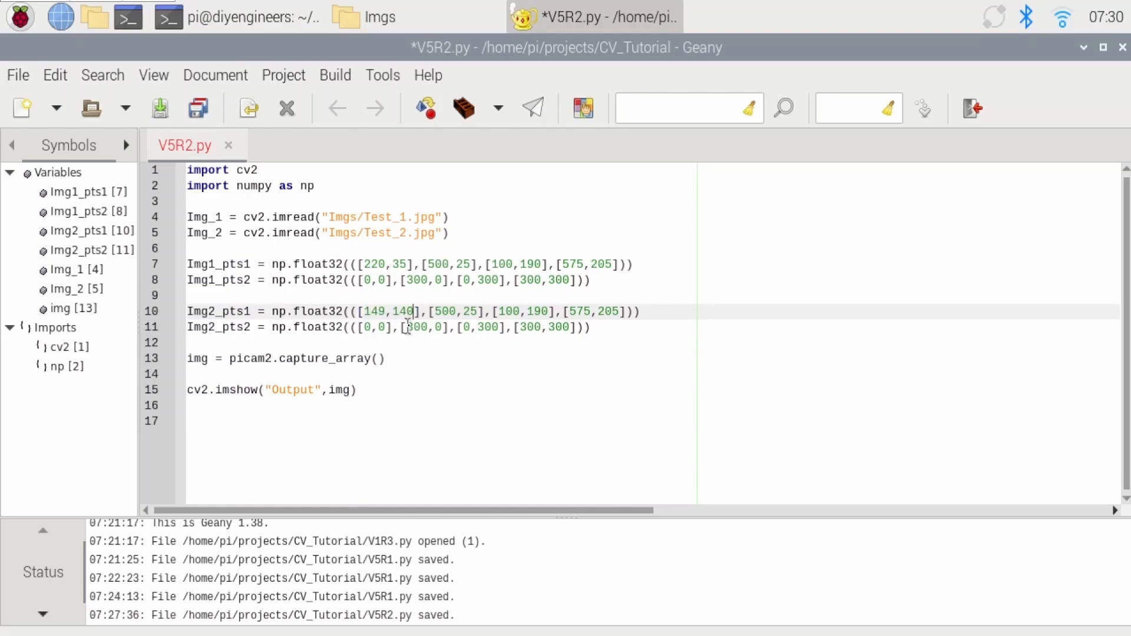
{"action": "type", "text": "353,143"}
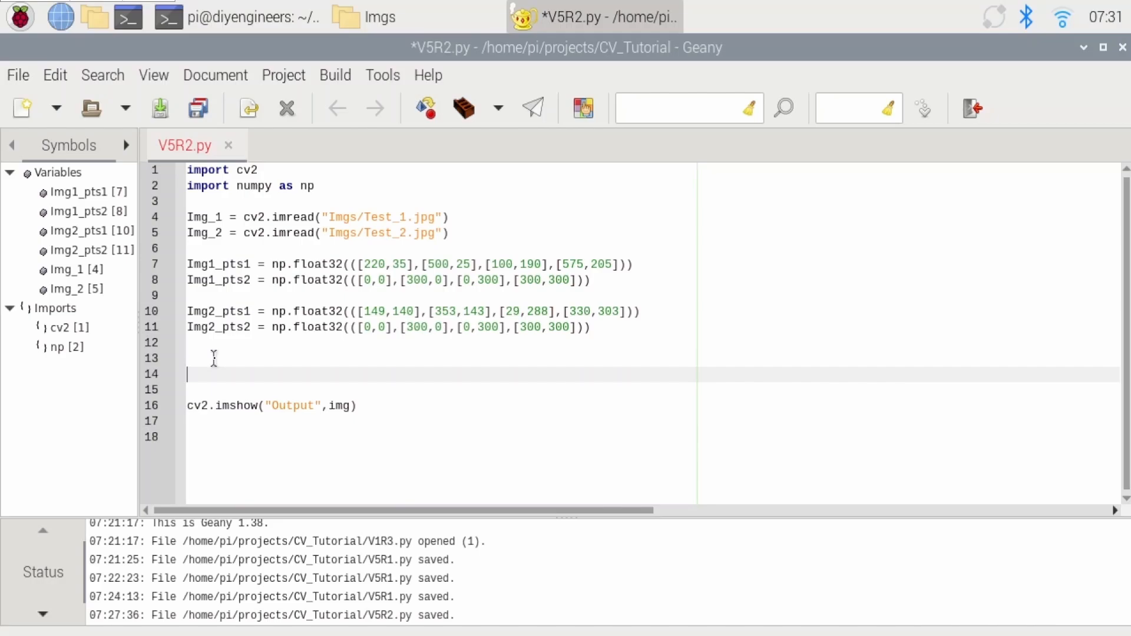
{"action": "key", "text": "enter"}
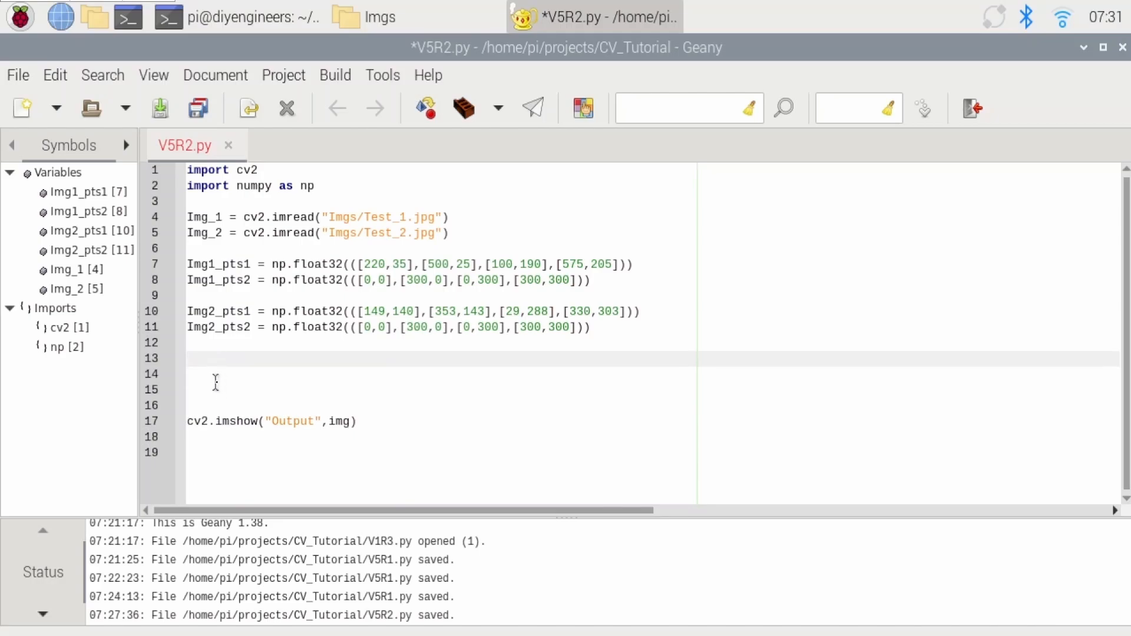
Step: Write M1 = cv2.getPerspectiveTransform(Img1_pts1,Img1_pts2) on line 13
{"action": "left_click", "coordinate": [188, 358]}
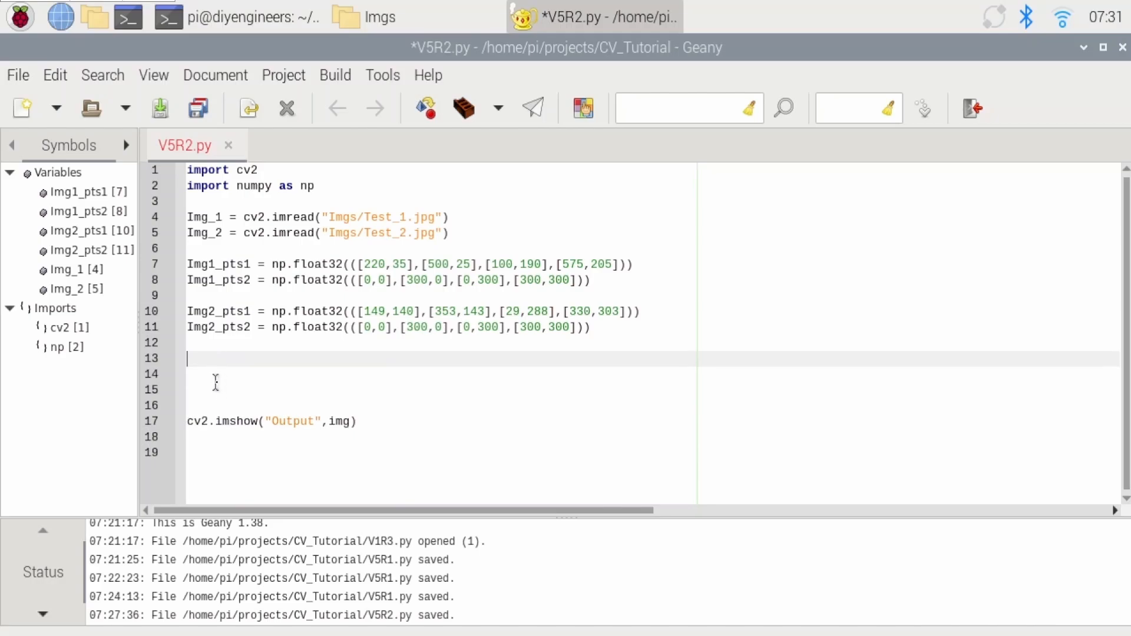
{"action": "type", "text": "M1 ="}
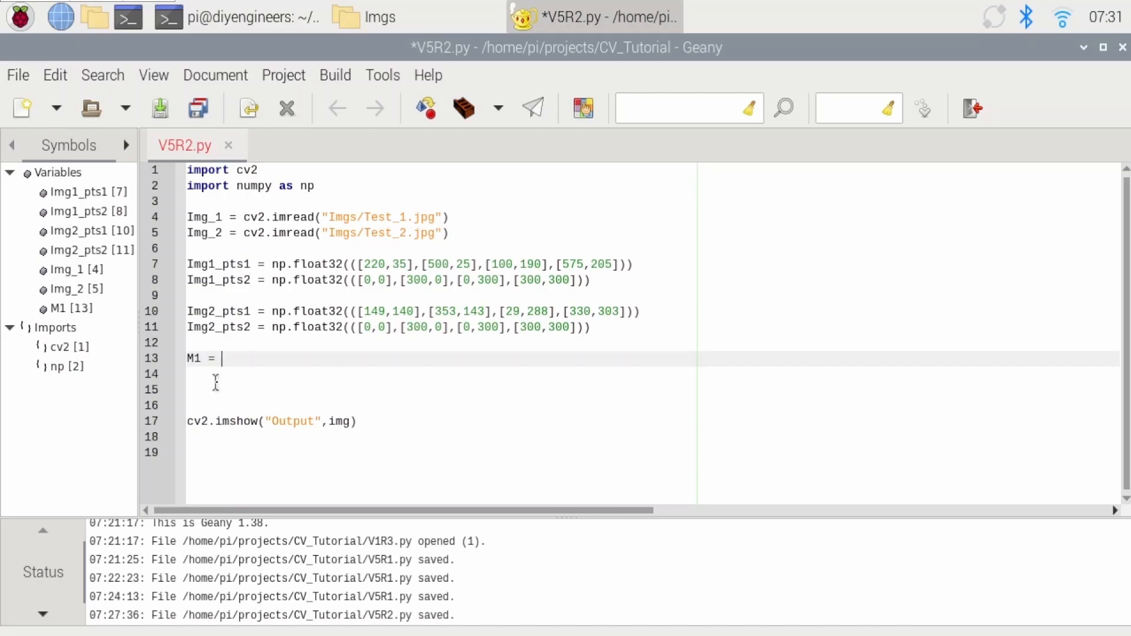
{"action": "type", "text": "cv2"}
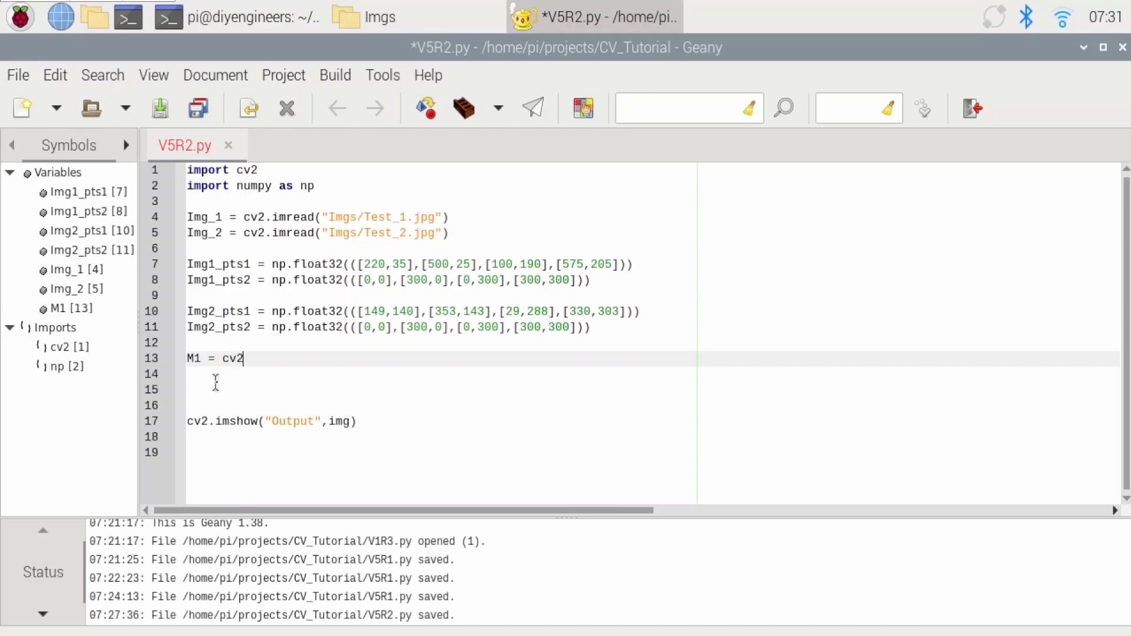
{"action": "type", "text": ".getPe"}
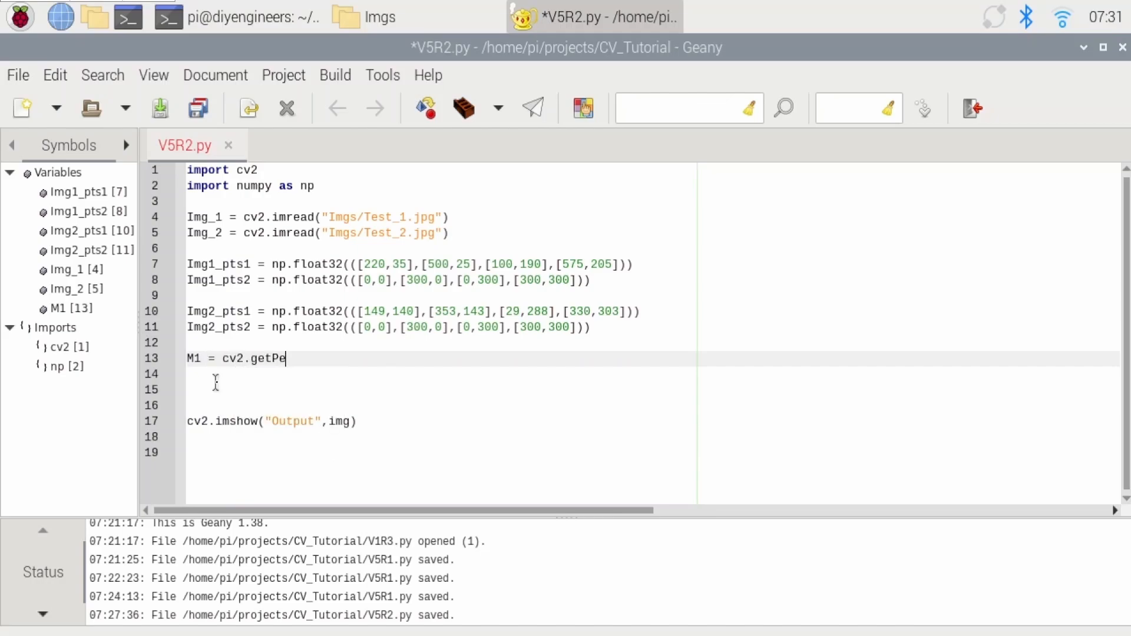
{"action": "type", "text": "rspec"}
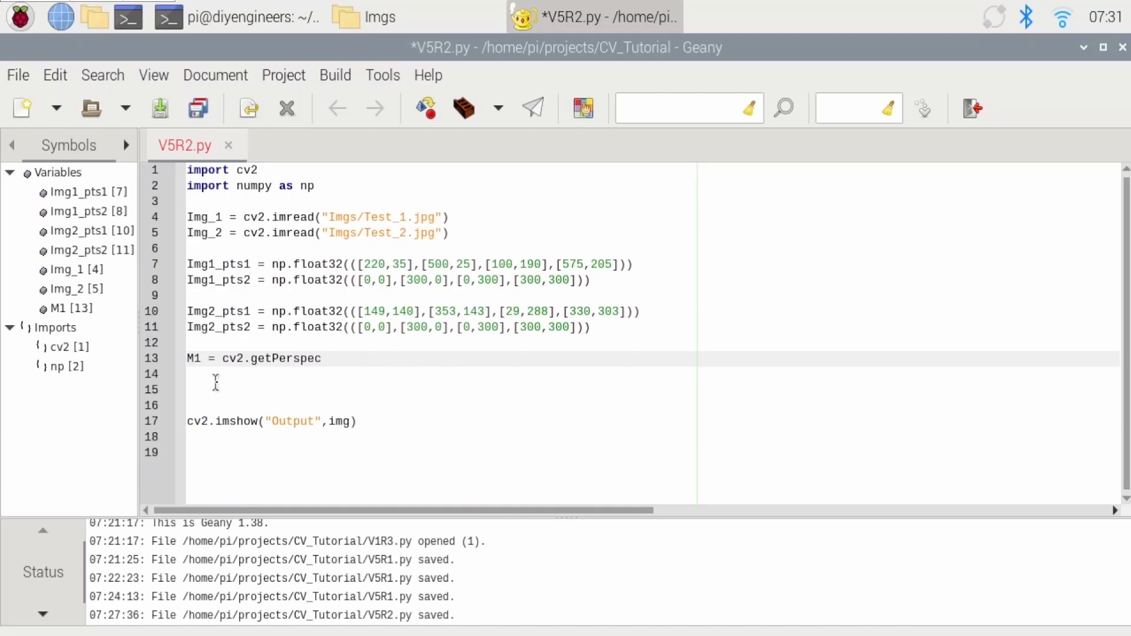
{"action": "type", "text": "tiveTran"}
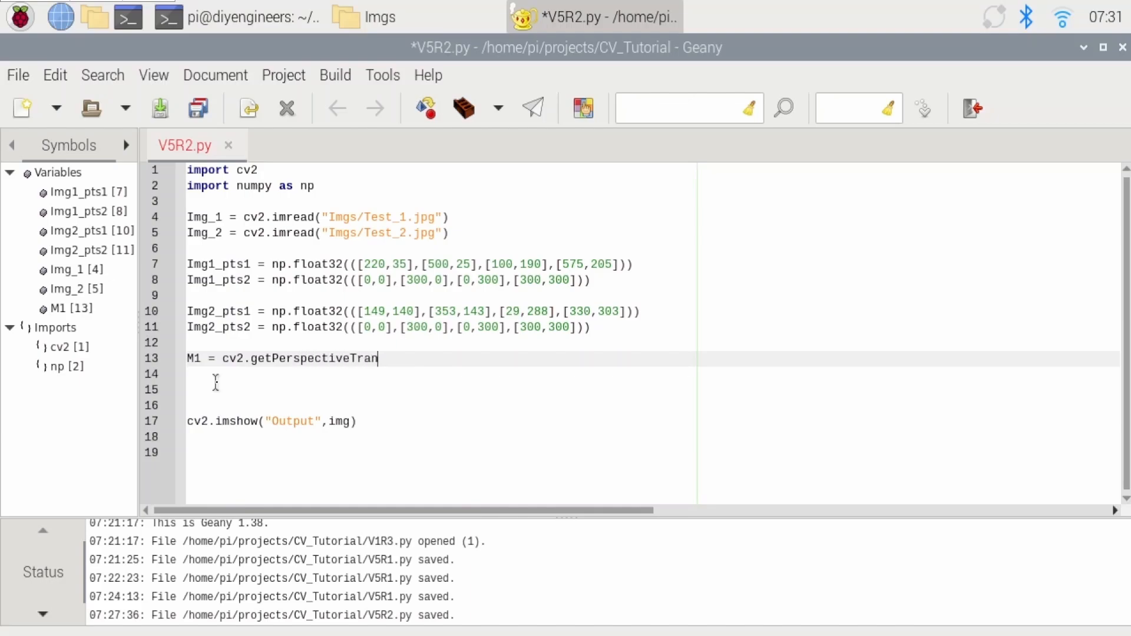
{"action": "type", "text": "sform("}
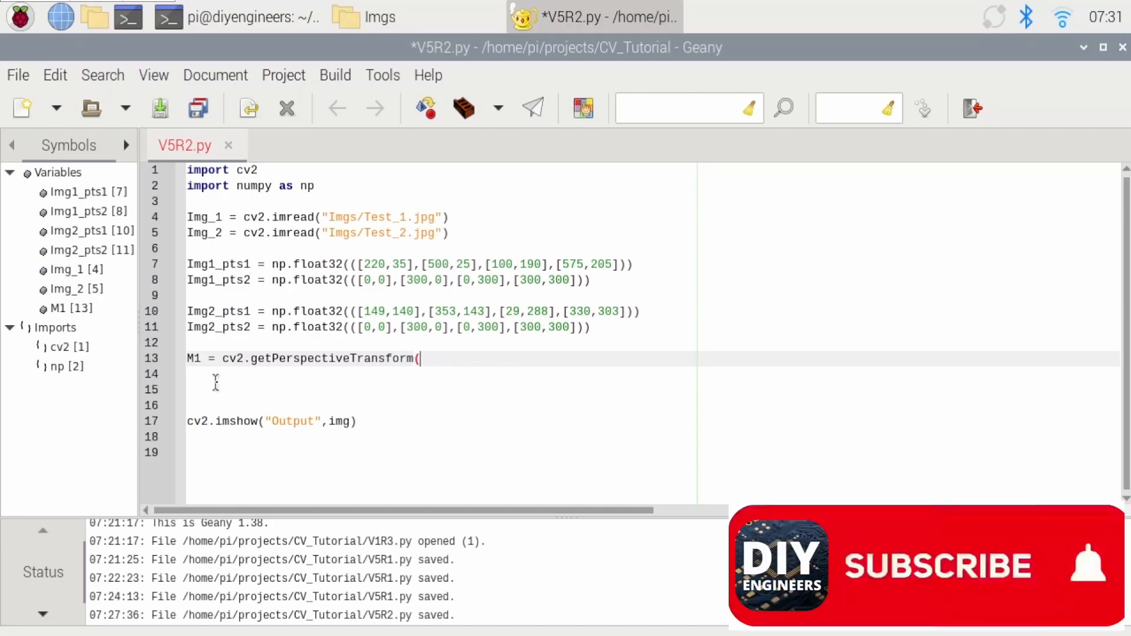
{"action": "type", "text": "Img1_pts1,"}
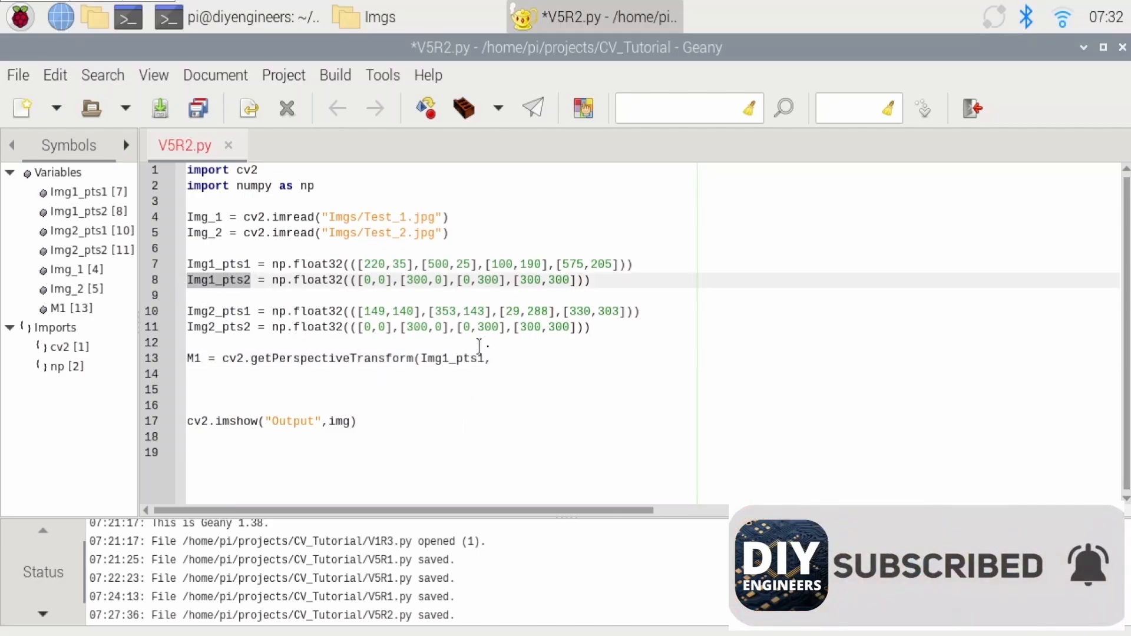
{"action": "type", "text": "Img1_pts2)"}
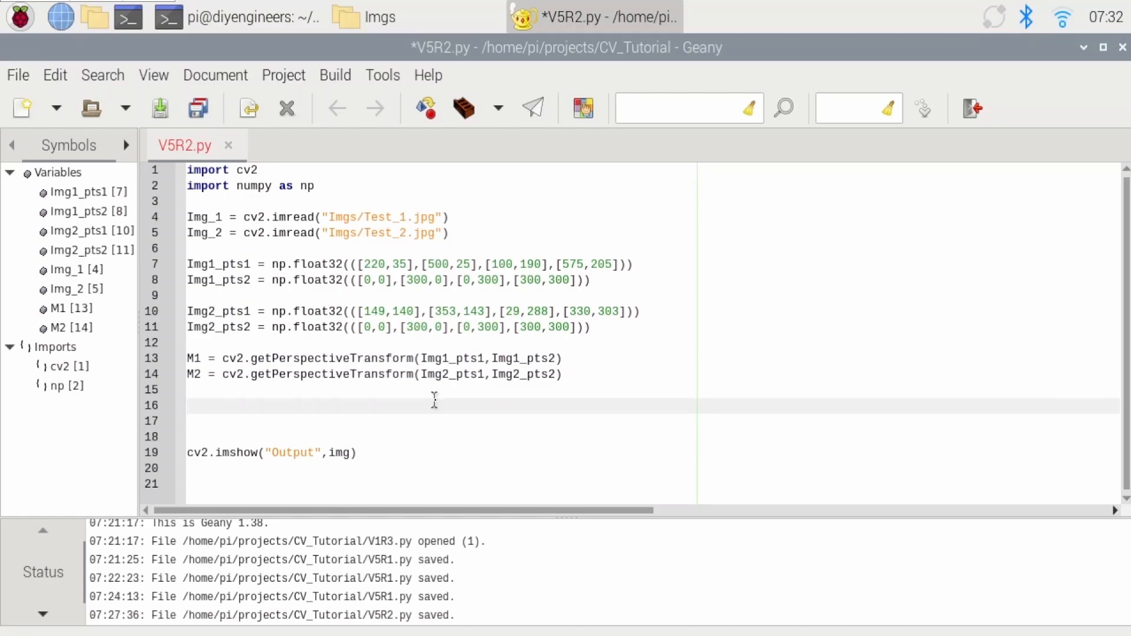
Step: Write Pers_1 = cv2.warpPerspective(Img_1, M1, (300,300)) to warp the first image
{"action": "type", "text": "Per"}
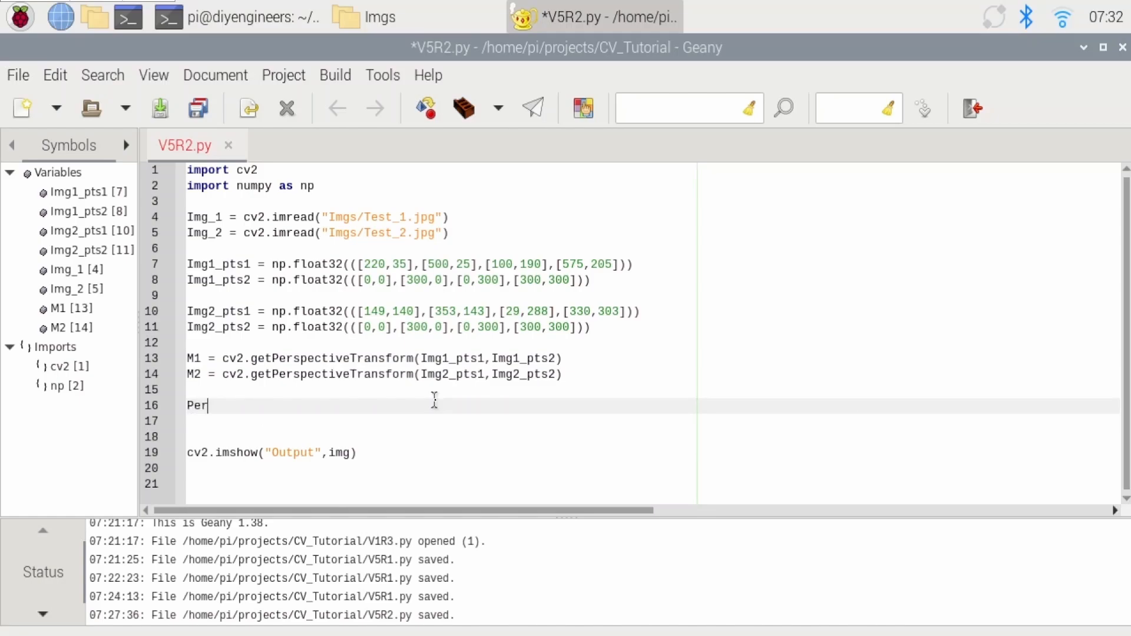
{"action": "type", "text": "s_1"}
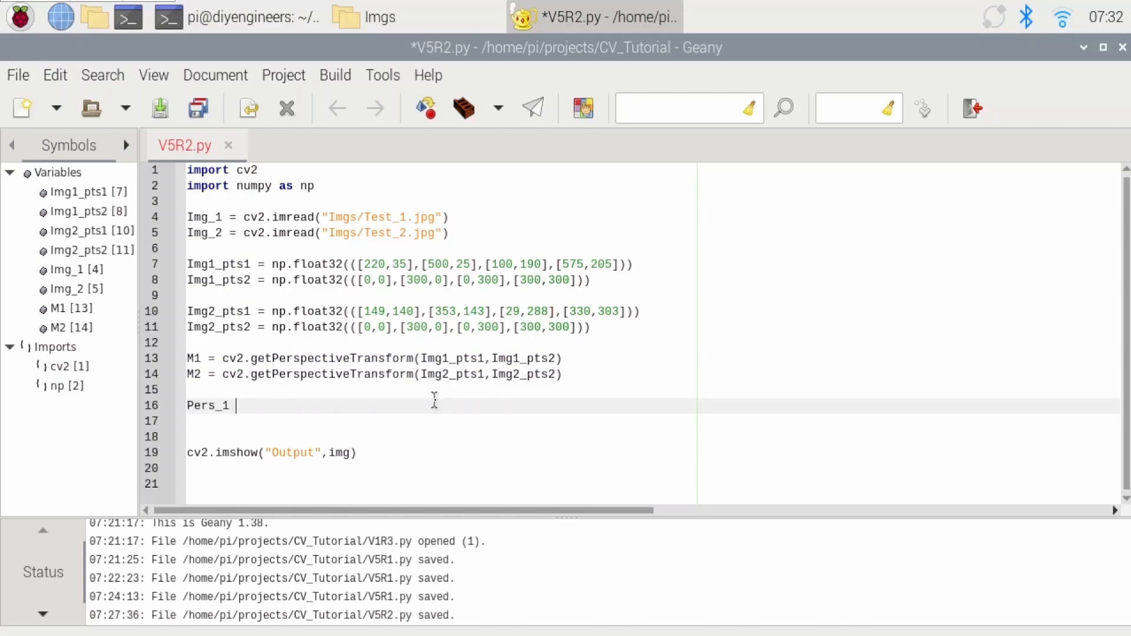
{"action": "type", "text": "= cv2.w"}
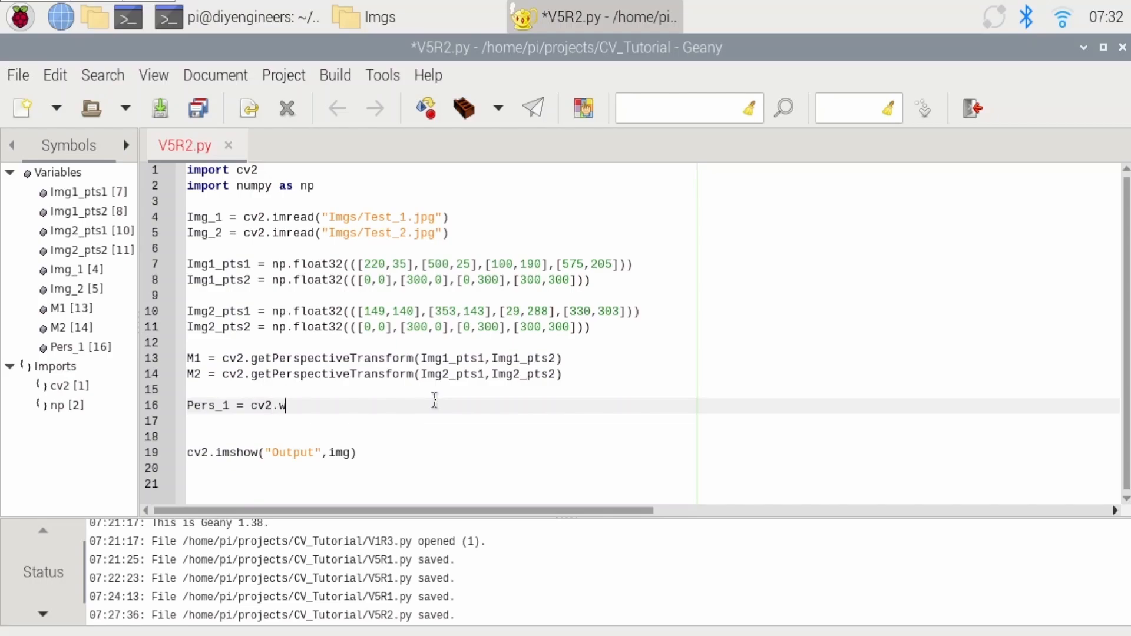
{"action": "type", "text": "arpPersp"}
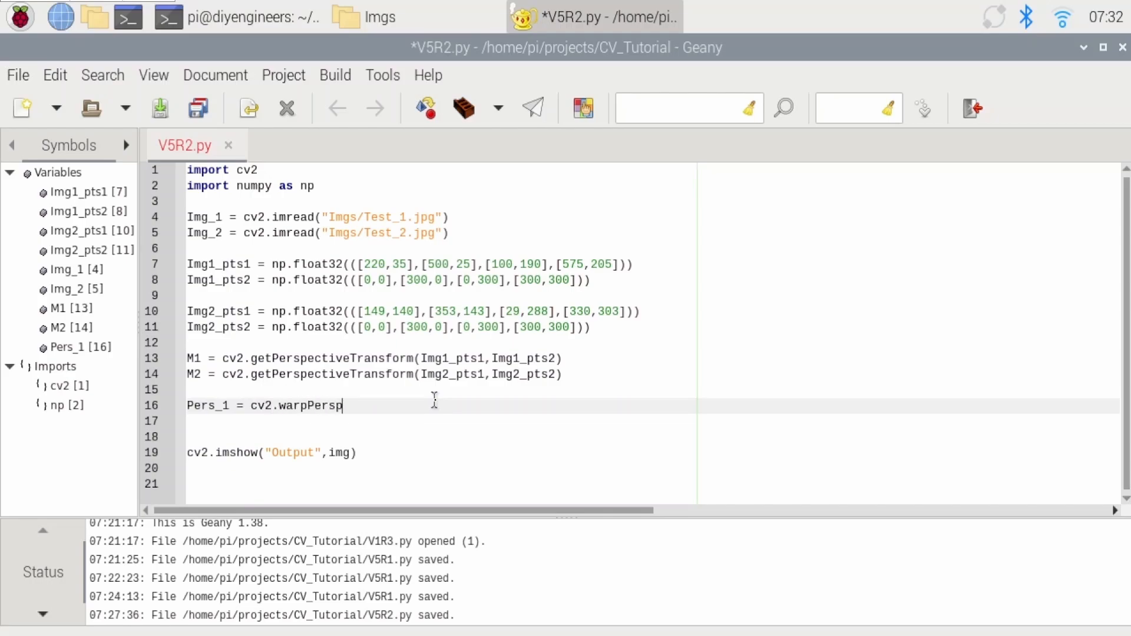
{"action": "type", "text": "ective("}
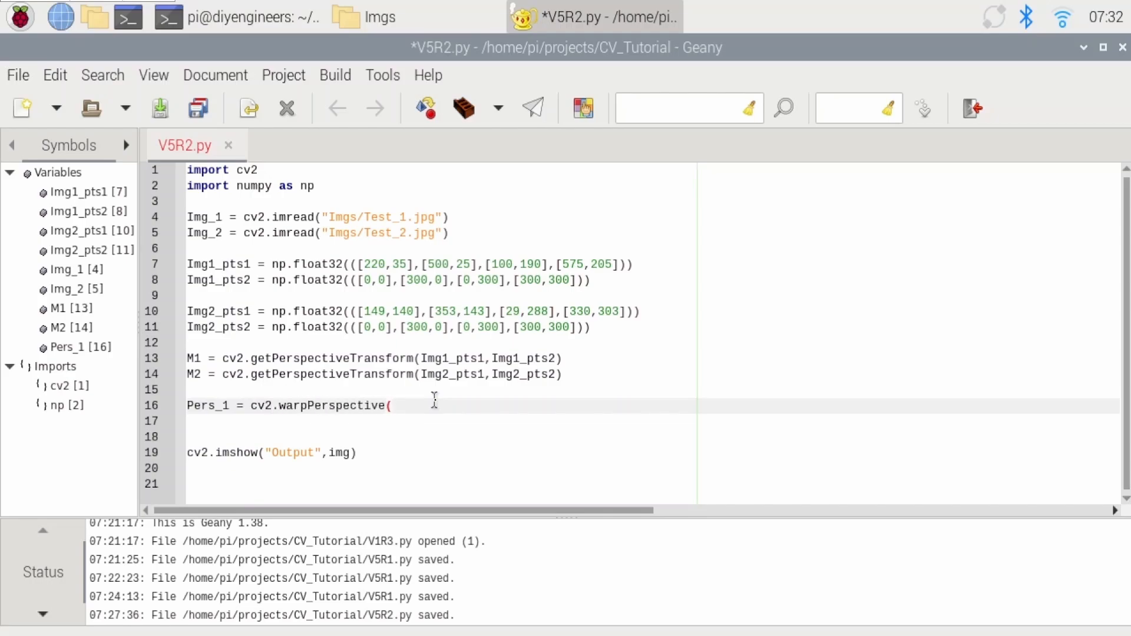
{"action": "type", "text": "Img_1"}
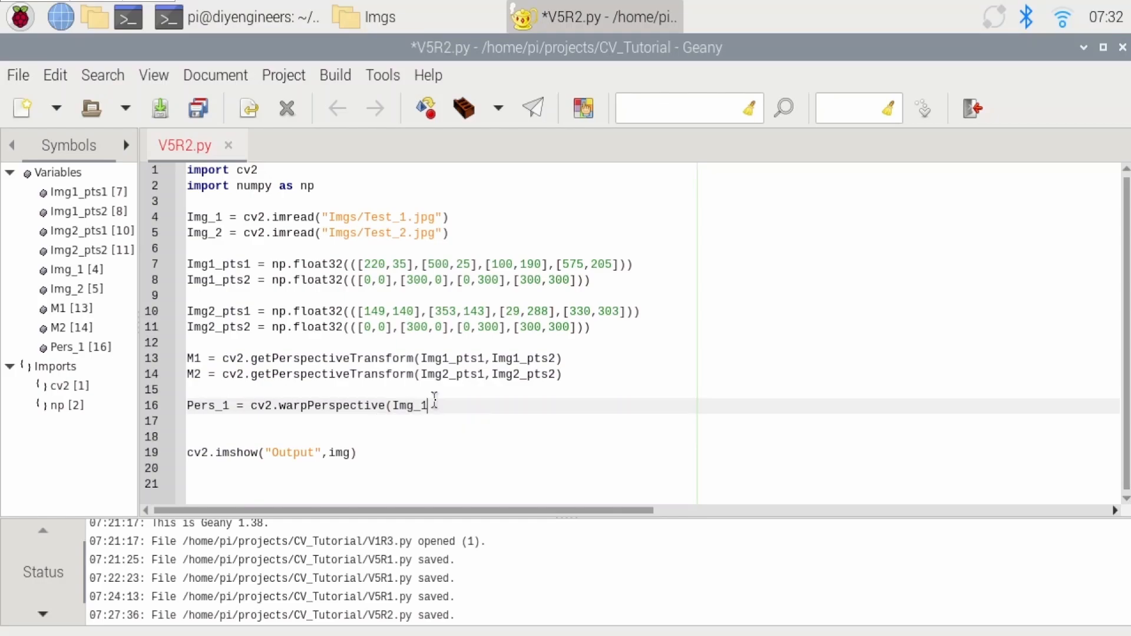
{"action": "type", "text": ","}
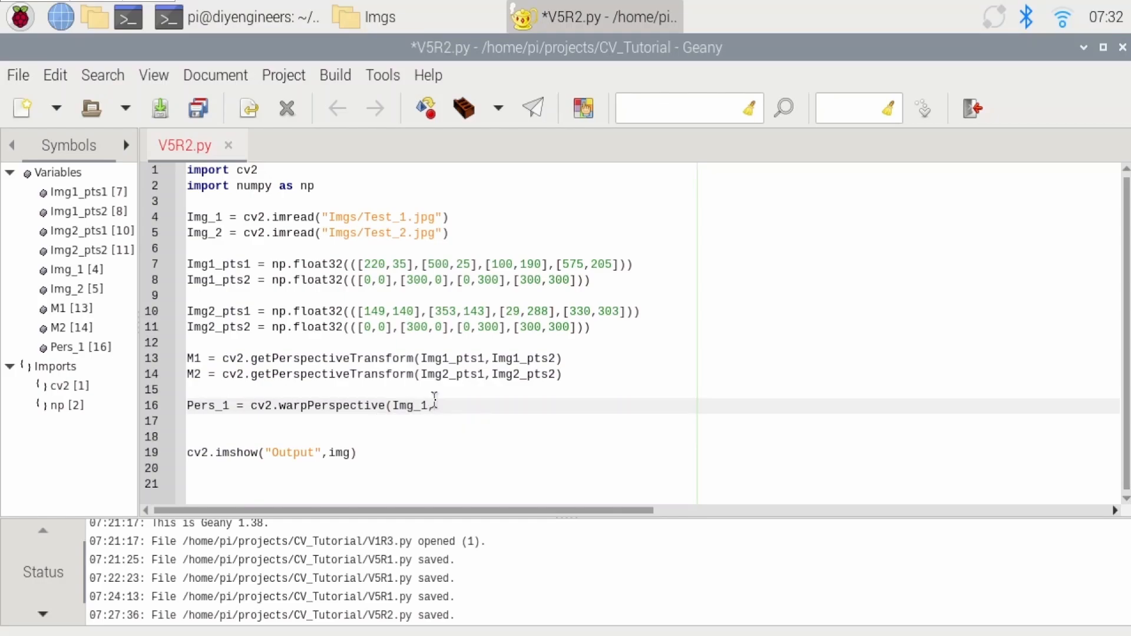
{"action": "type", "text": "M1"}
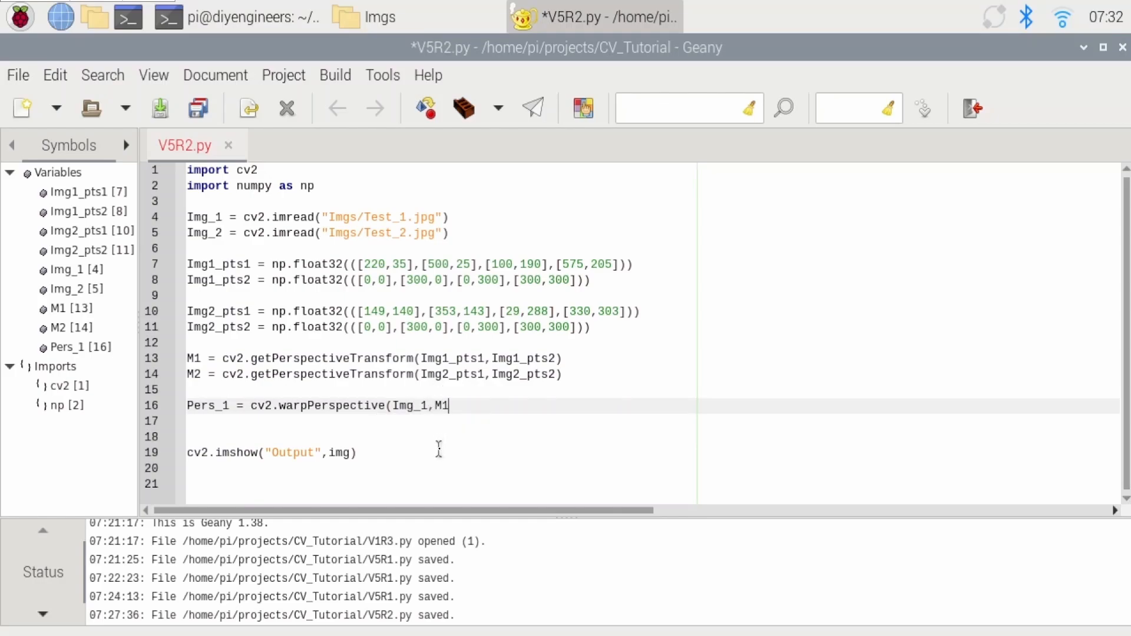
{"action": "type", "text": "("}
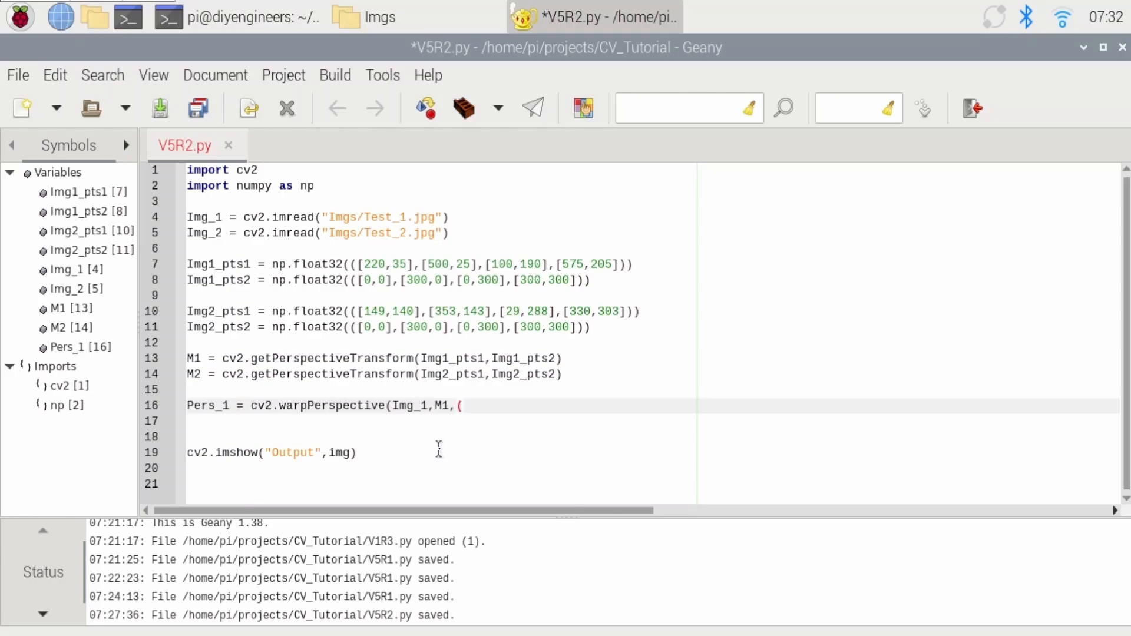
{"action": "type", "text": "300,300"}
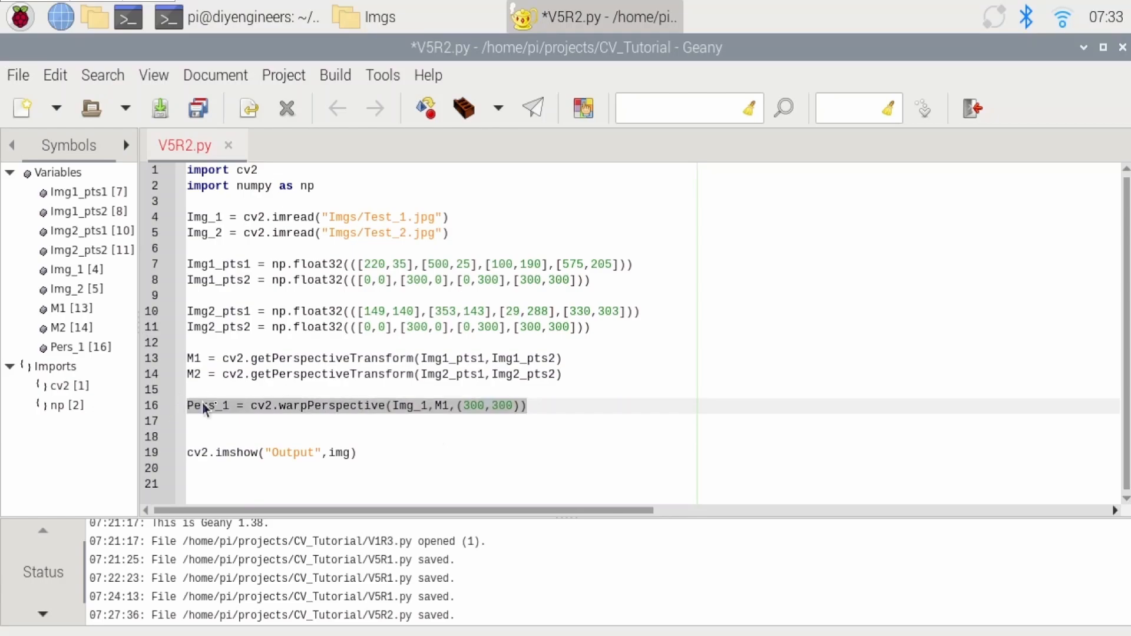
Step: Write Pers_2 = cv2.warpPerspective(Img_2, M1, (300,300)) to warp the second image
{"action": "type", "text": "Pers_2 = cv2.warpPerspective(Img_2,M1,(300,300))"}
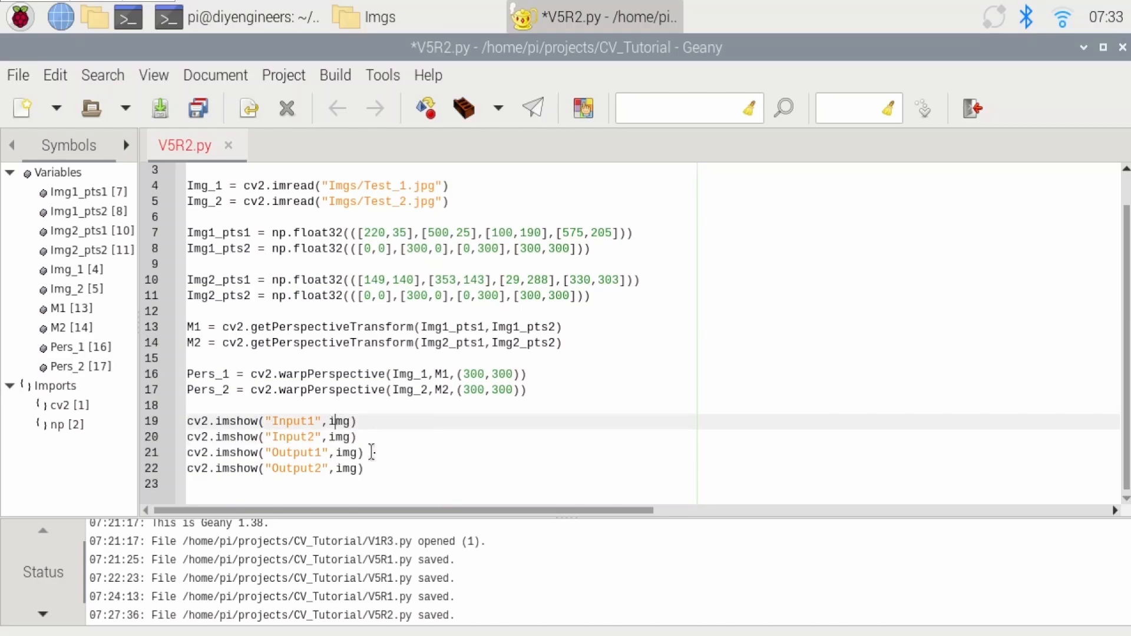
Step: Point the imshow windows at Img_1 and Pers_1 and add cv2.waitKey(0) to hold them open
{"action": "type", "text": "Img_!"}
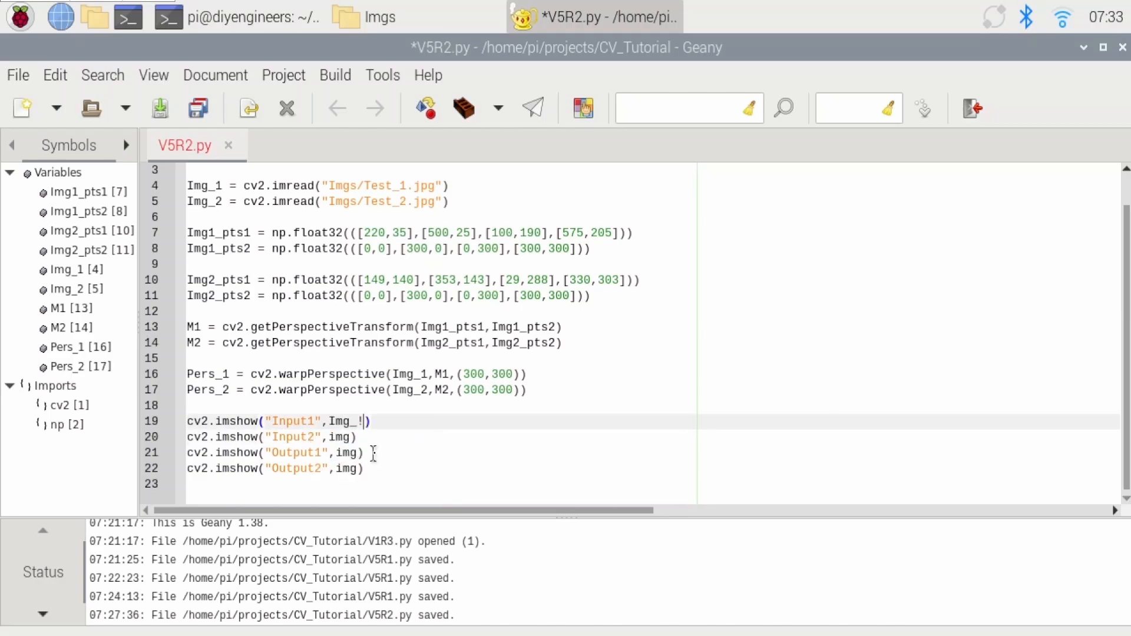
{"action": "type", "text": "1"}
{"action": "left_click", "coordinate": [272, 436]}
{"action": "type", "text": "Img_2"}
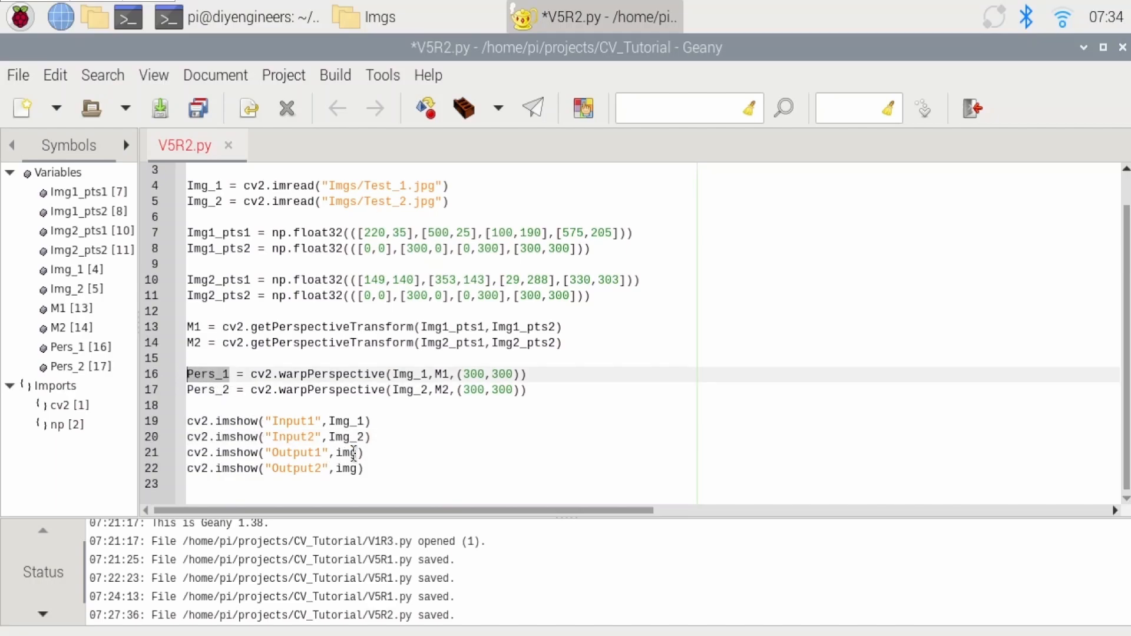
{"action": "type", "text": "Pers_1"}
{"action": "left_click", "coordinate": [273, 468]}
{"action": "type", "text": "Pers_2"}
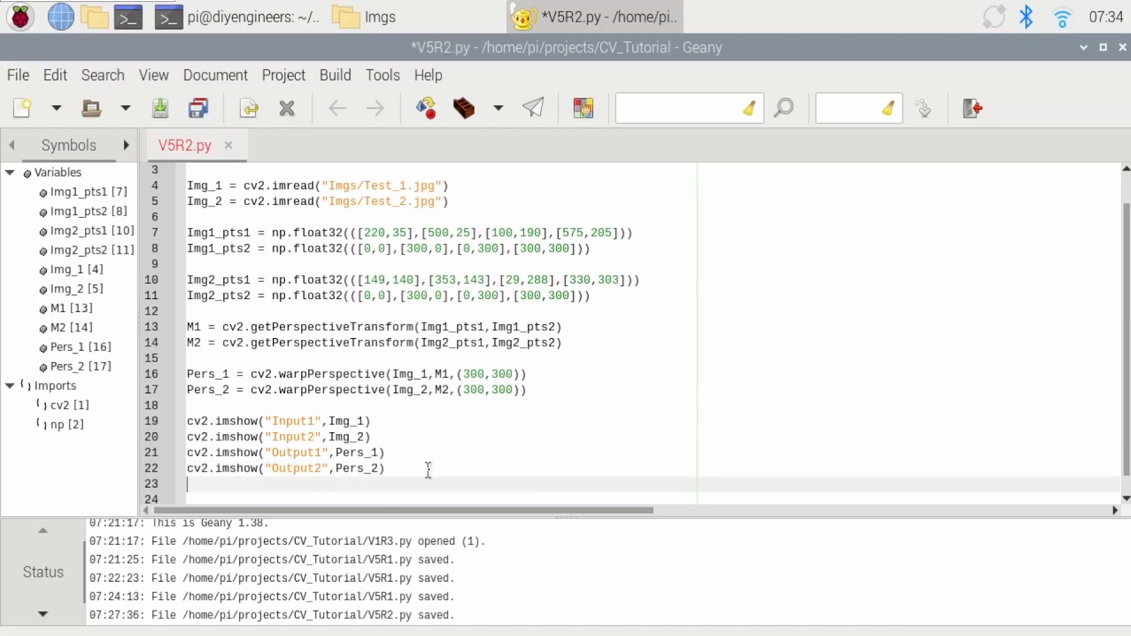
{"action": "type", "text": "cv2."}
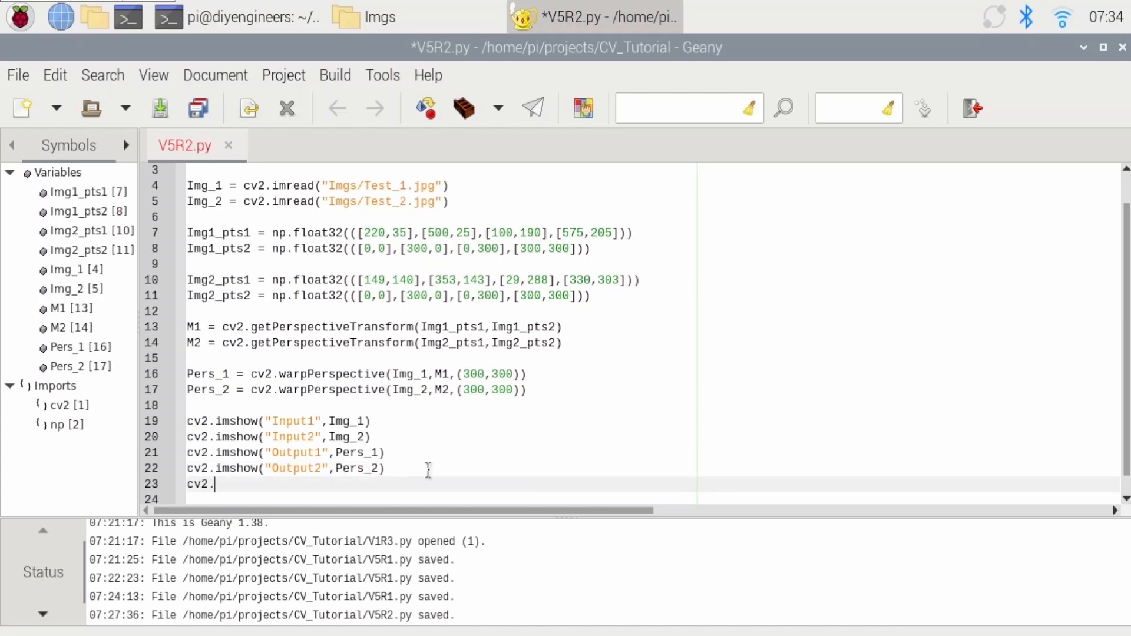
{"action": "type", "text": "waitKey("}
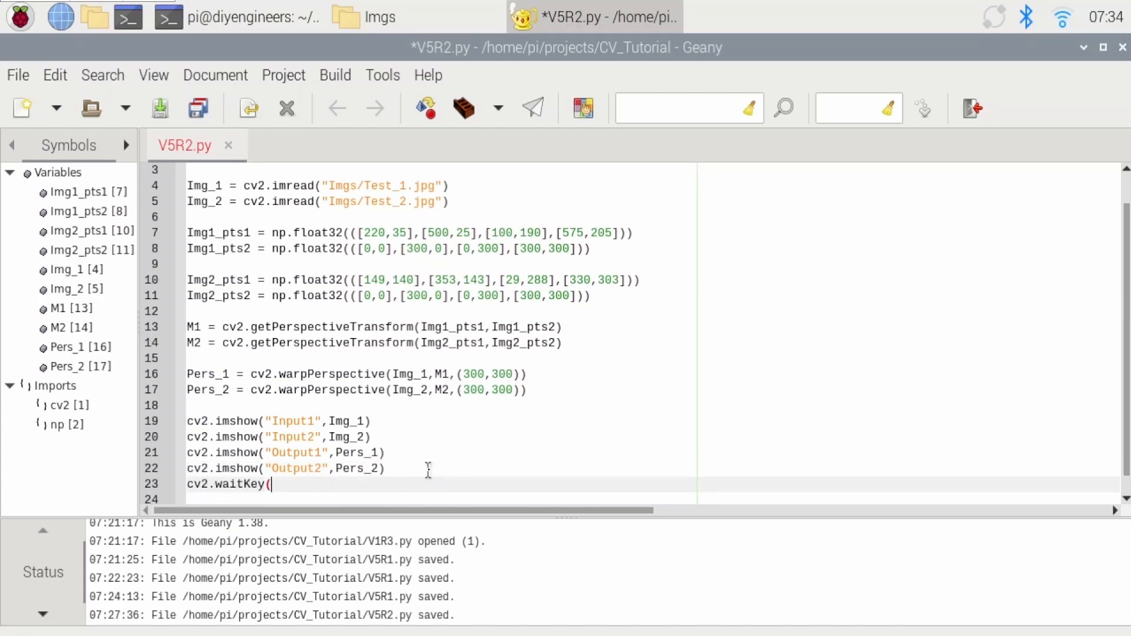
{"action": "type", "text": "0"}
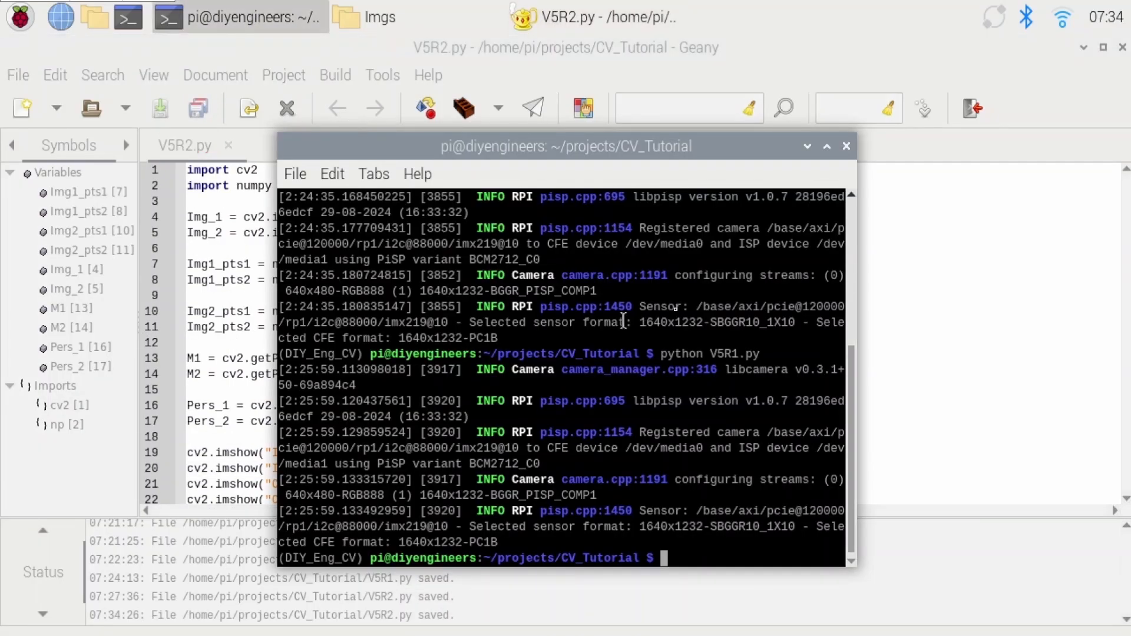
Step: Run the script with python V5R2.py in the terminal
{"action": "type", "text": "python V5R2.py"}
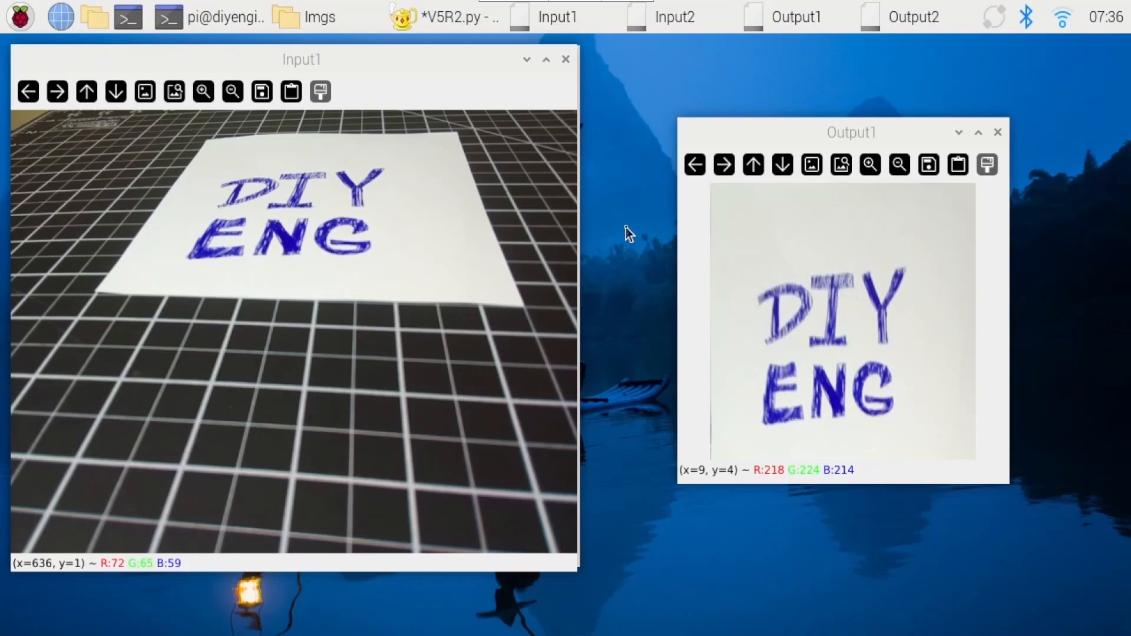
{"action": "mouse_move", "coordinate": [424, 272]}
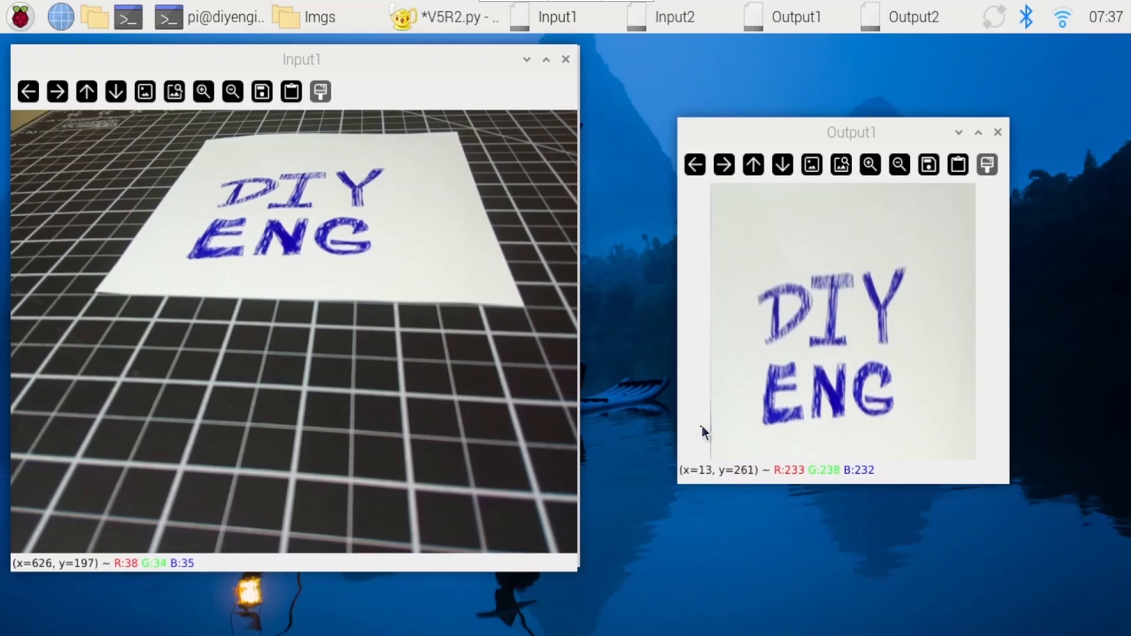
{"action": "mouse_move", "coordinate": [678, 438]}
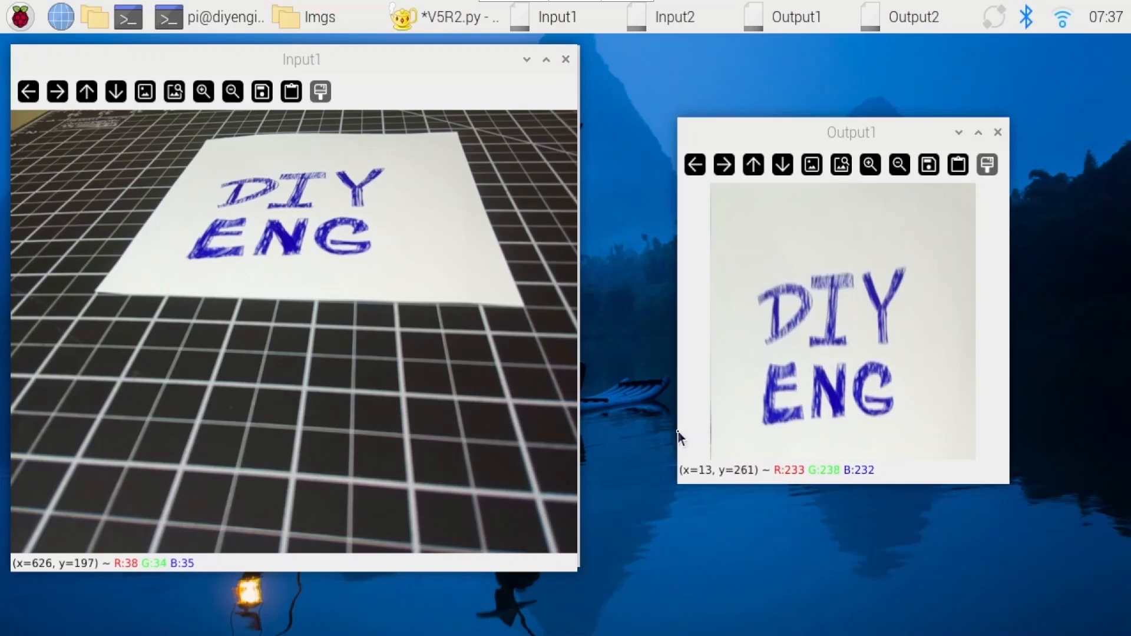
{"action": "mouse_move", "coordinate": [746, 421]}
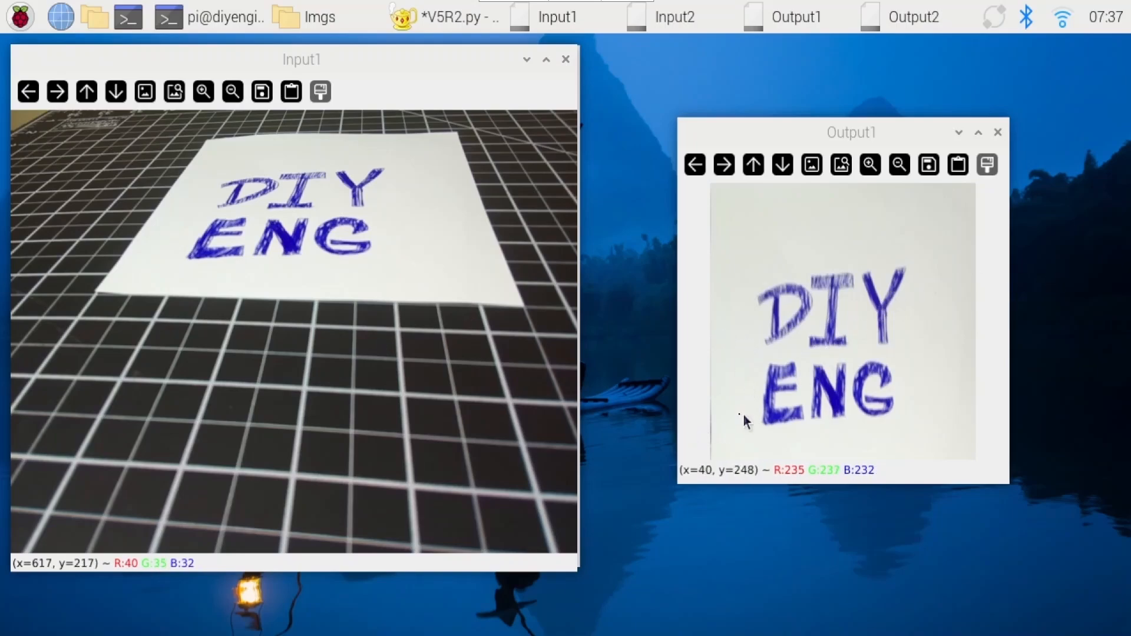
{"action": "mouse_move", "coordinate": [202, 177]}
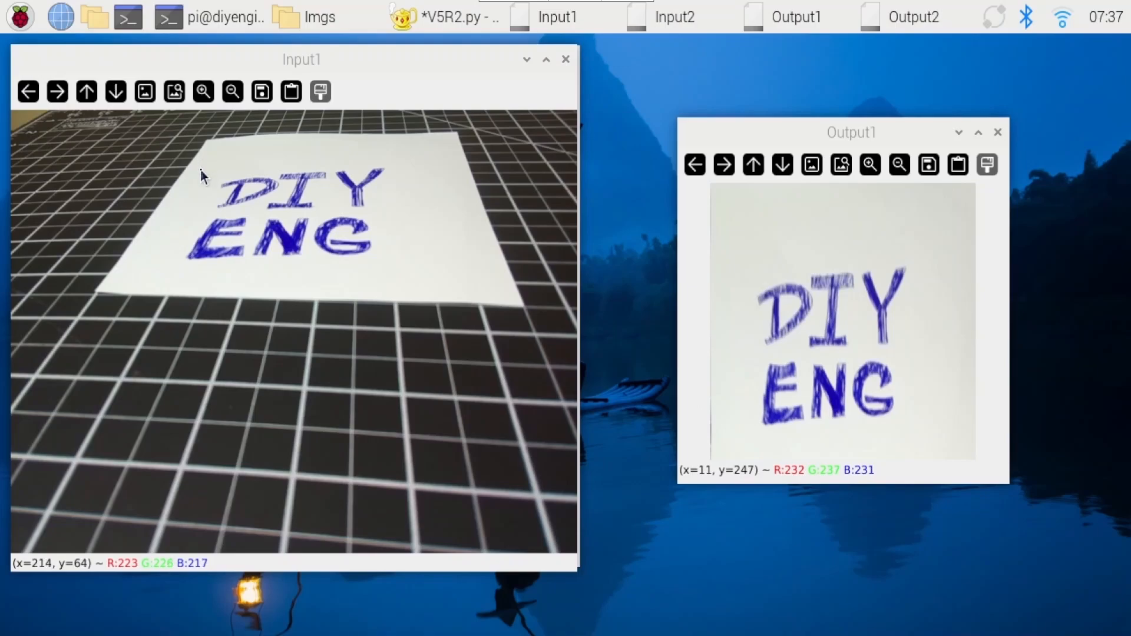
{"action": "mouse_move", "coordinate": [869, 265]}
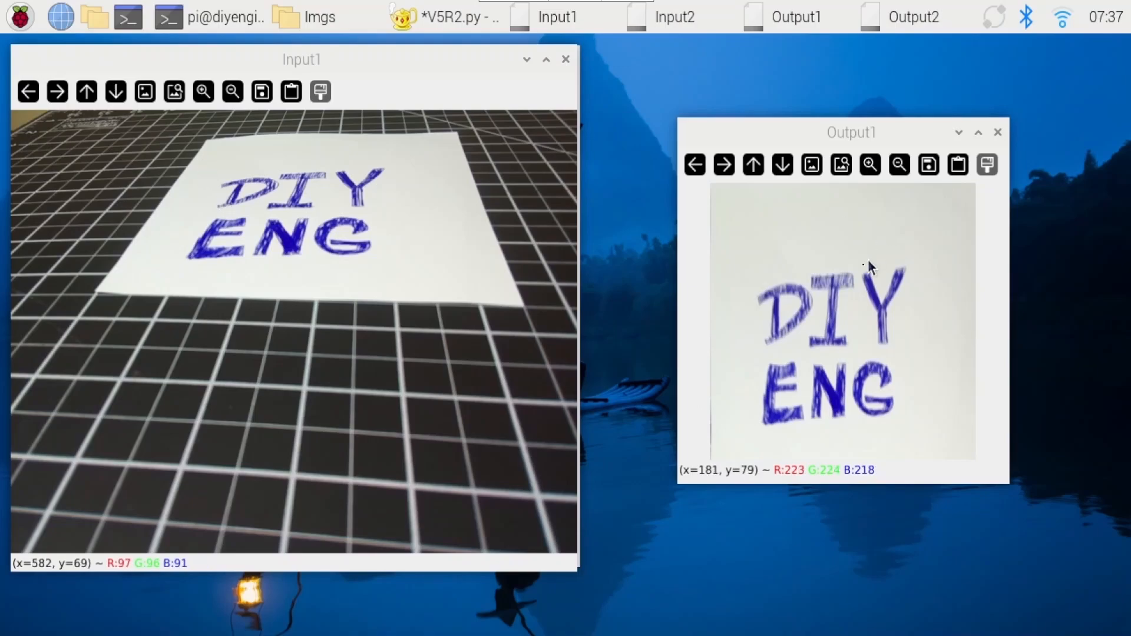
{"action": "mouse_move", "coordinate": [635, 468]}
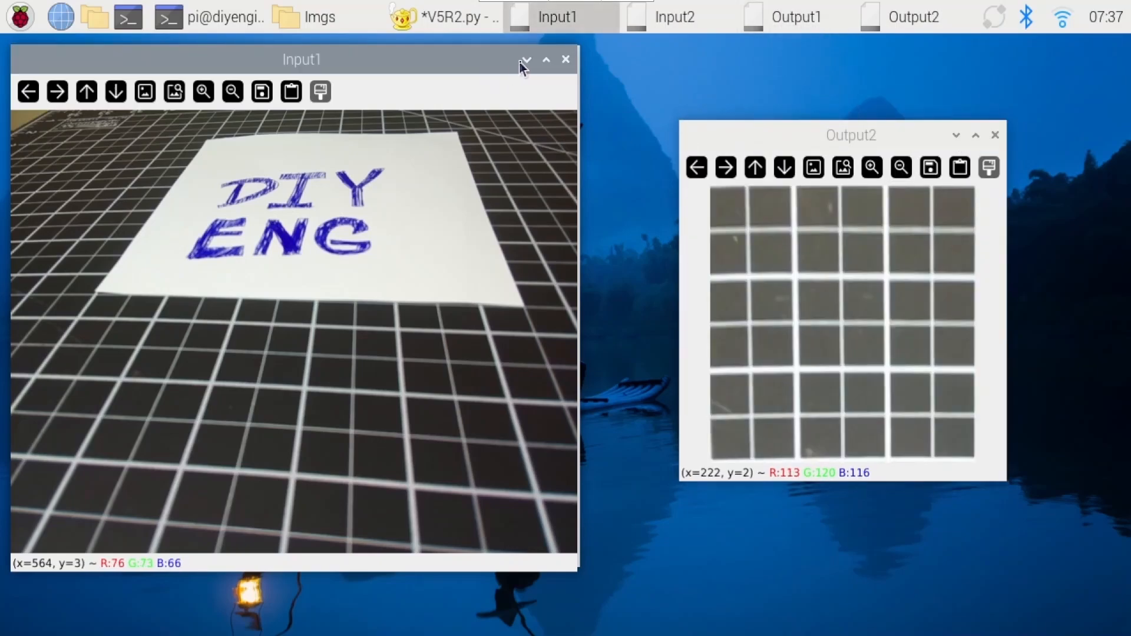
Step: Minimise the Input1 window so Input2 shows beside its flattened Output2 grid
{"action": "left_click", "coordinate": [673, 17]}
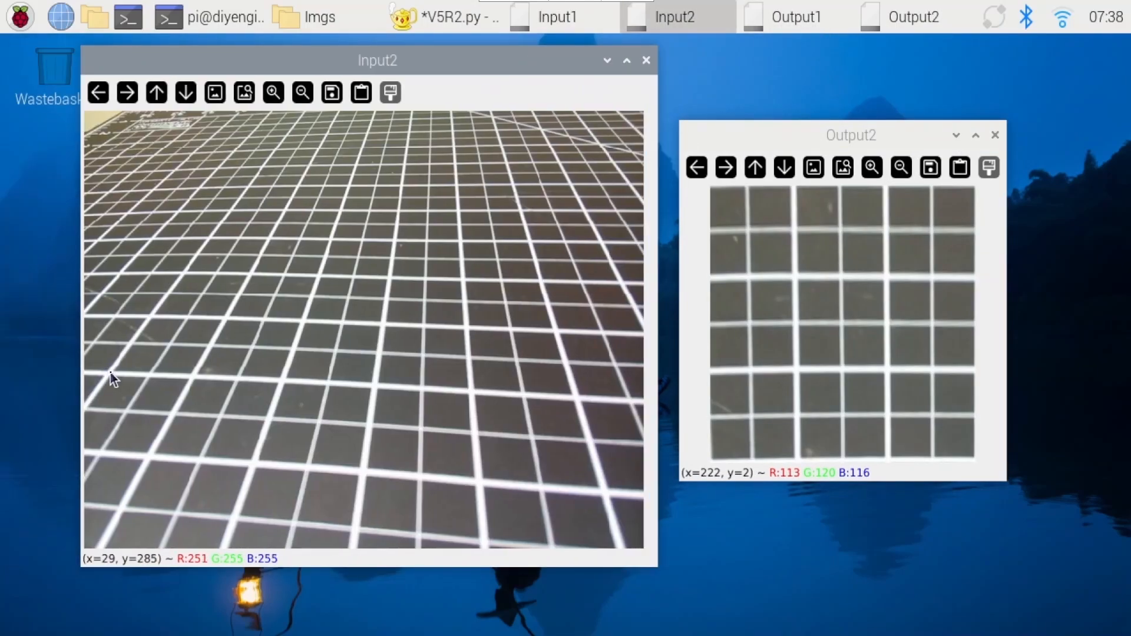
{"action": "mouse_move", "coordinate": [716, 467]}
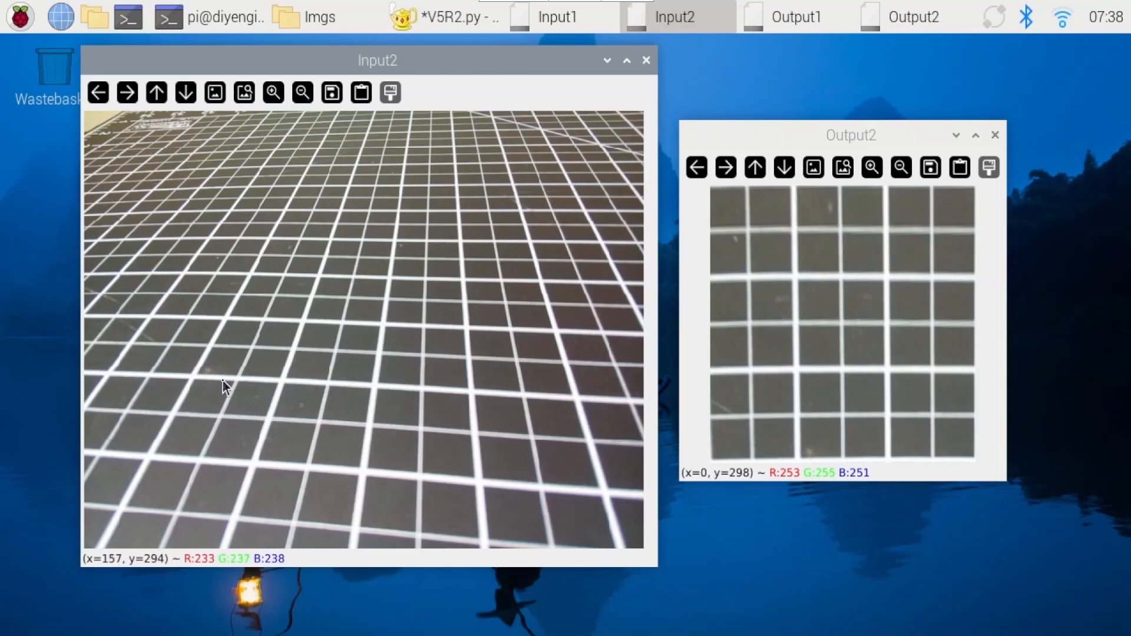
{"action": "mouse_move", "coordinate": [378, 390]}
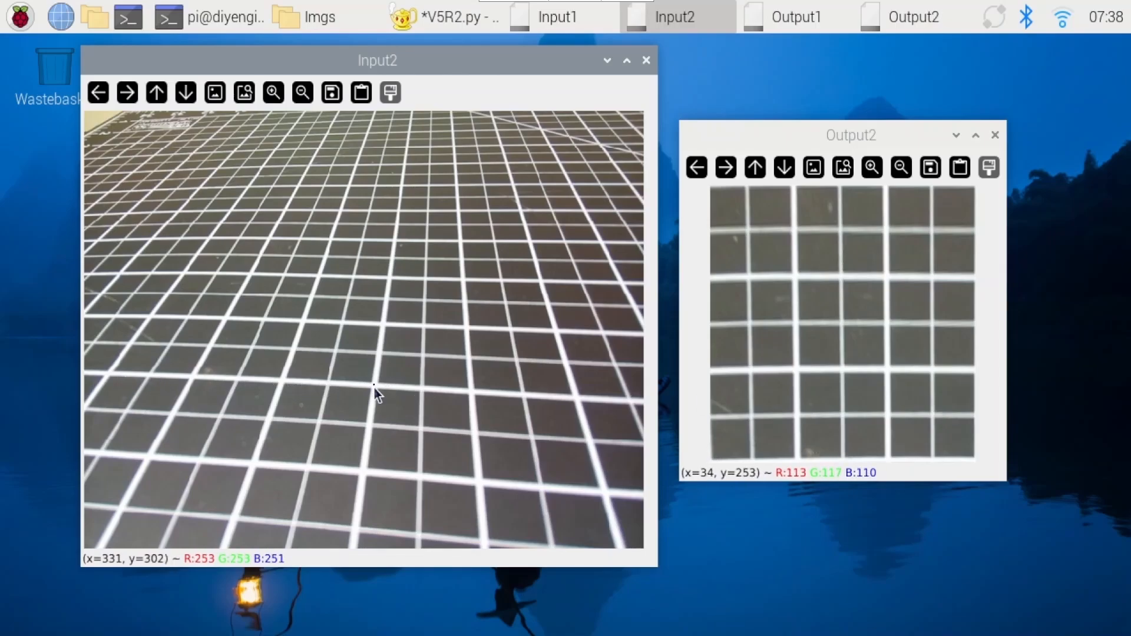
{"action": "mouse_move", "coordinate": [399, 244]}
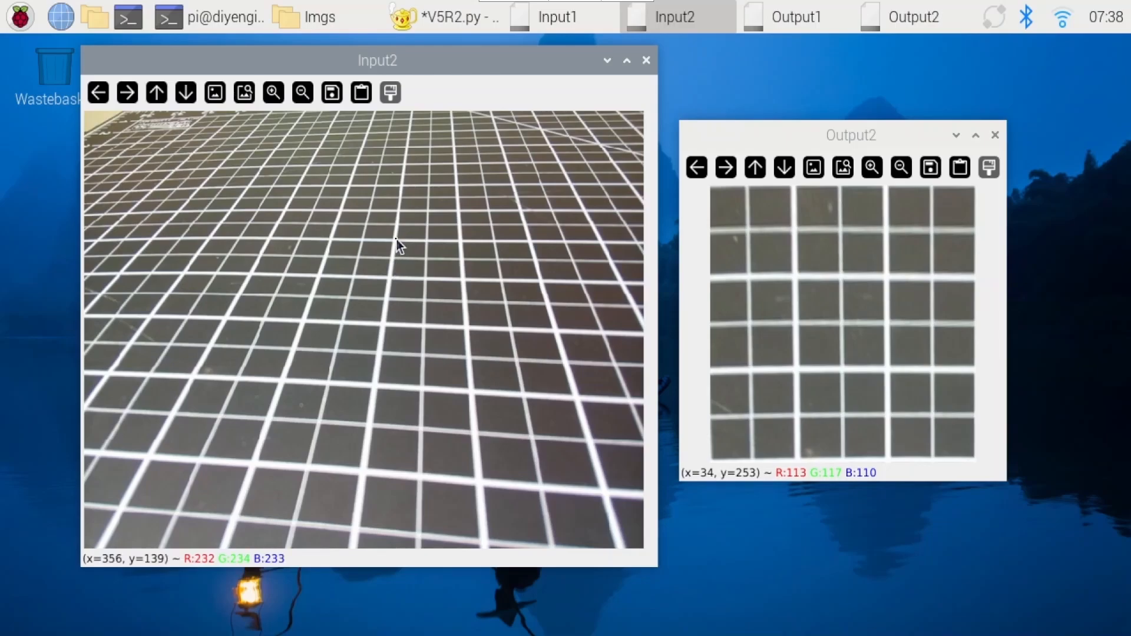
{"action": "mouse_move", "coordinate": [316, 596]}
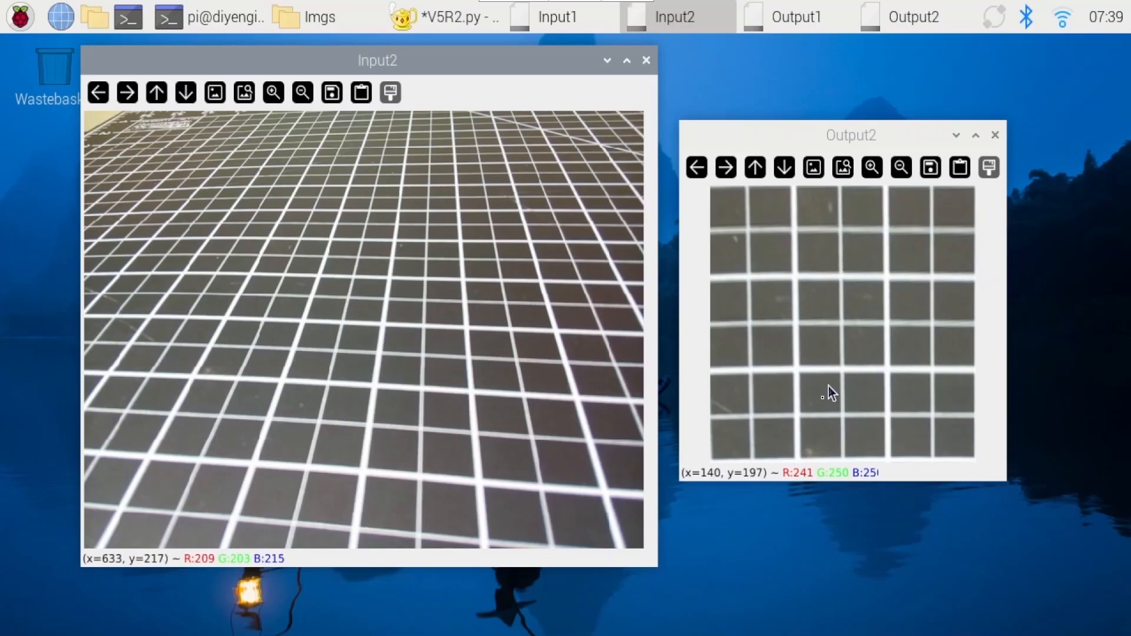
{"action": "mouse_move", "coordinate": [797, 242]}
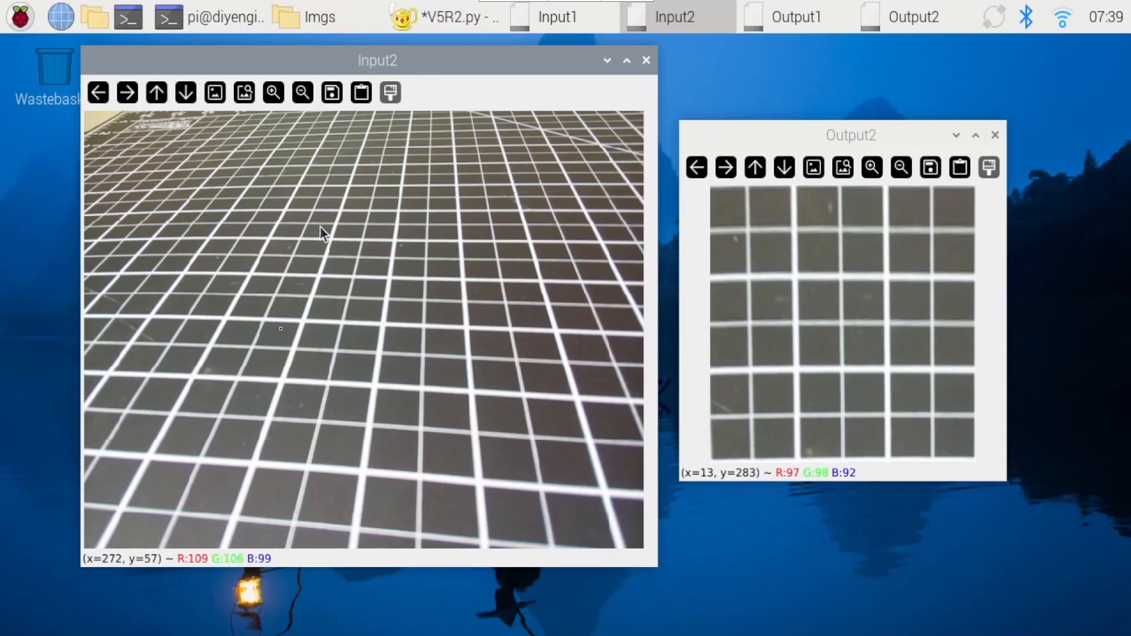
{"action": "mouse_move", "coordinate": [832, 321]}
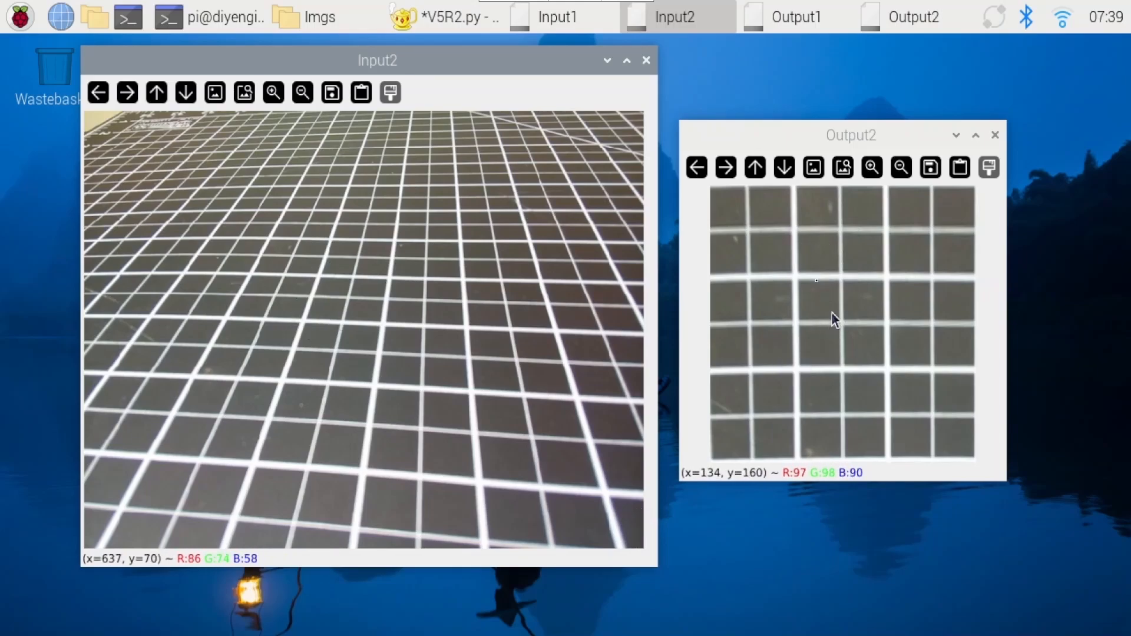